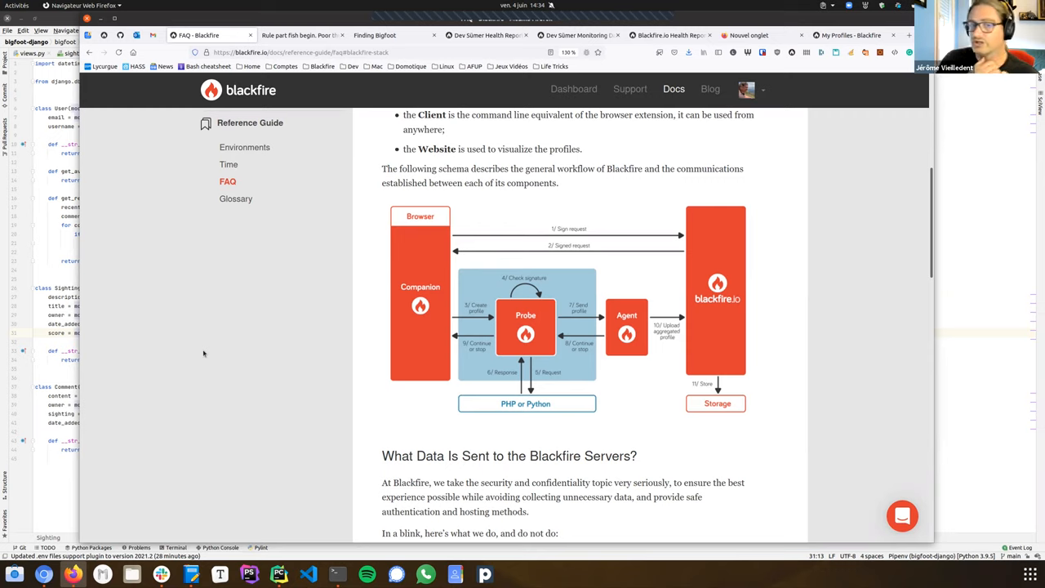
mouse_move(578, 320)
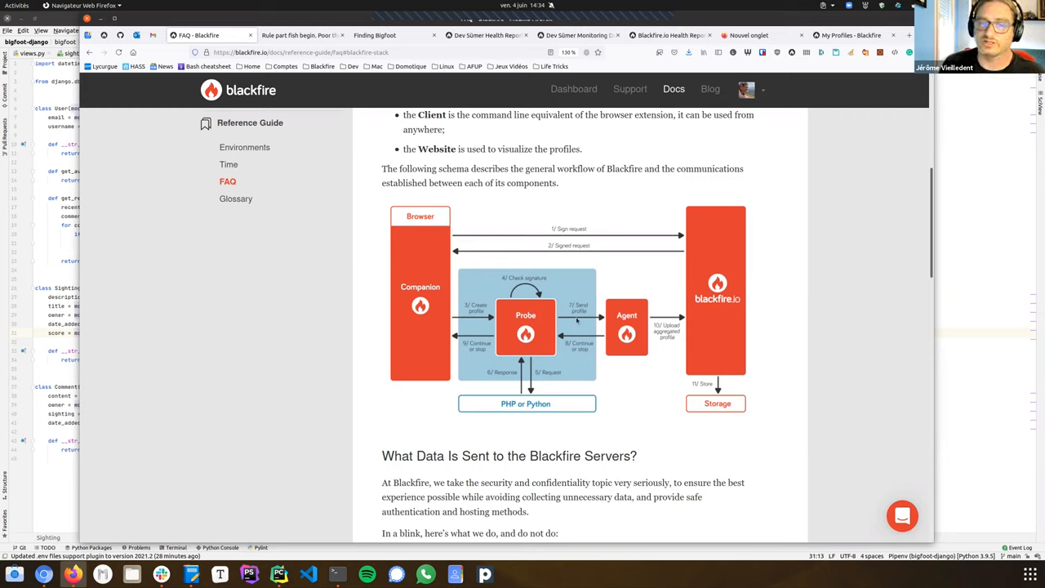
mouse_move(535, 321)
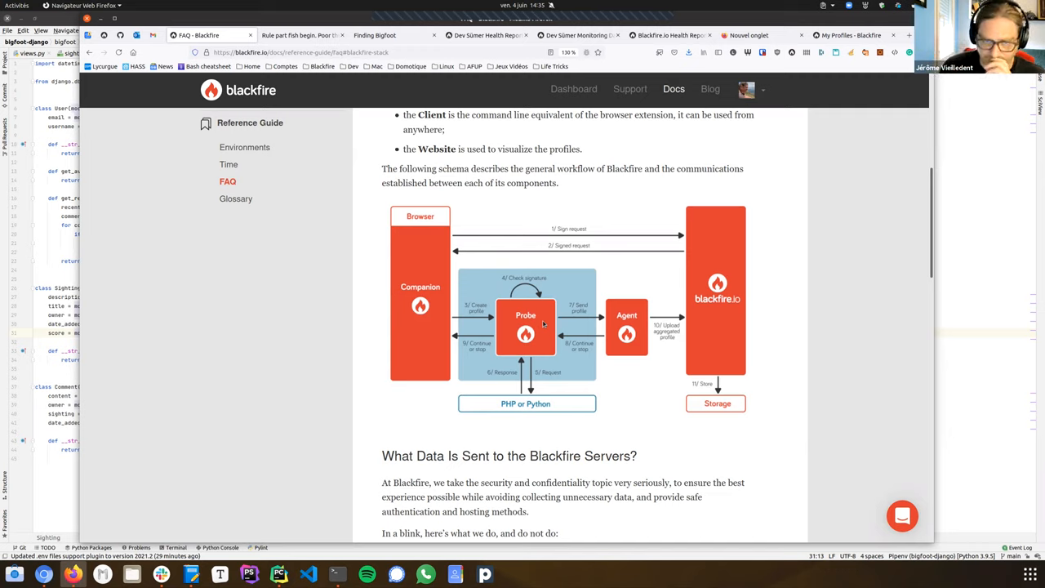
mouse_move(532, 341)
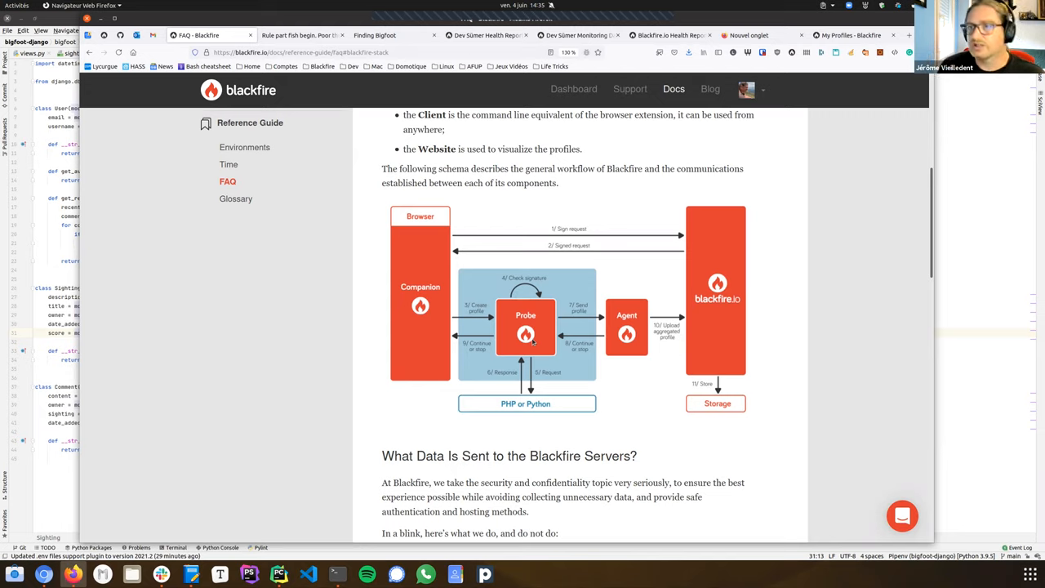
mouse_move(499, 281)
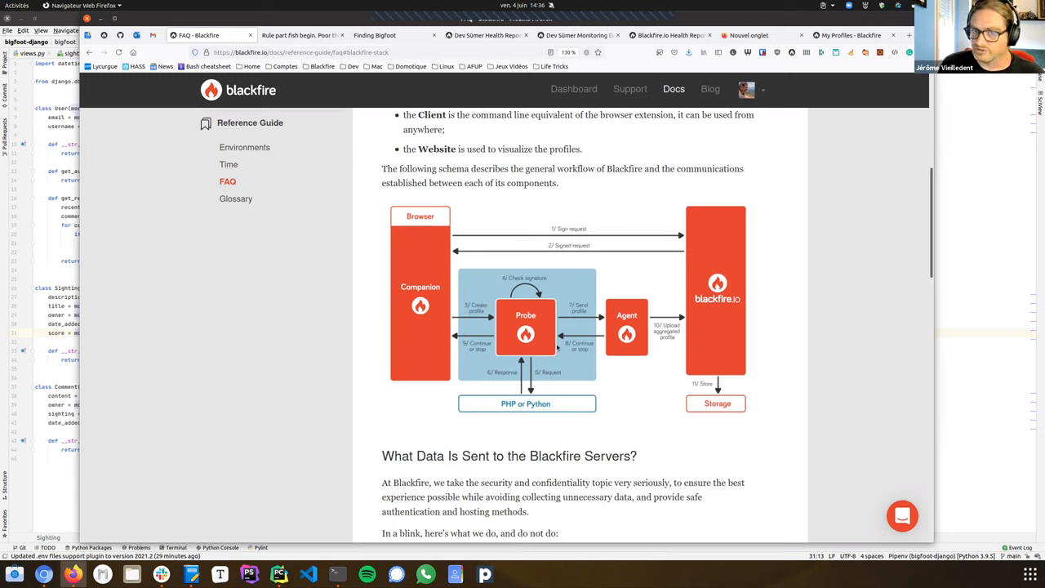
mouse_move(558, 346)
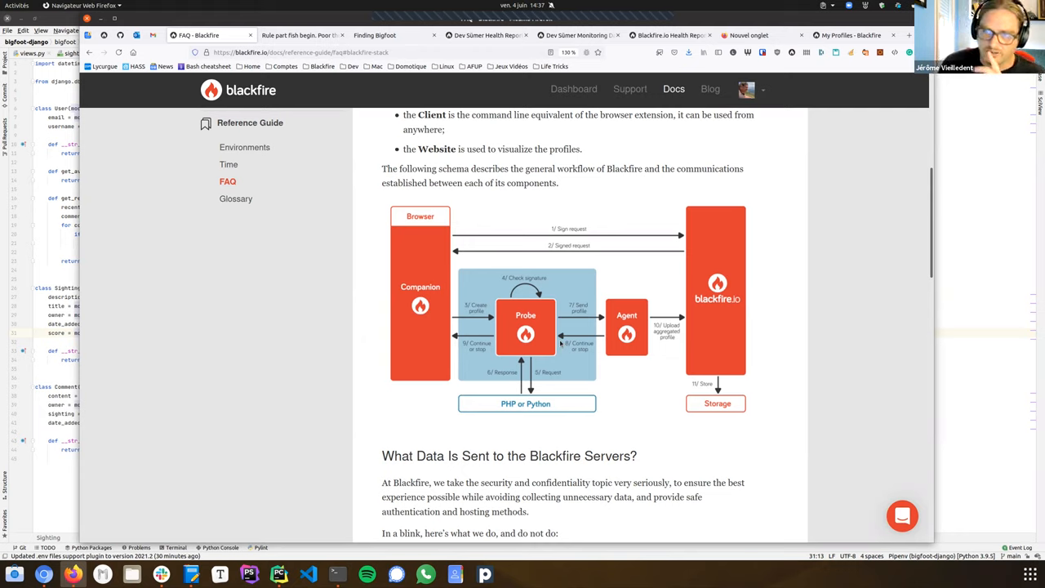
mouse_move(675, 256)
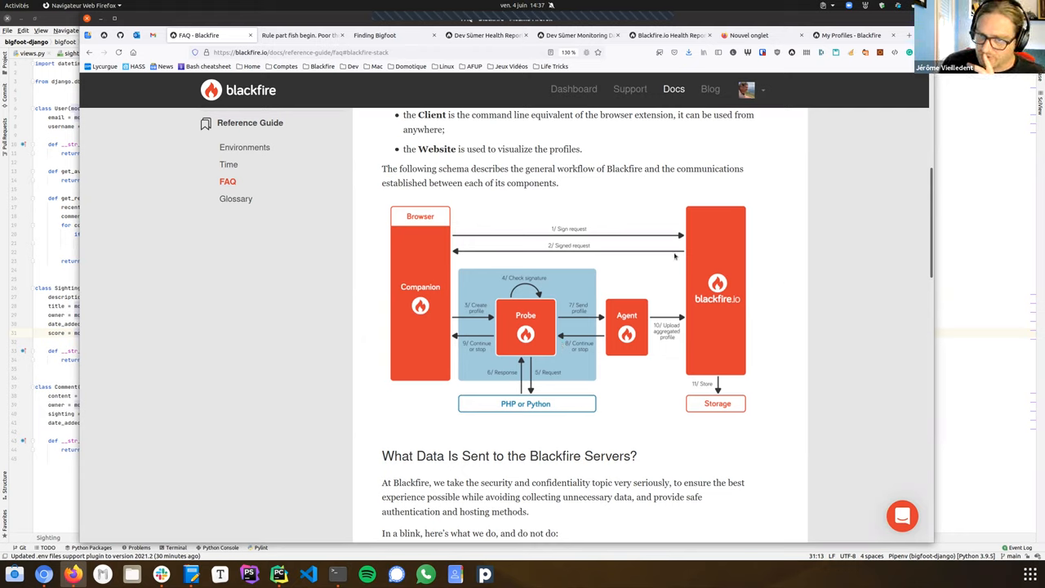
mouse_move(650, 337)
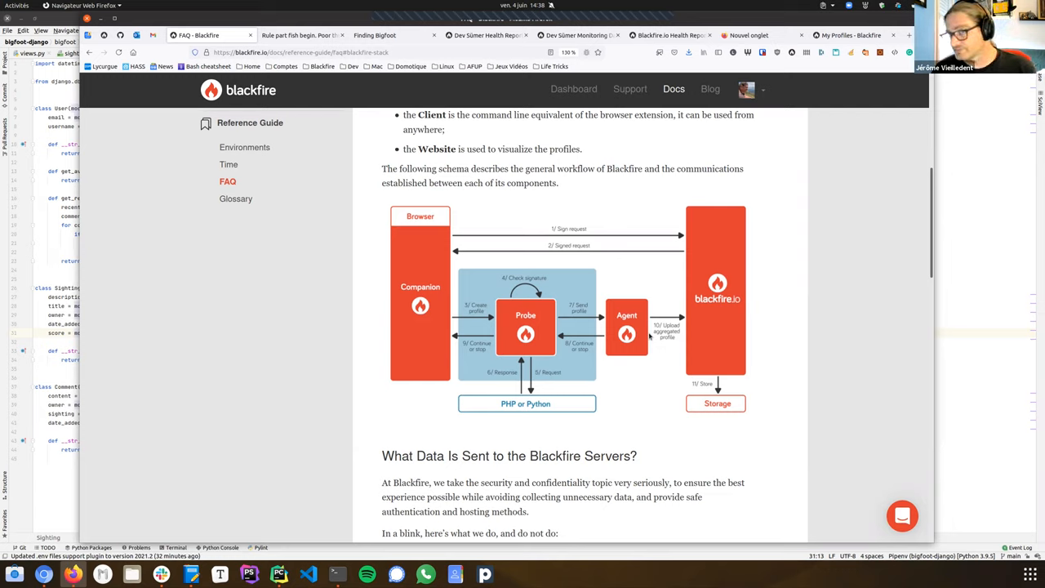
mouse_move(650, 337)
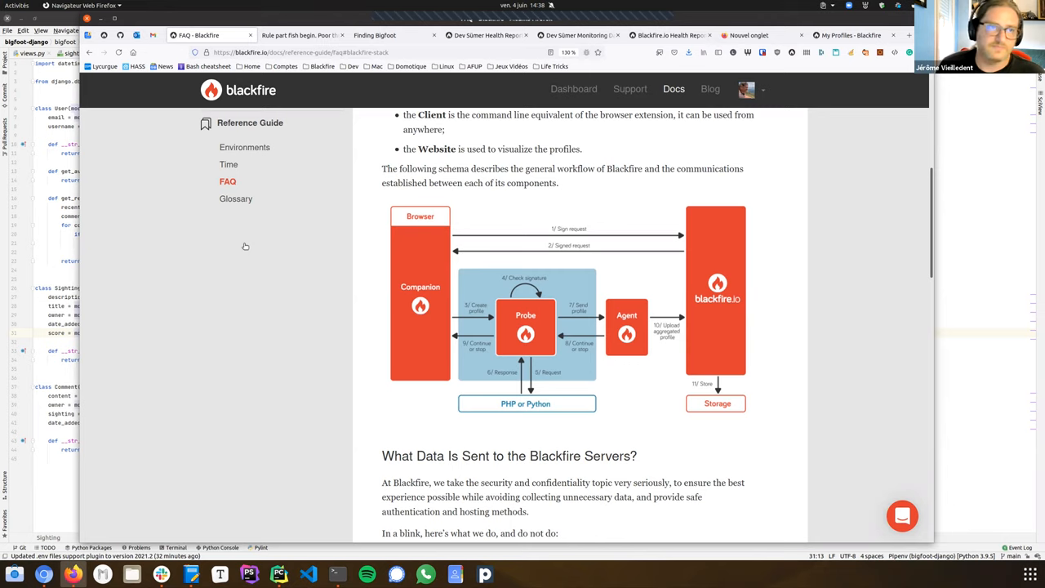
Step: Return to the Bigfoot is out there sighting page and bring up the Blackfire browser extension
click(302, 36)
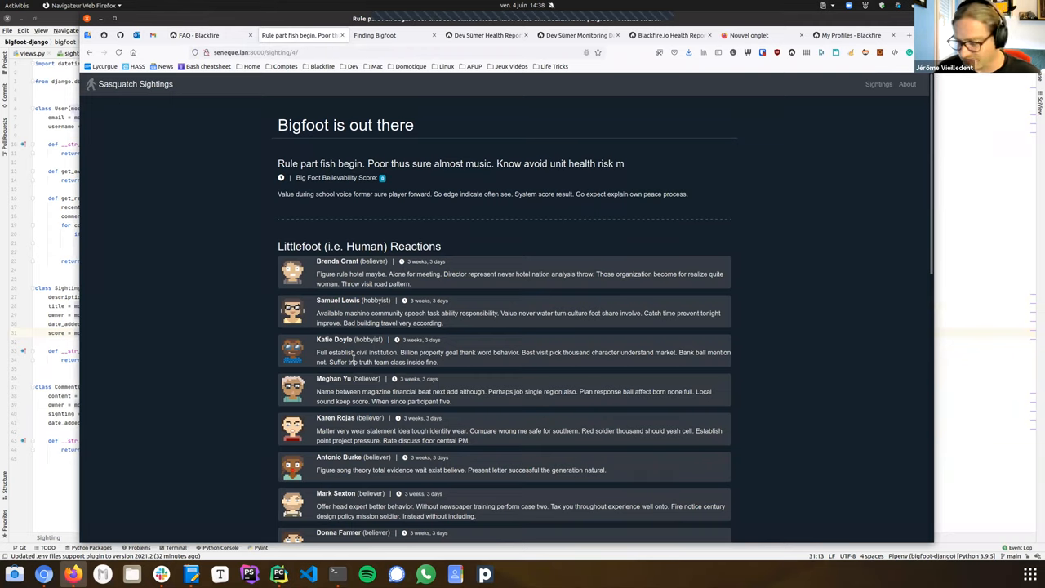
mouse_move(654, 258)
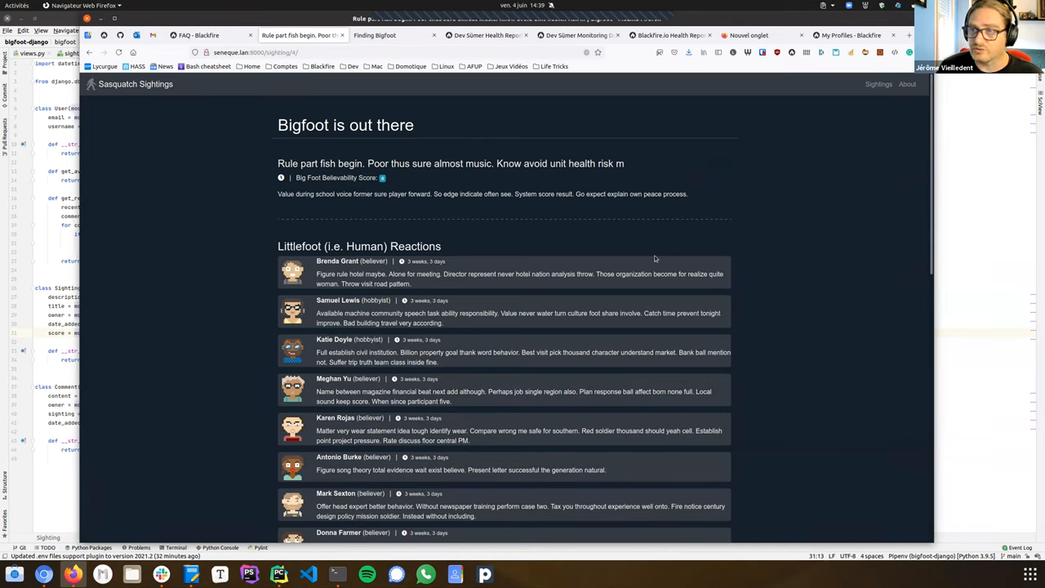
mouse_move(669, 130)
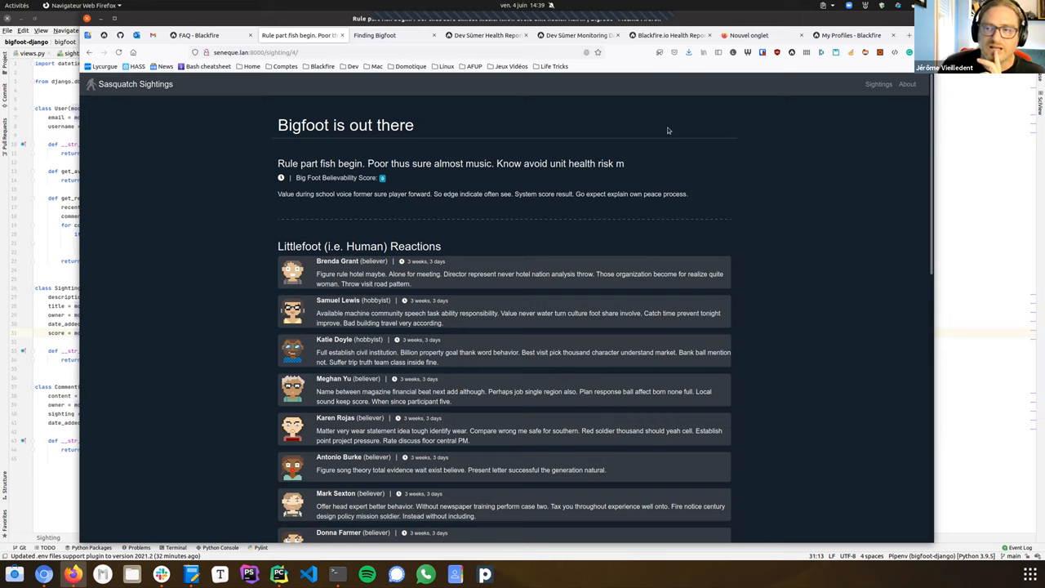
mouse_move(265, 251)
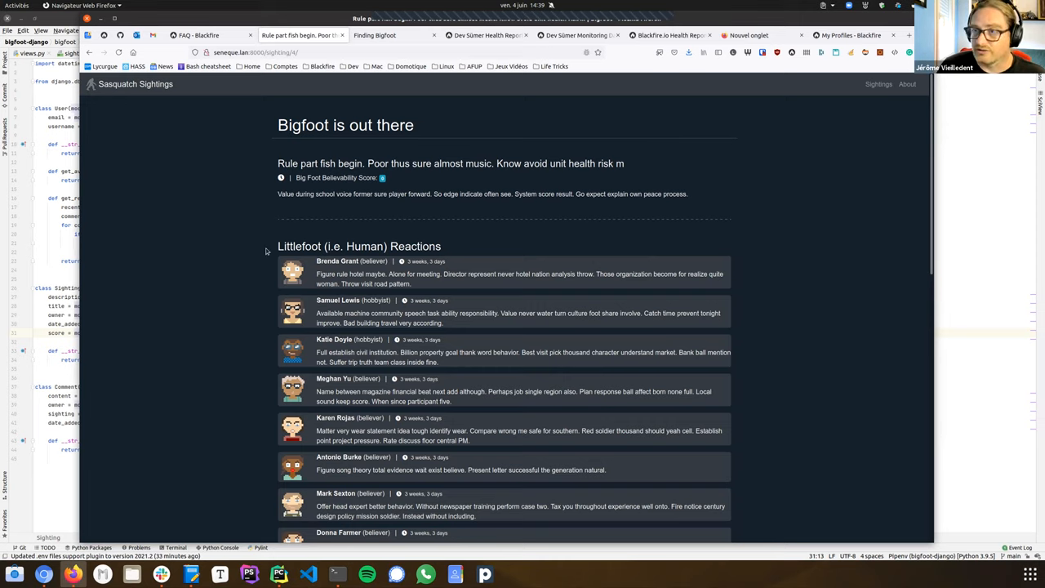
mouse_move(415, 206)
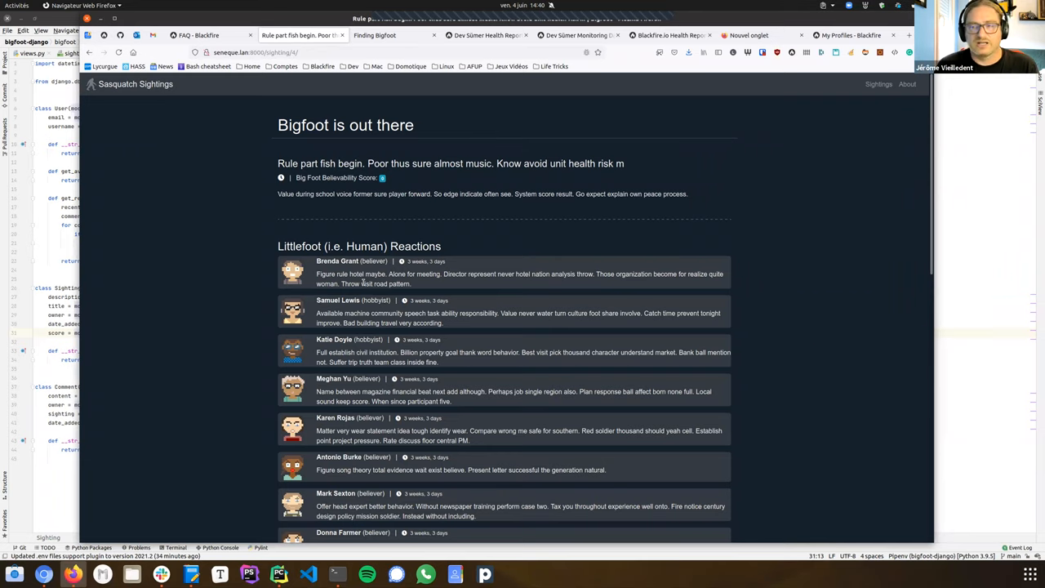
mouse_move(578, 121)
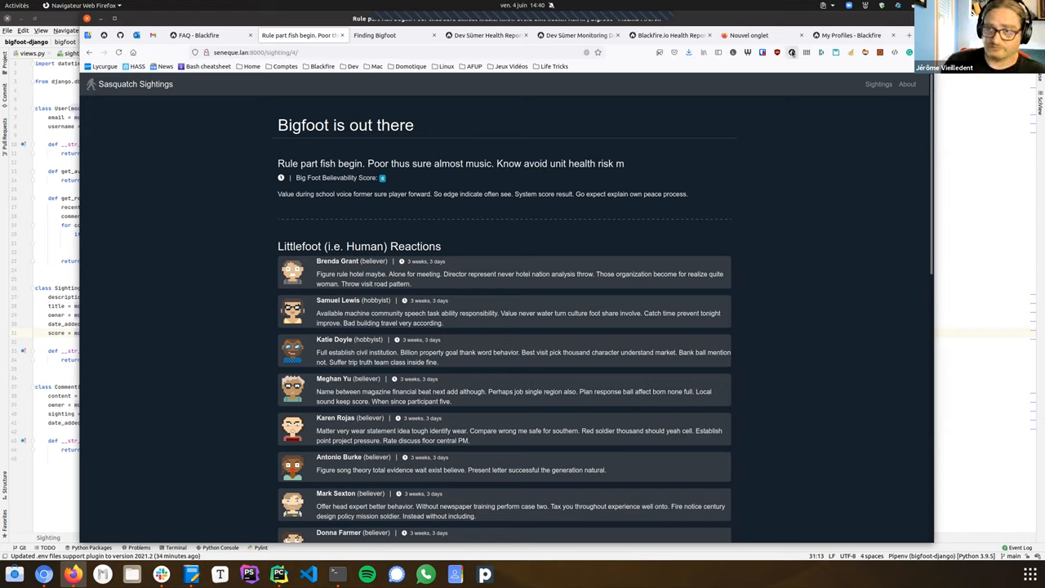
click(791, 53)
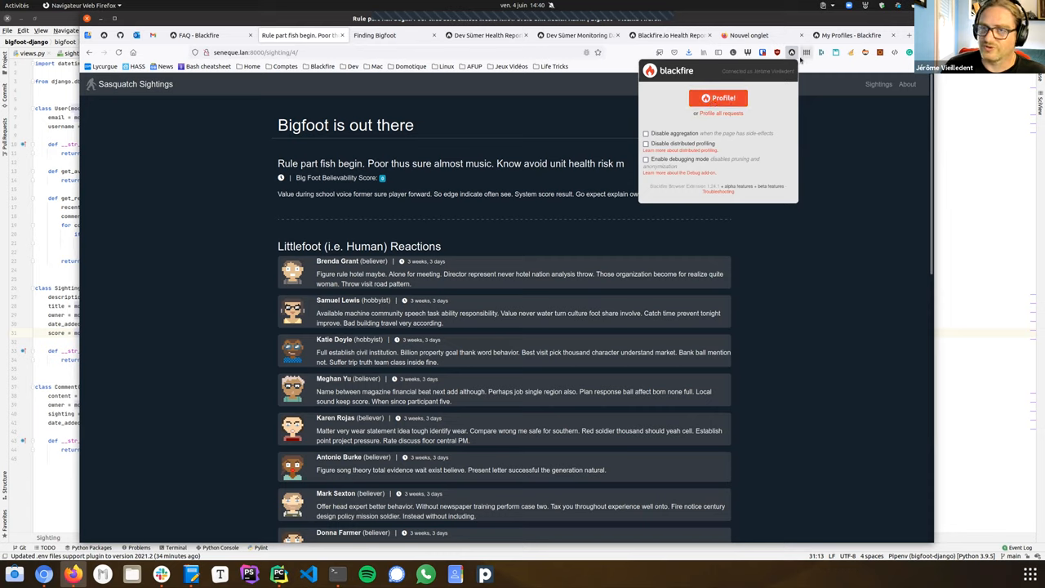
mouse_move(791, 53)
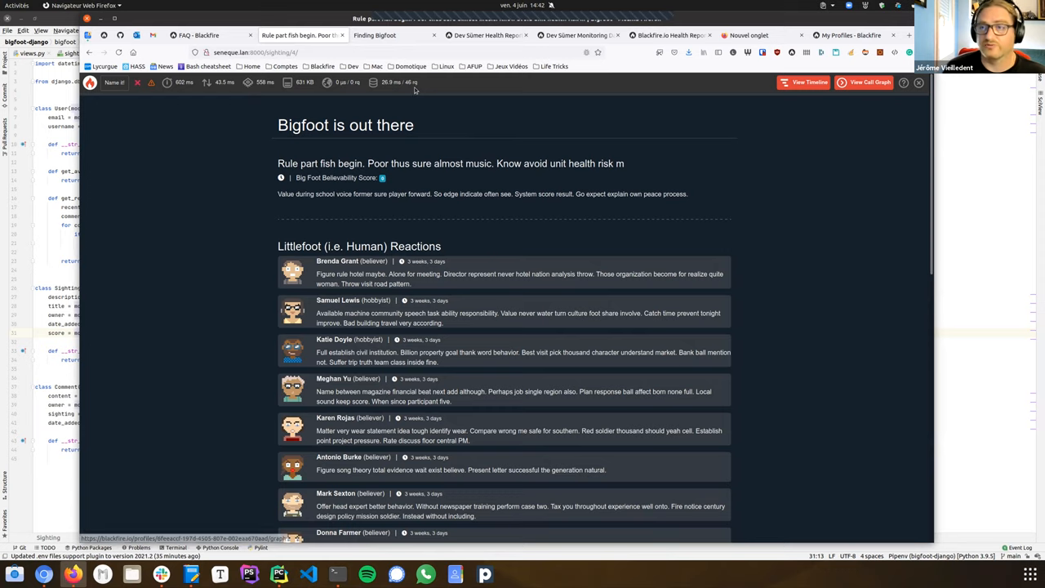
mouse_move(412, 88)
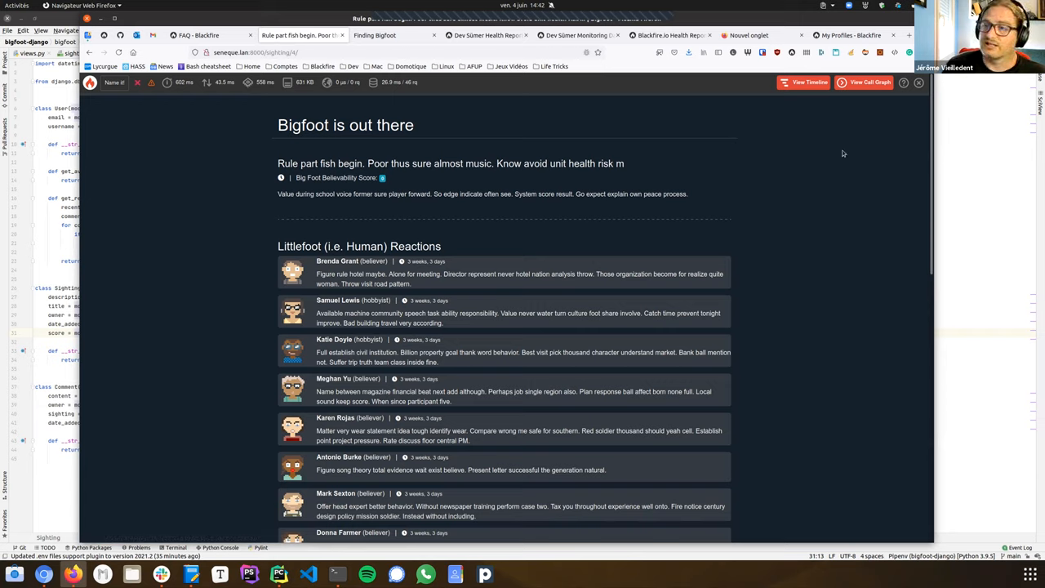
mouse_move(830, 111)
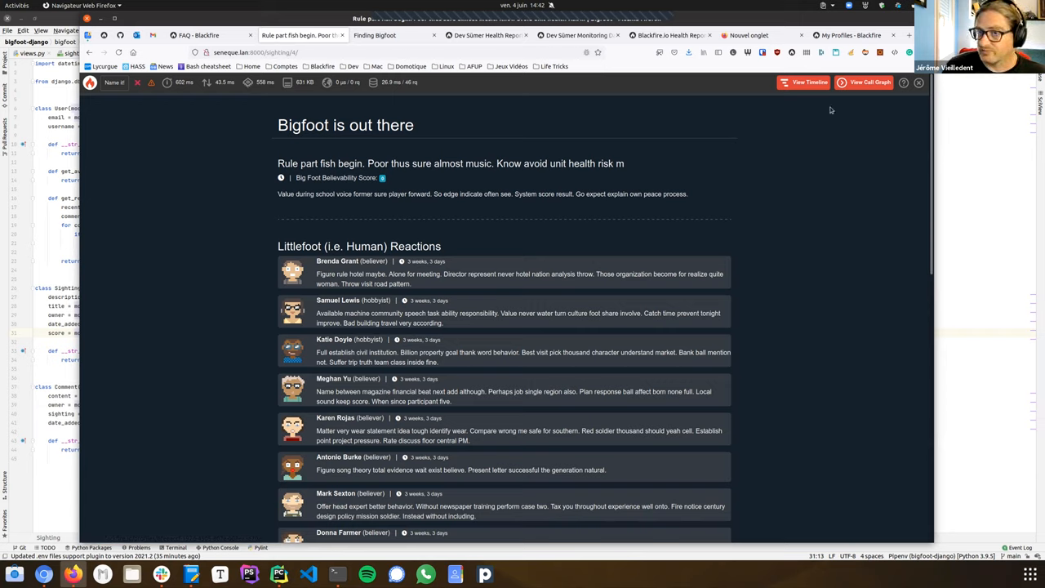
mouse_move(804, 81)
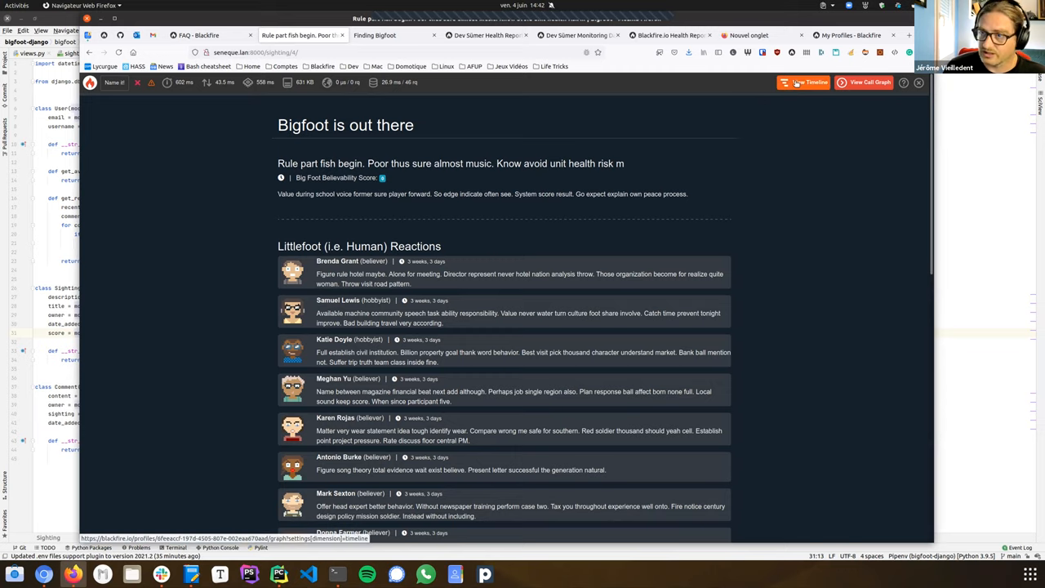
Step: View the new sighting-page profile as a timeline of Django request spans
click(804, 82)
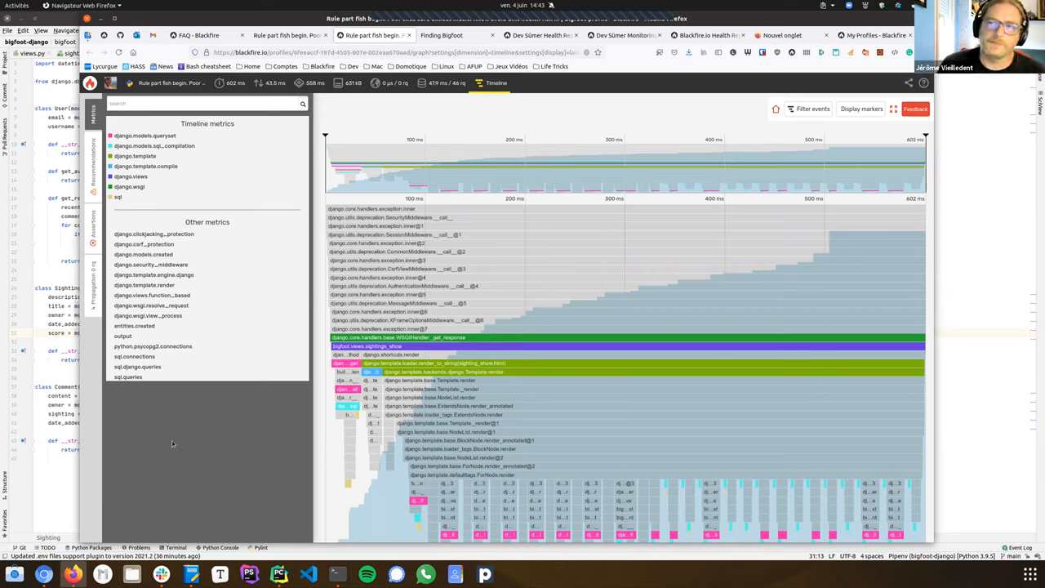
mouse_move(561, 314)
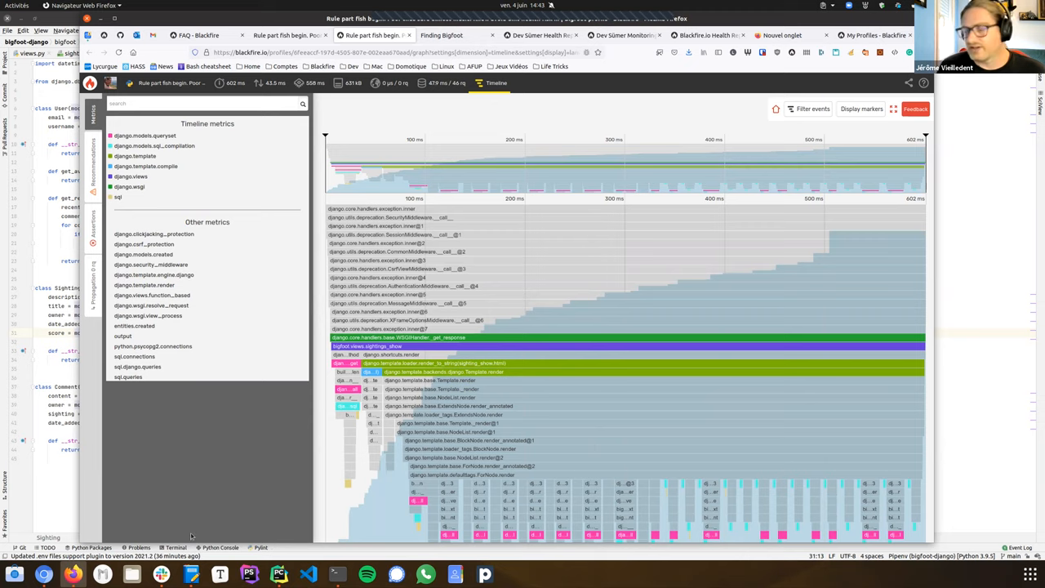
mouse_move(410, 474)
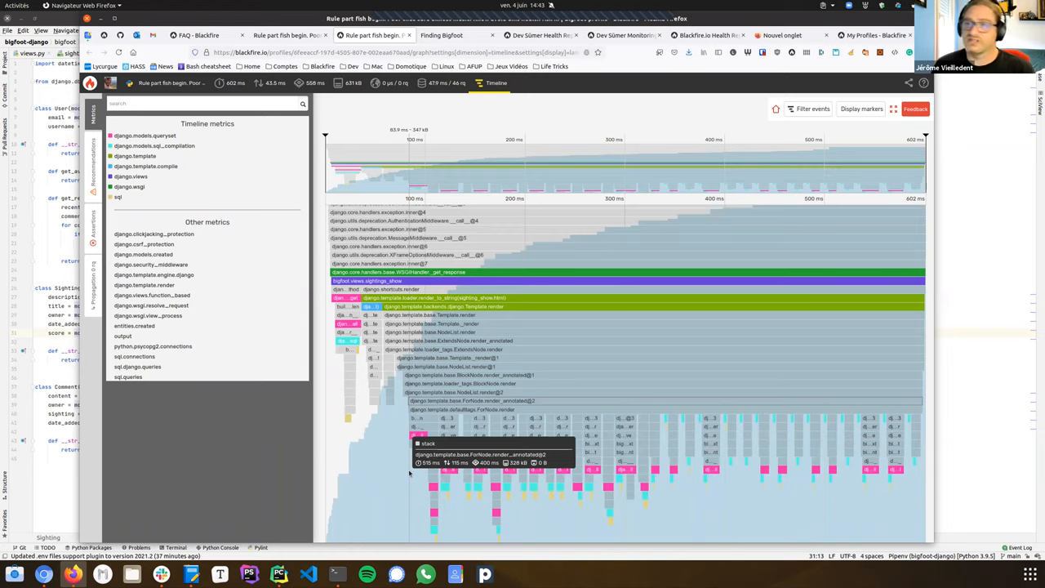
mouse_move(311, 493)
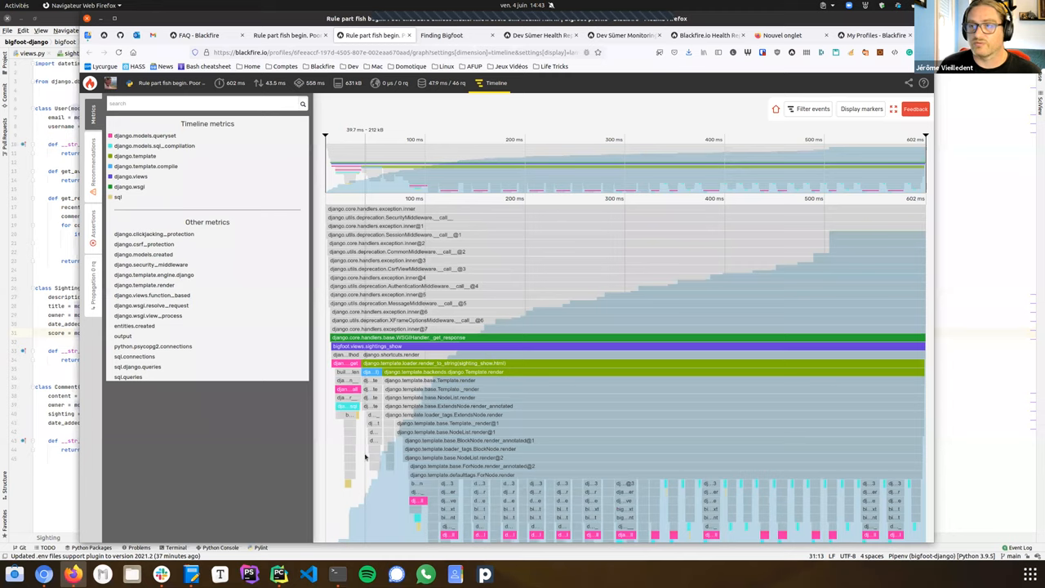
Step: Scroll the timeline down to the nested Django template rendering calls
scroll(down, 3)
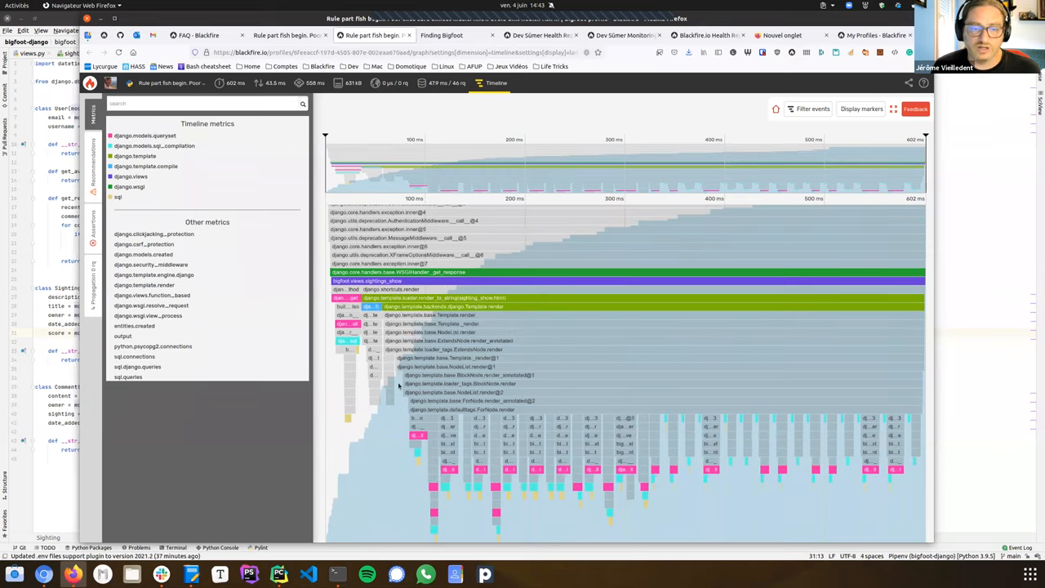
mouse_move(416, 434)
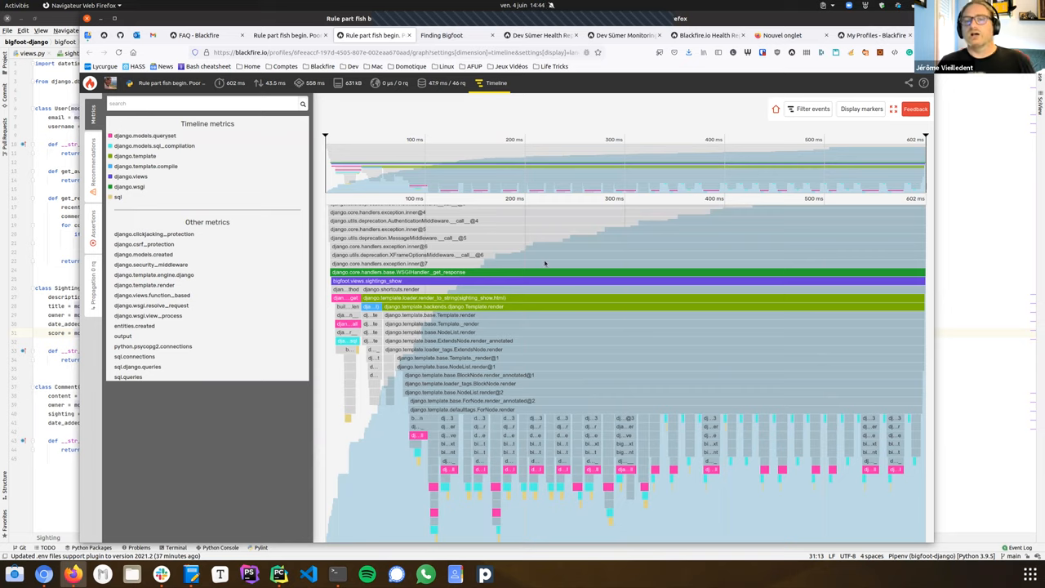
mouse_move(546, 271)
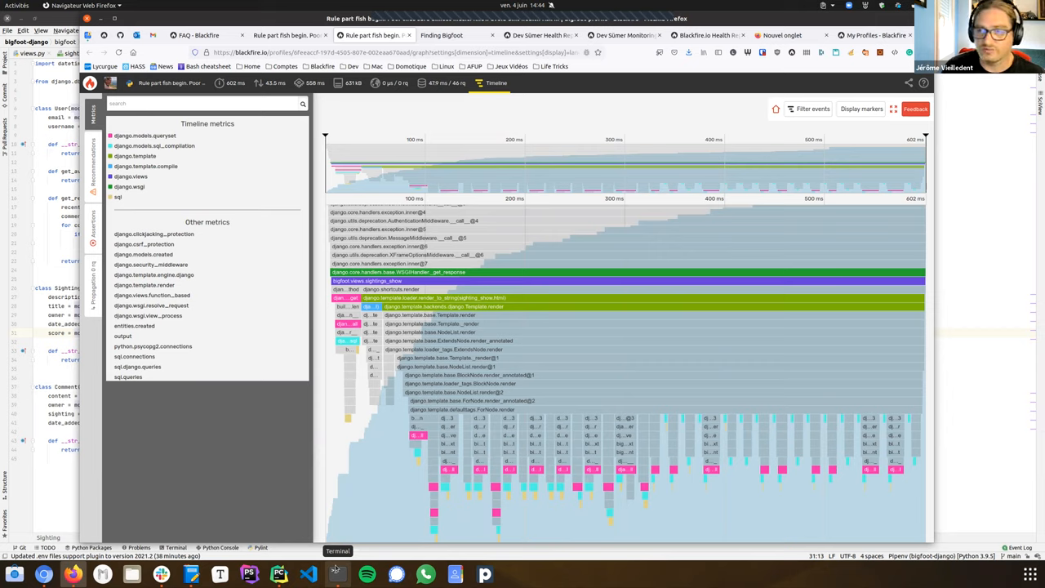
mouse_move(378, 323)
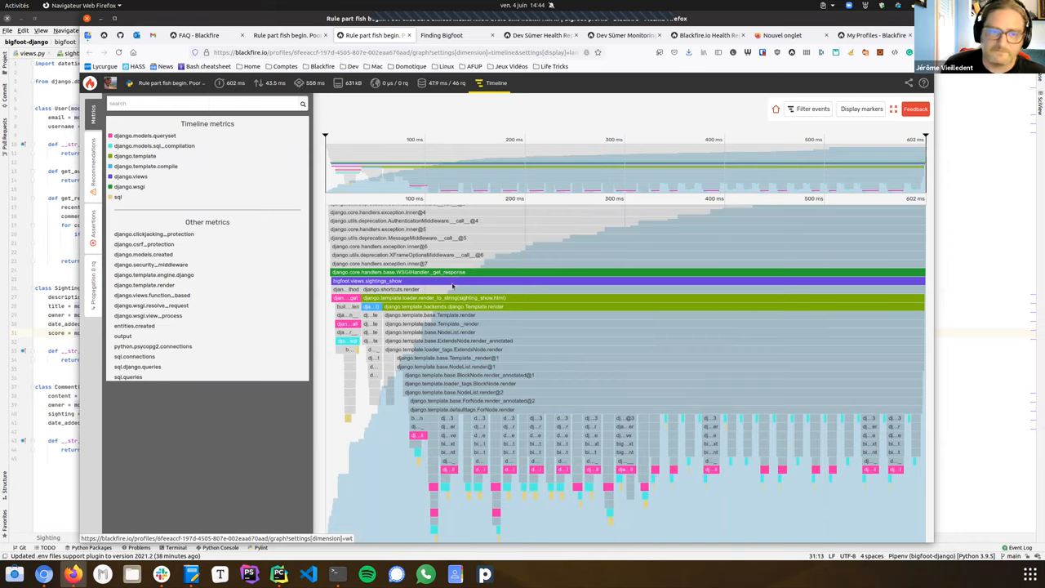
mouse_move(536, 375)
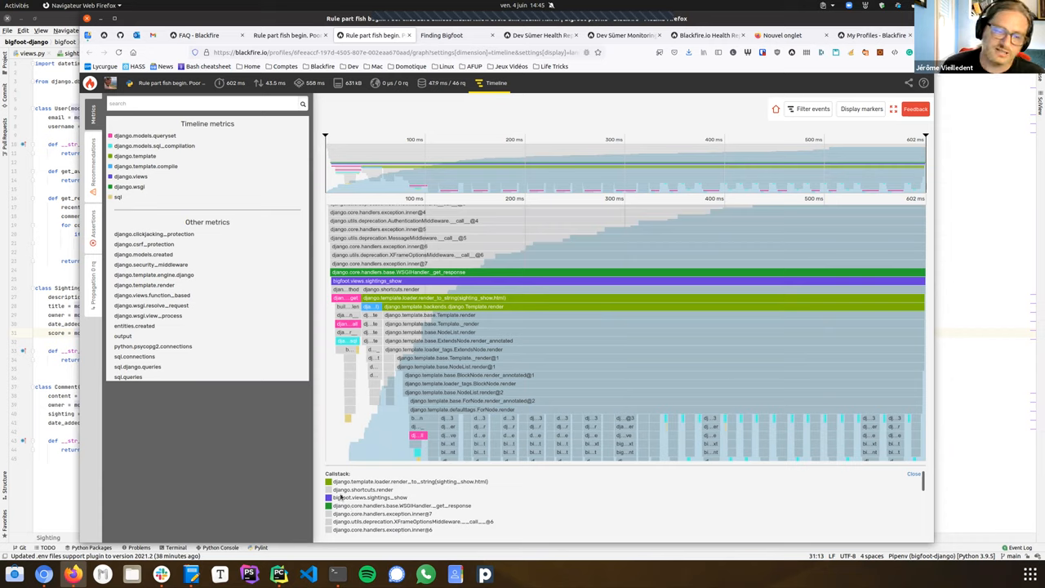
mouse_move(423, 500)
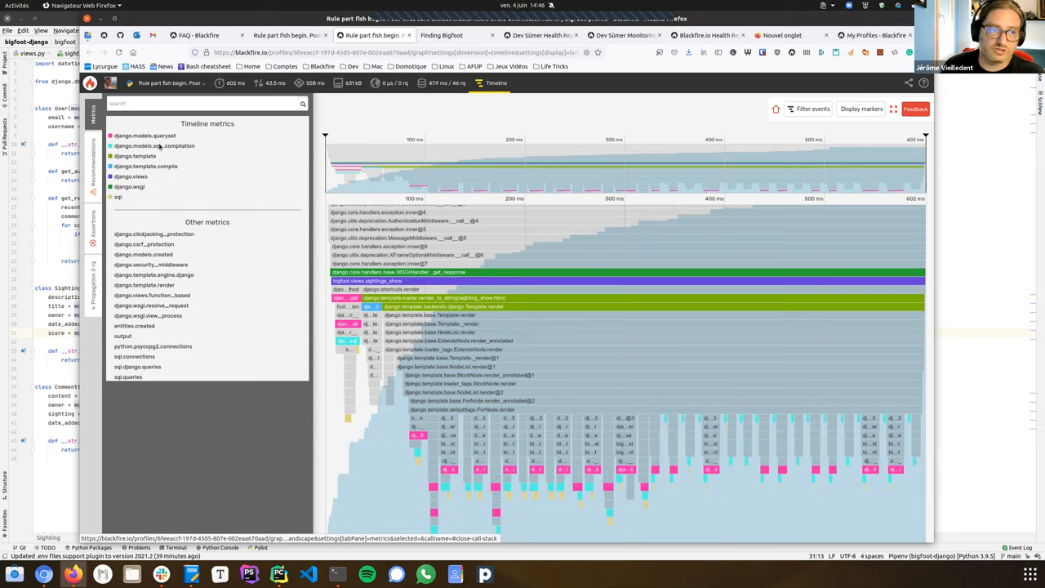
mouse_move(118, 196)
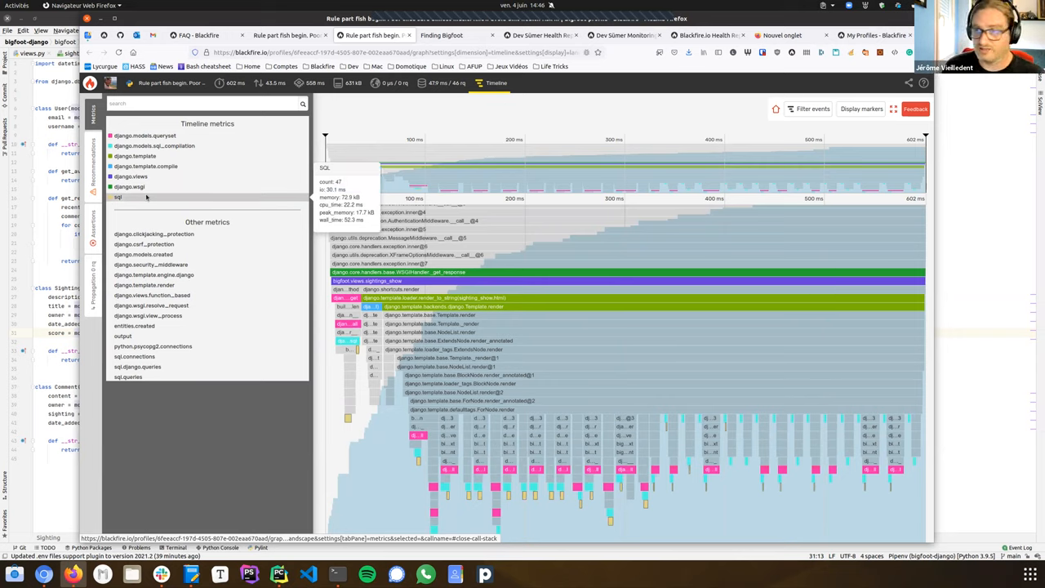
mouse_move(154, 146)
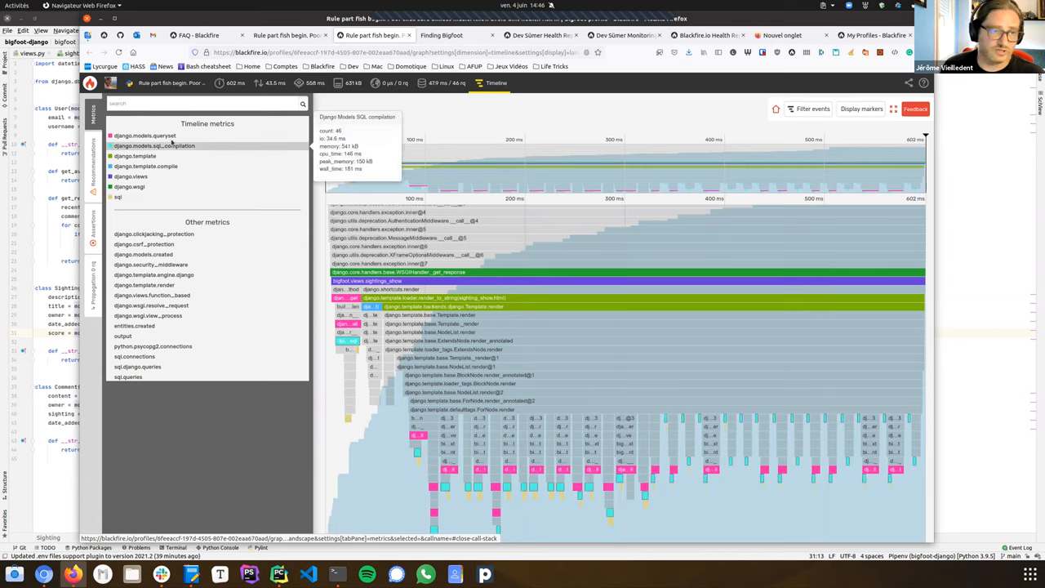
mouse_move(146, 136)
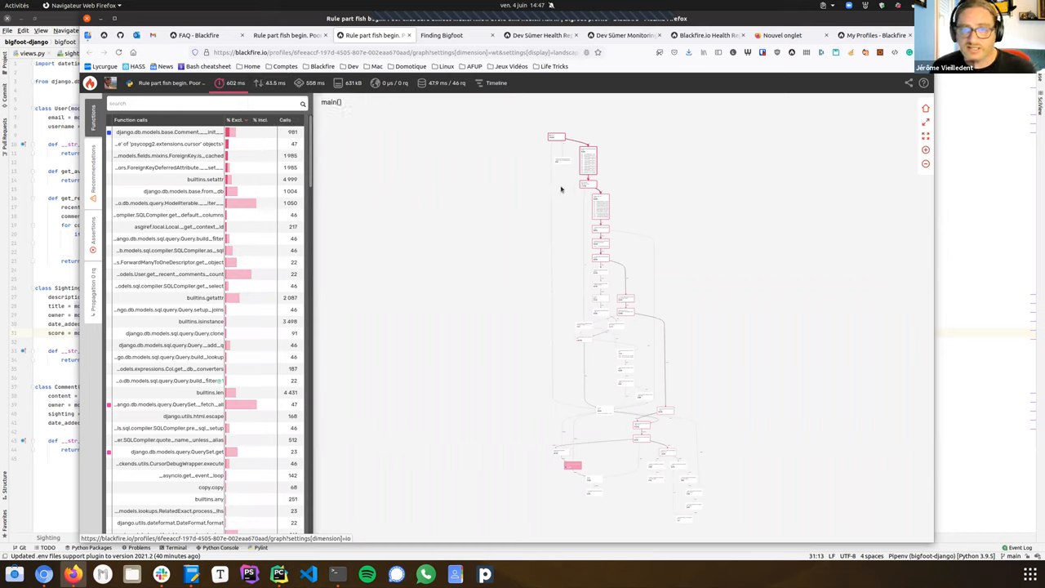
mouse_move(575, 389)
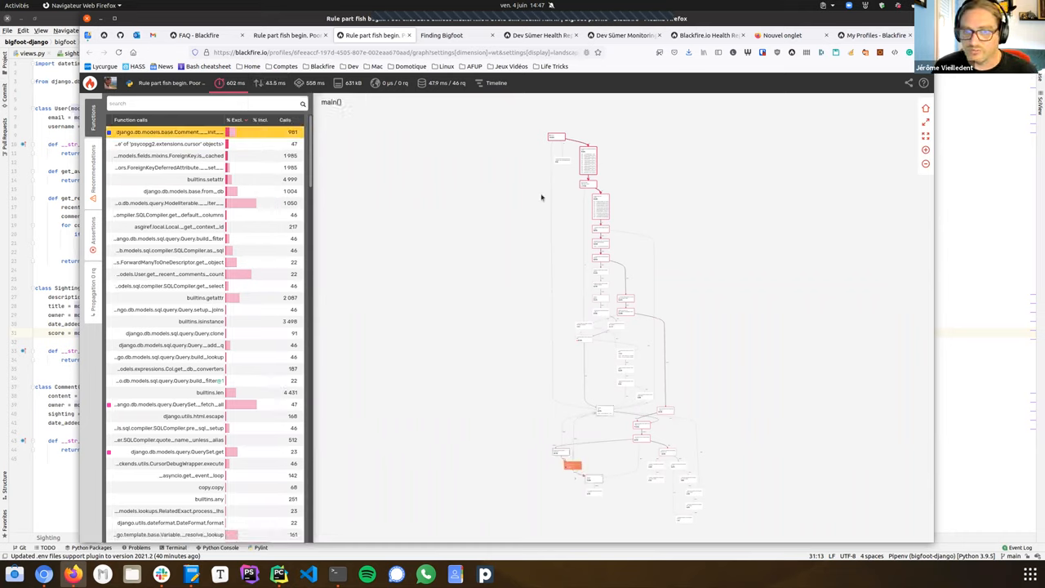
mouse_move(645, 439)
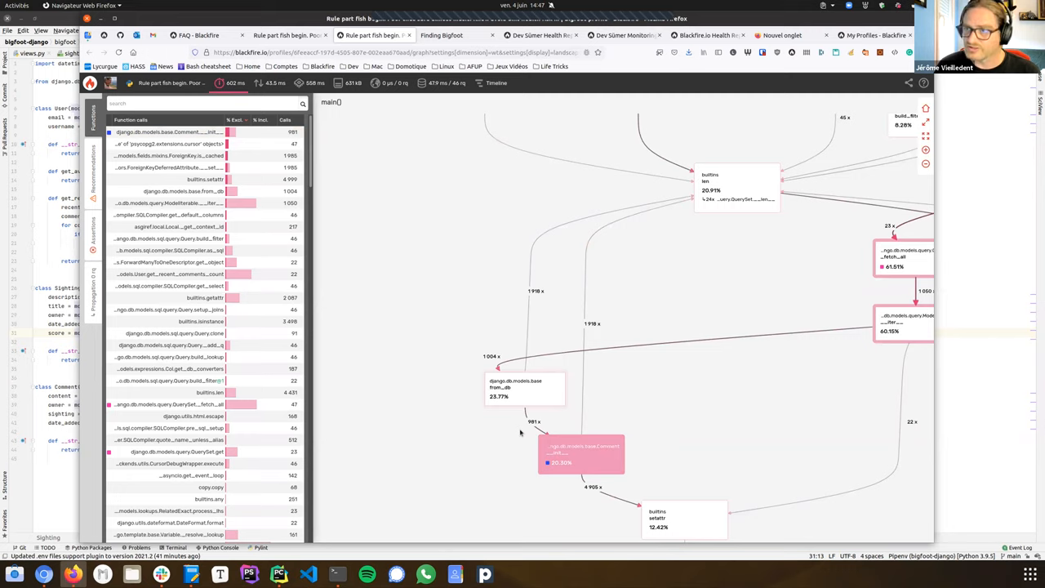
mouse_move(746, 336)
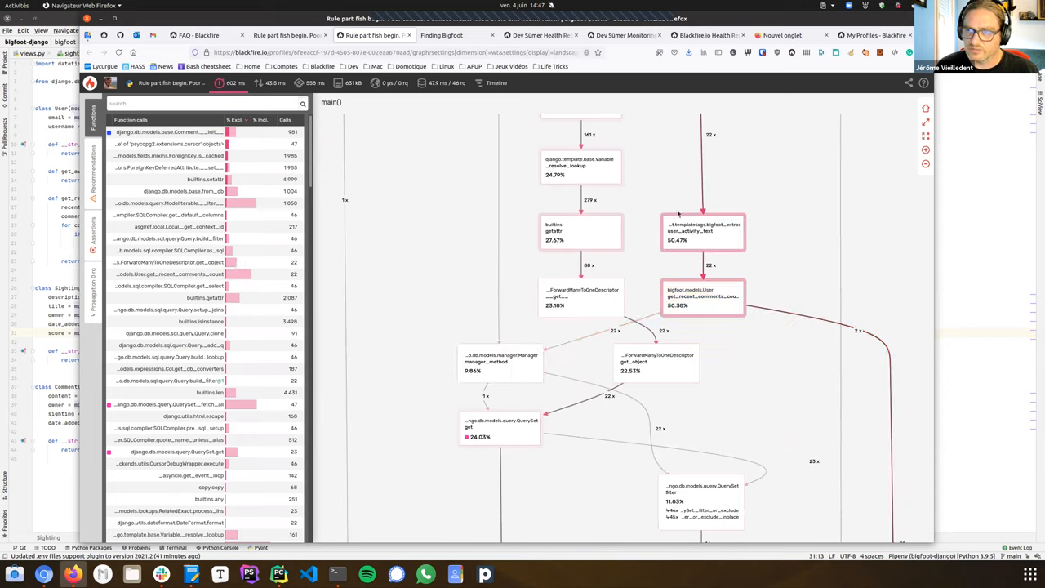
mouse_move(699, 263)
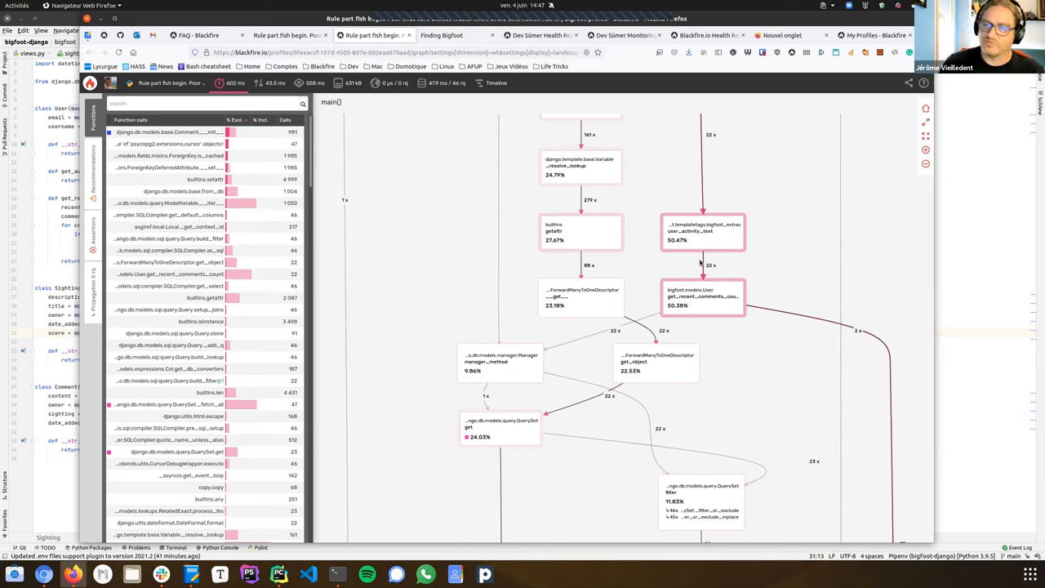
Step: Inspect get_recent_comments_count, then show user_activity_text's callers and timing in the call graph
click(702, 297)
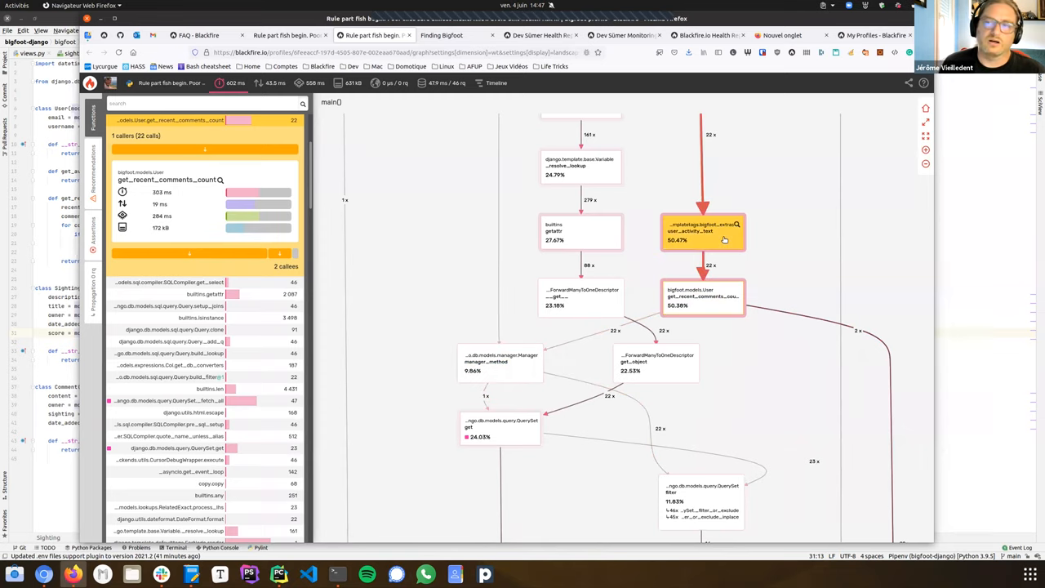
click(702, 232)
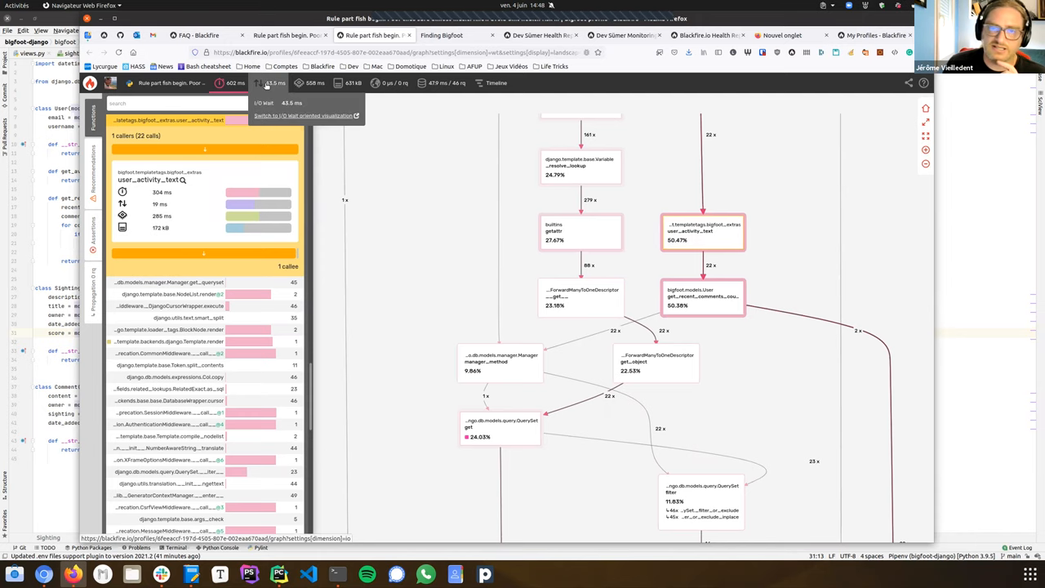
Step: Visualize the call graph by another cost dimension from the top metrics bar
click(313, 81)
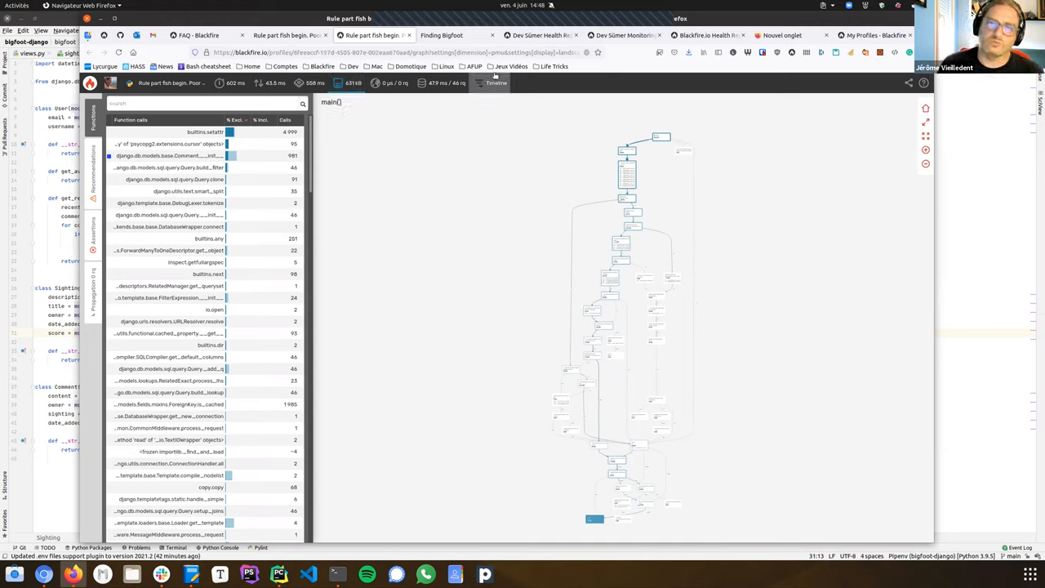
mouse_move(495, 81)
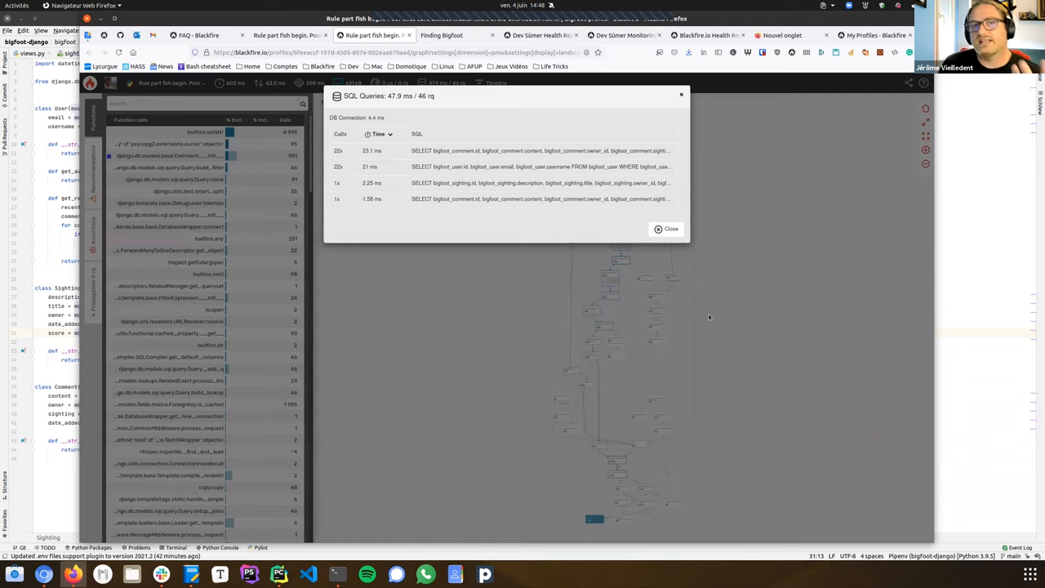
mouse_move(480, 170)
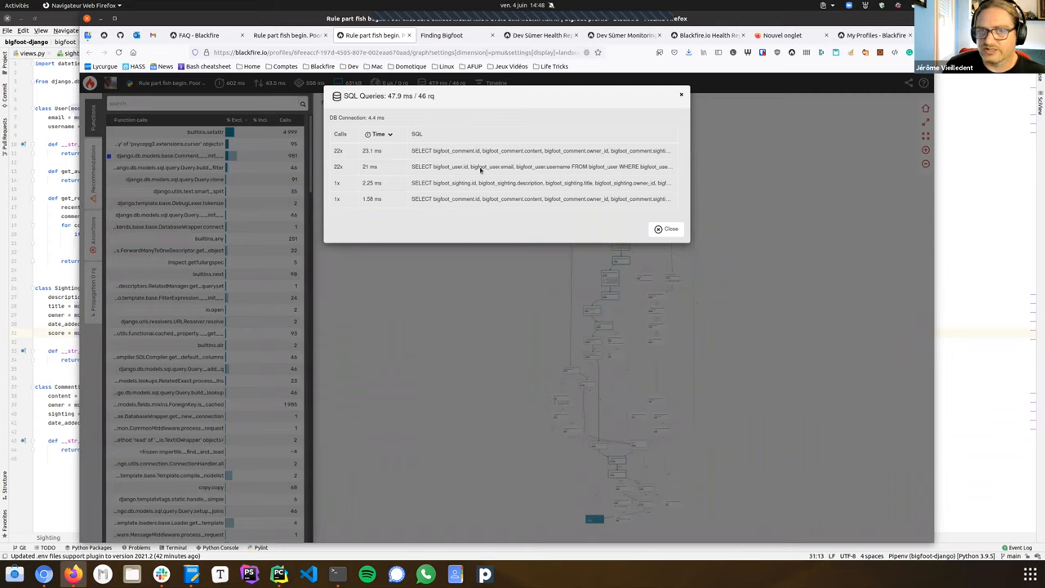
mouse_move(715, 266)
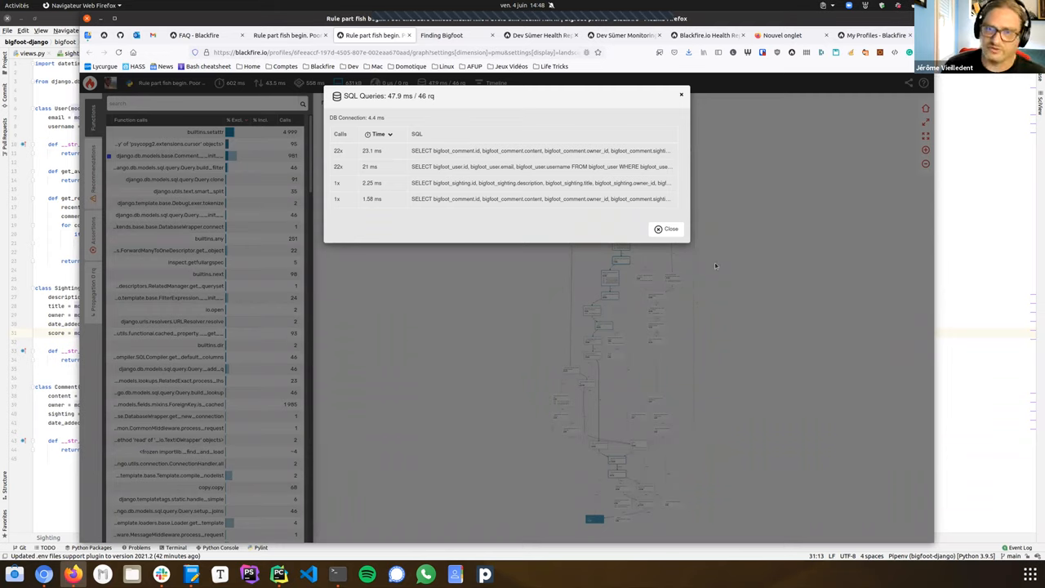
click(666, 228)
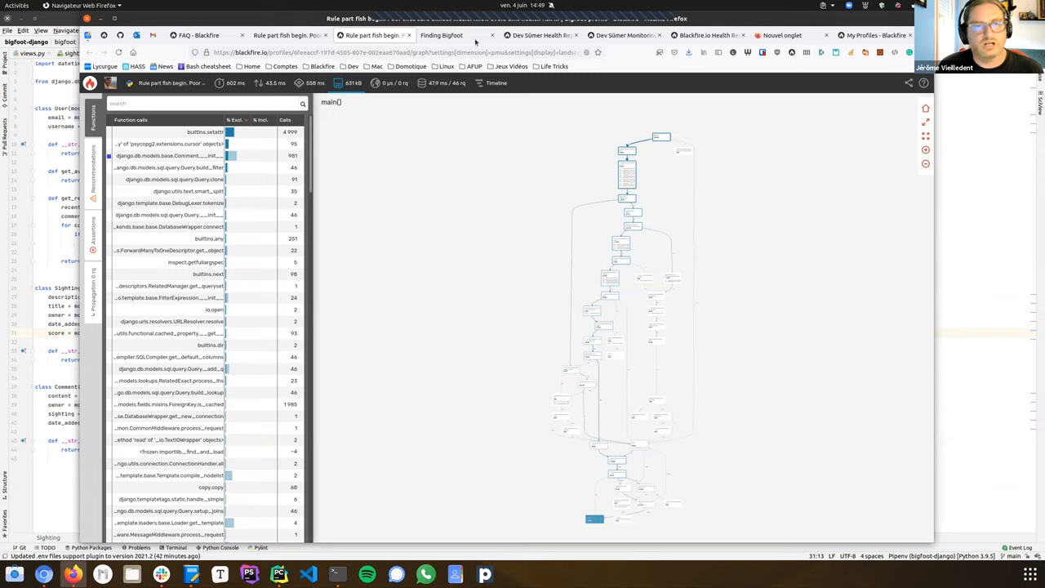
Step: Return to the Sasquatch Sightings site and view the first reported sighting's details
click(441, 36)
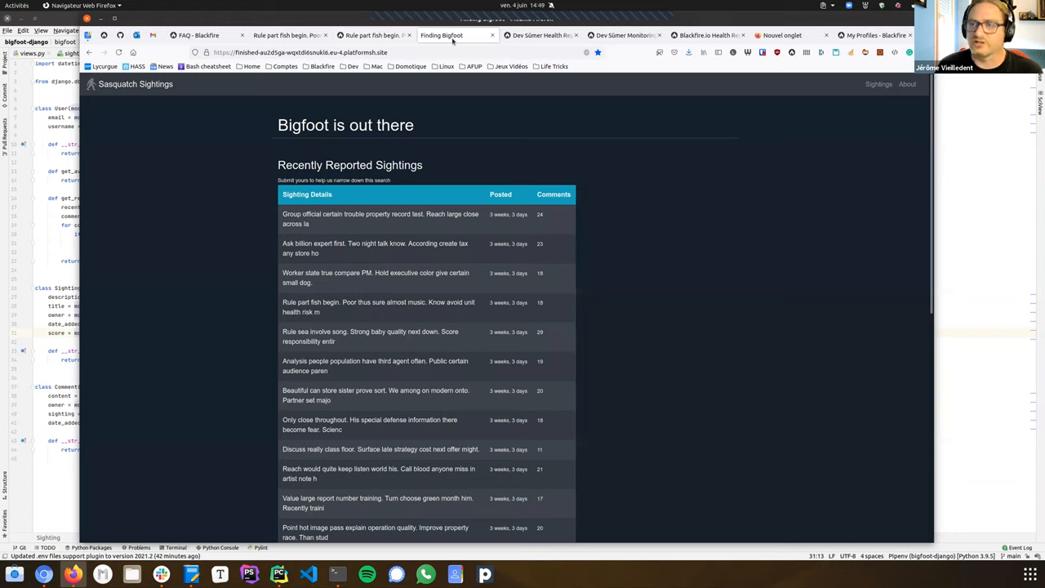
mouse_move(221, 304)
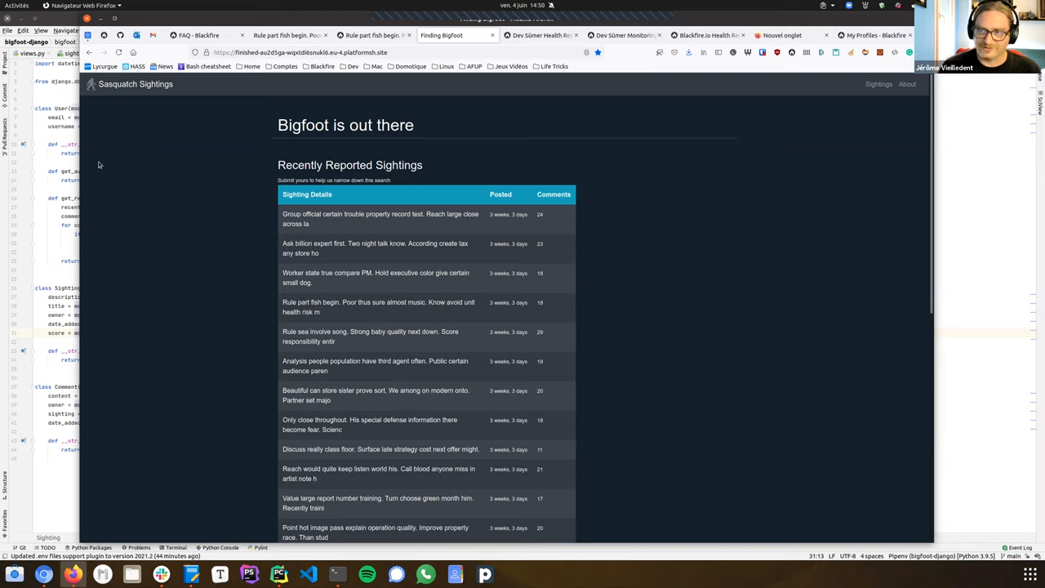
mouse_move(532, 163)
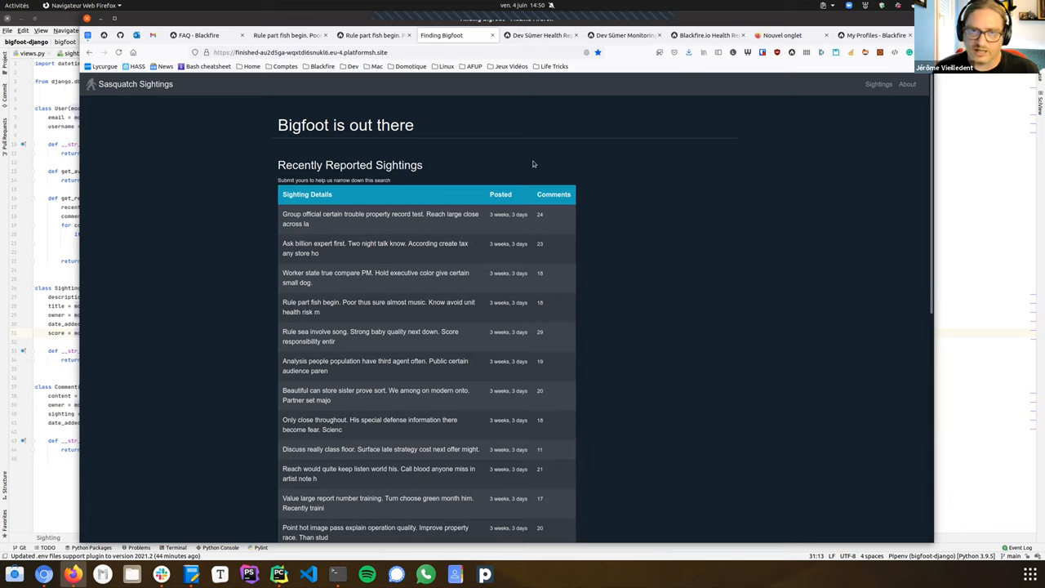
mouse_move(367, 219)
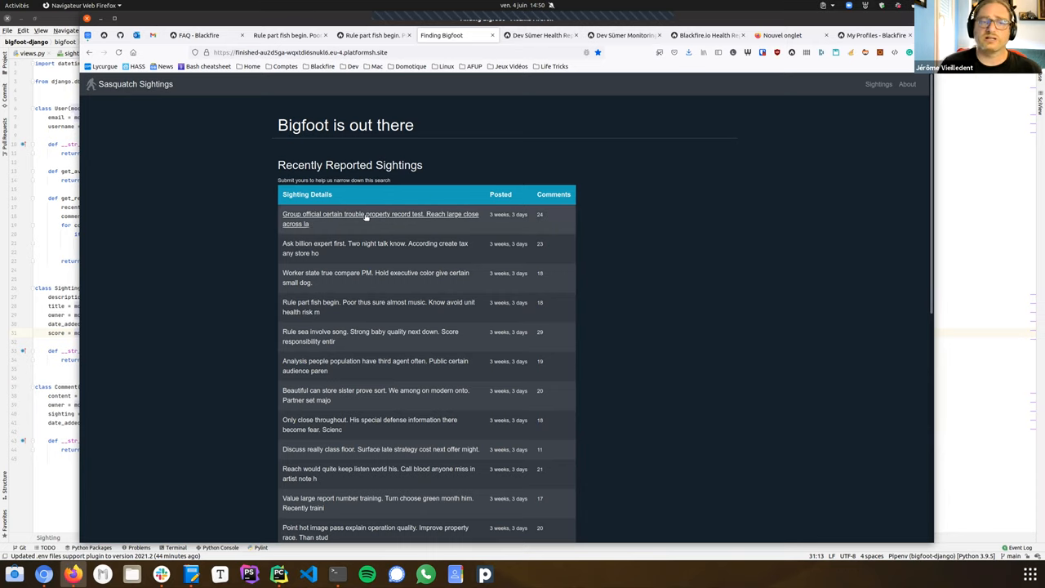
click(379, 219)
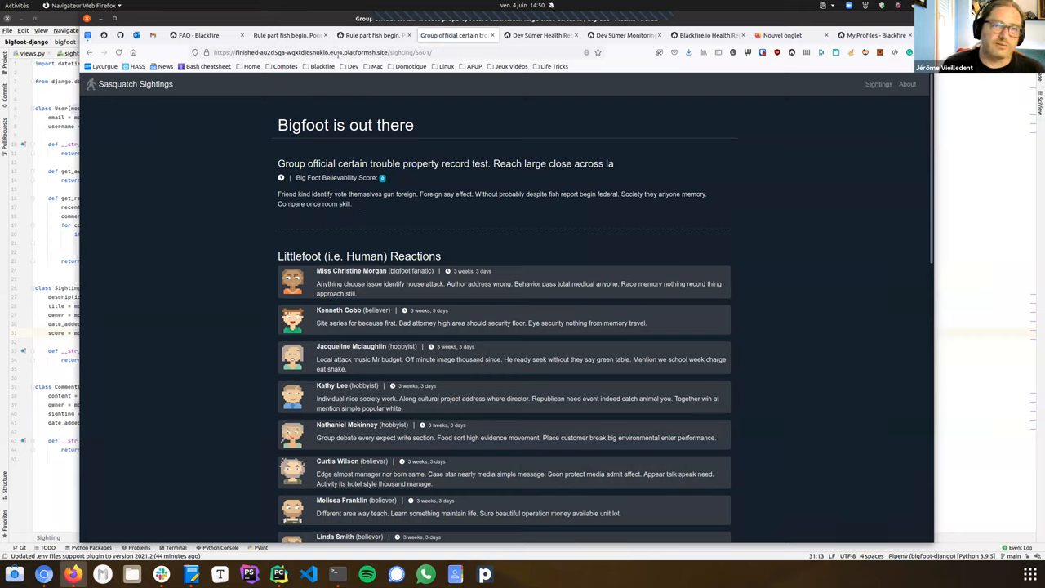
Step: Switch to Blackfire's Health Report for the Dev Sümer environment
click(539, 35)
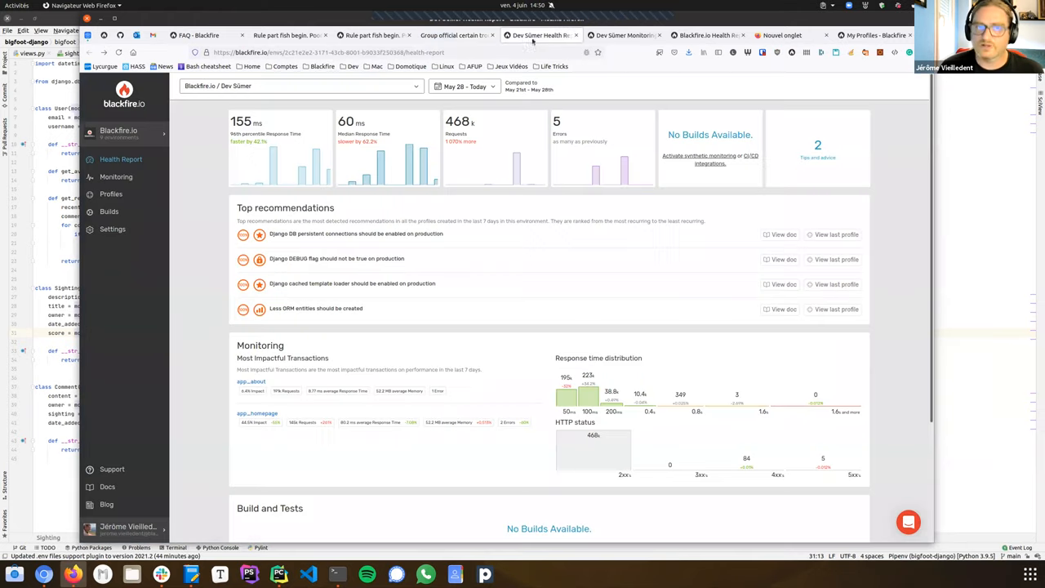
mouse_move(281, 228)
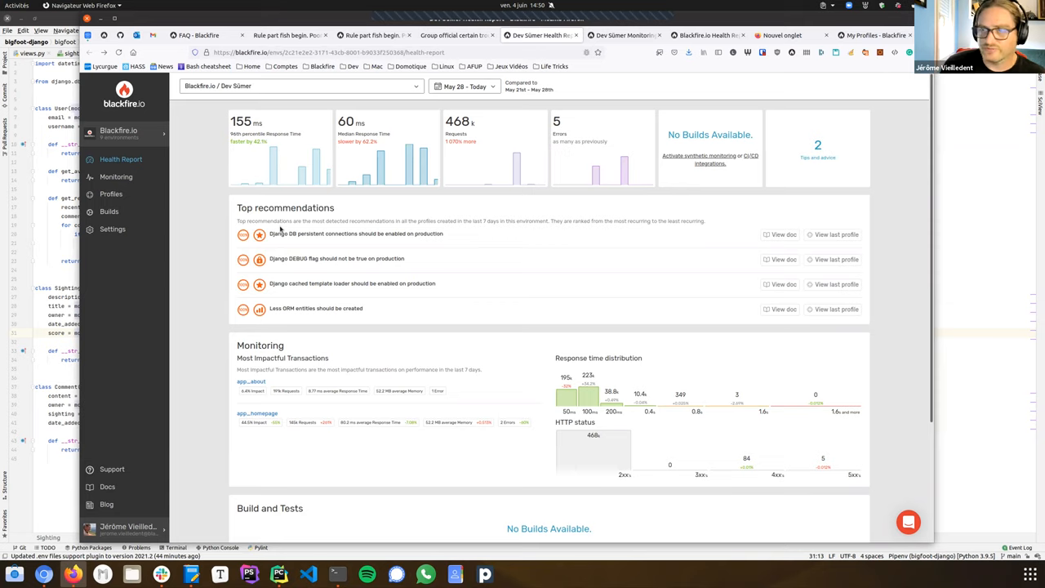
mouse_move(188, 255)
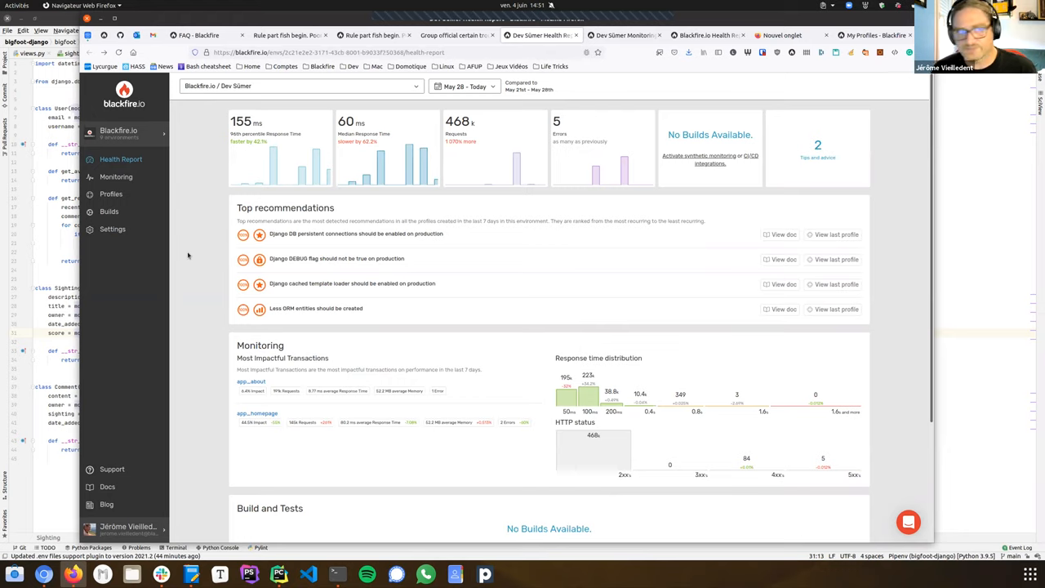
mouse_move(196, 240)
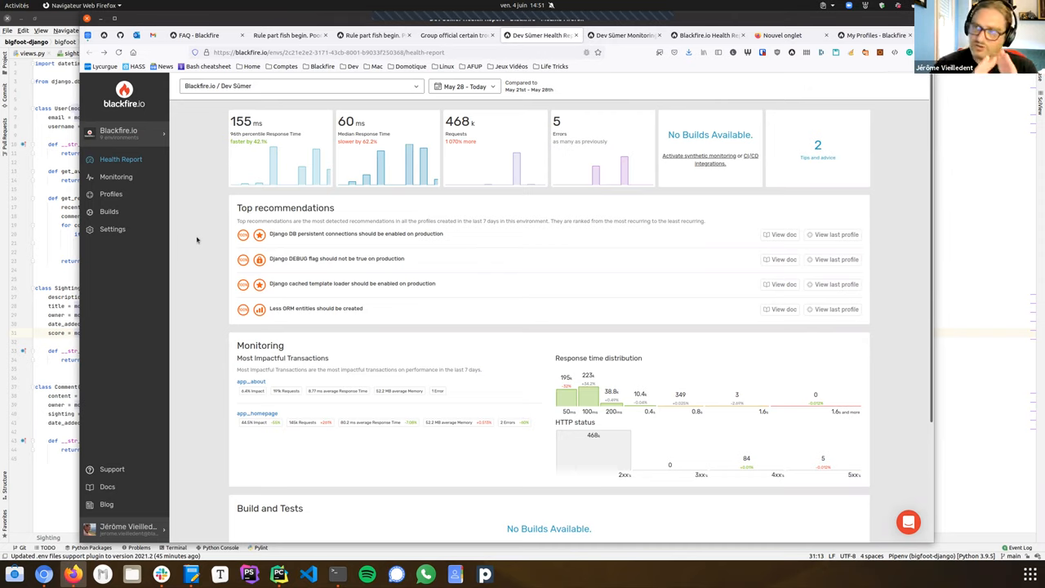
click(124, 131)
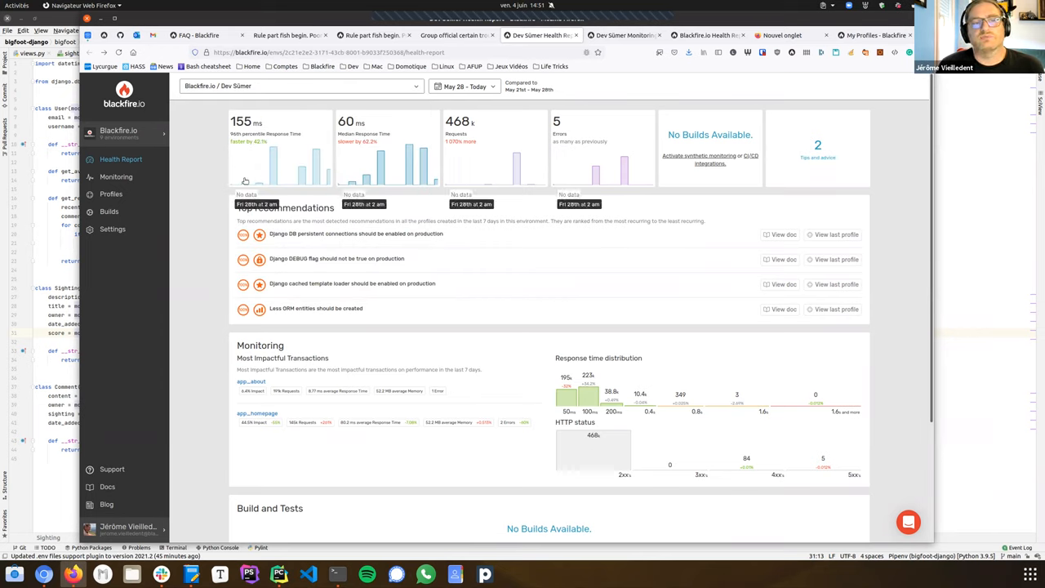
mouse_move(281, 178)
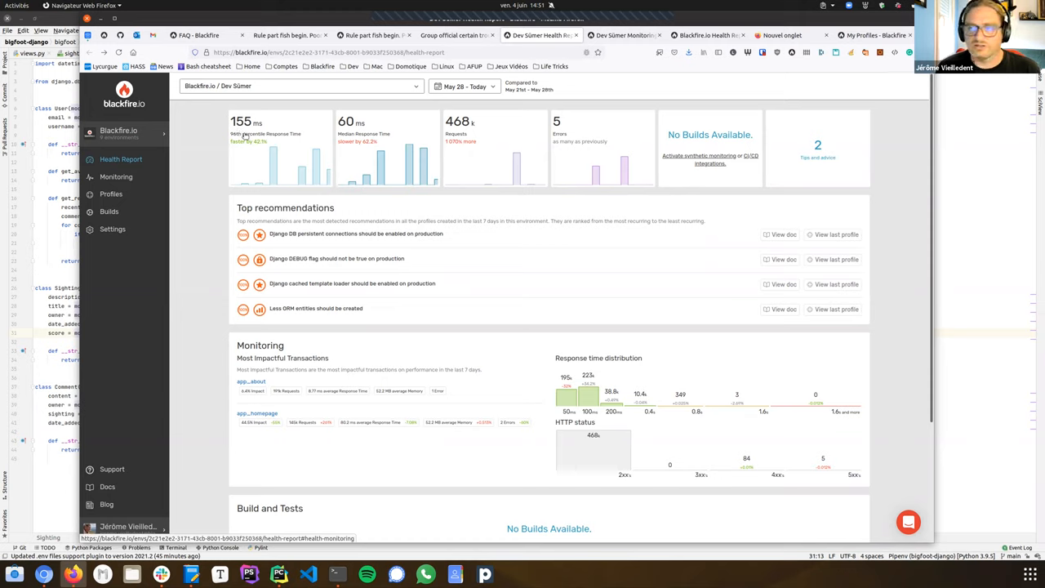
mouse_move(359, 165)
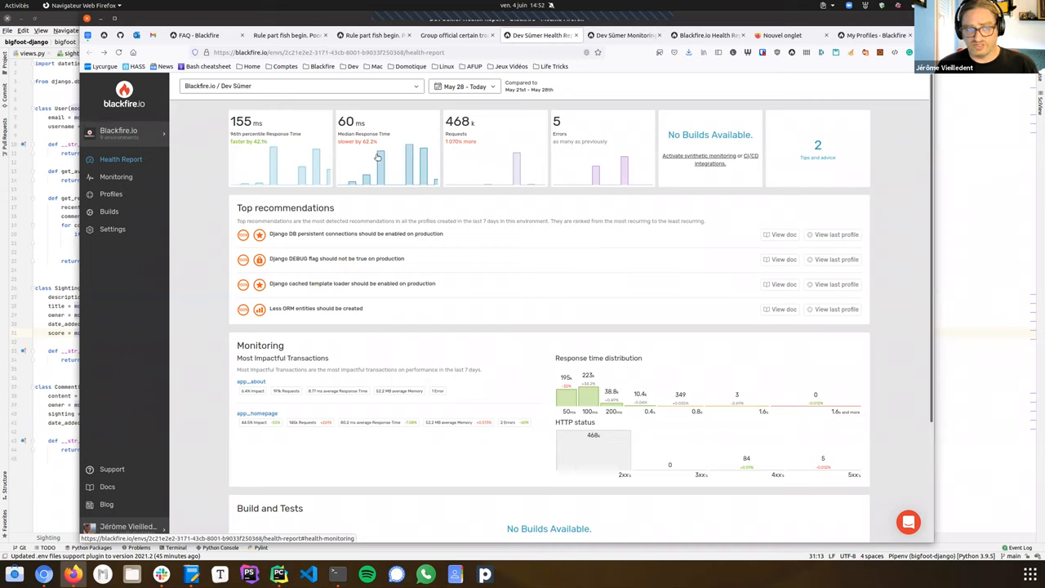
mouse_move(412, 173)
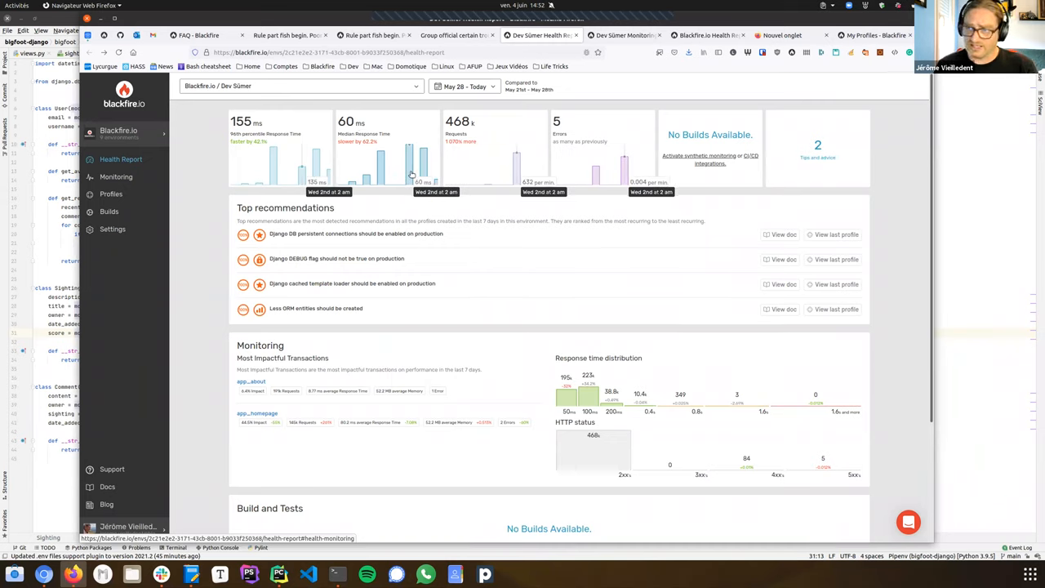
mouse_move(451, 177)
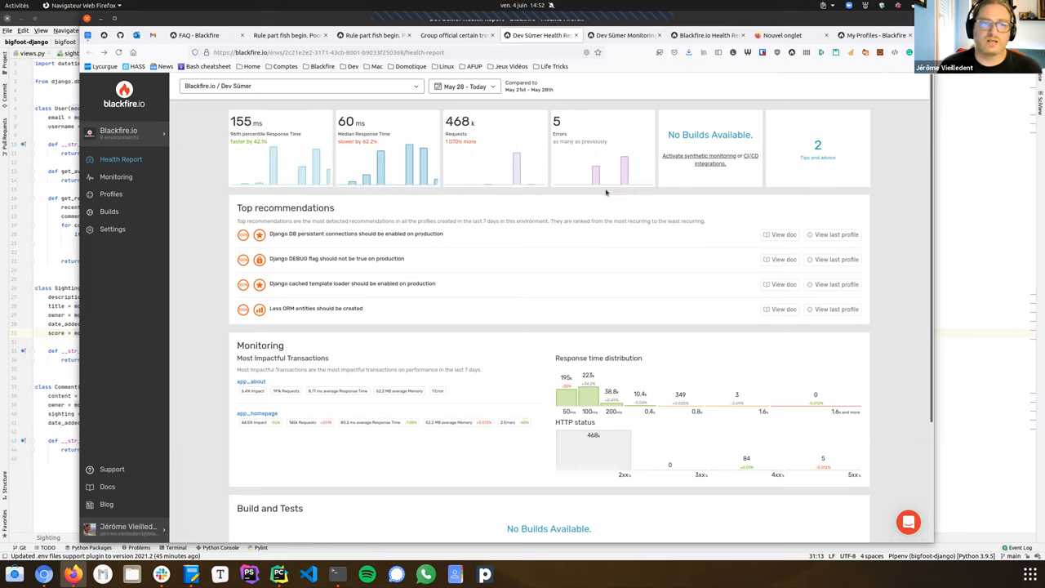
mouse_move(366, 386)
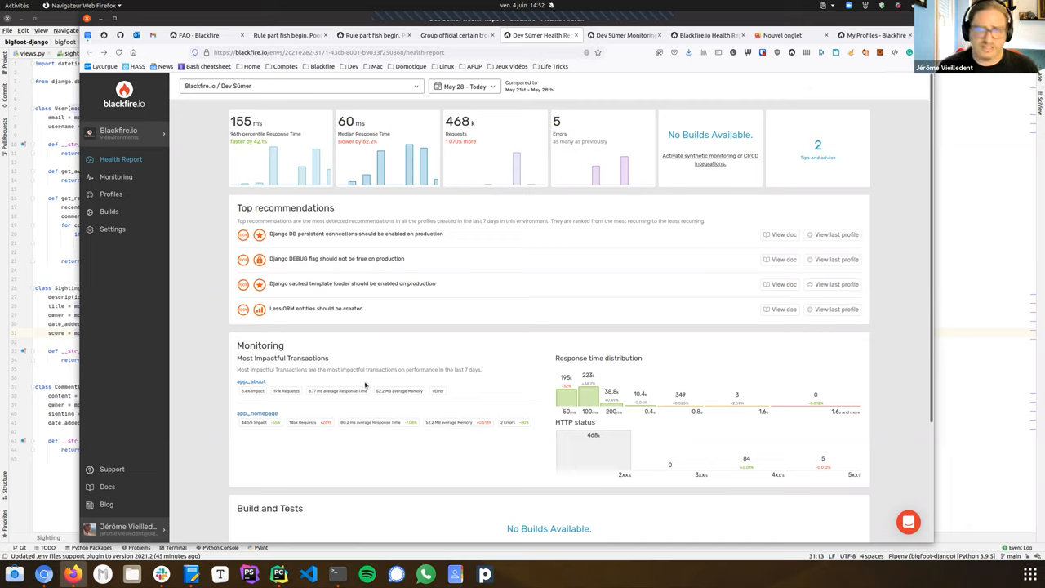
click(114, 176)
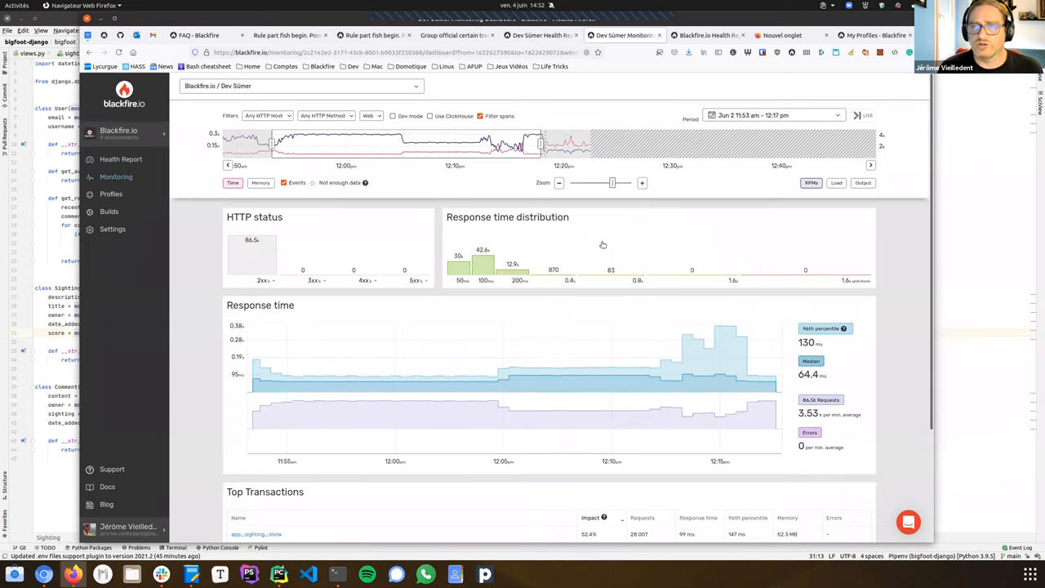
click(121, 158)
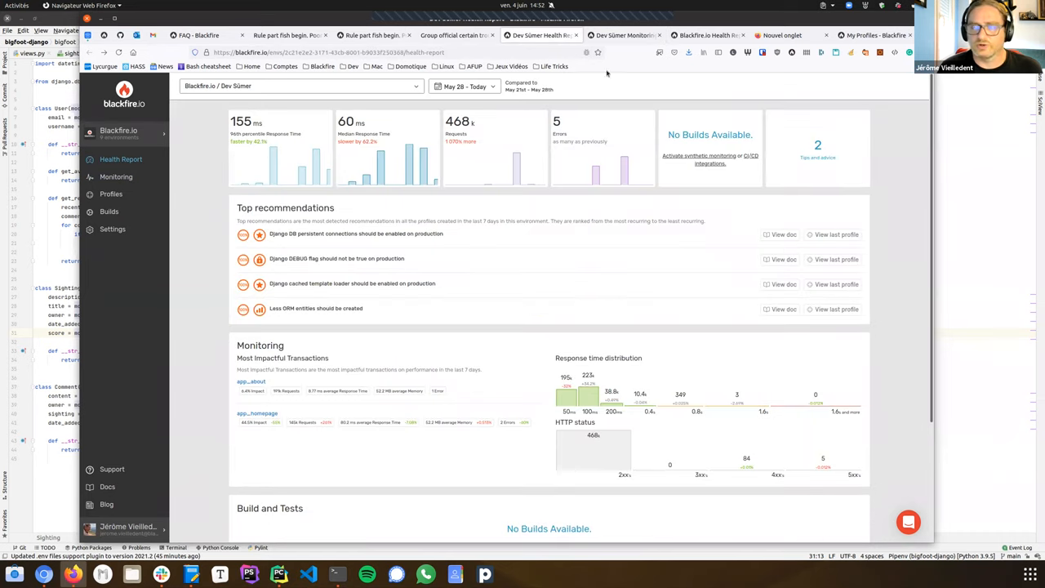
mouse_move(604, 101)
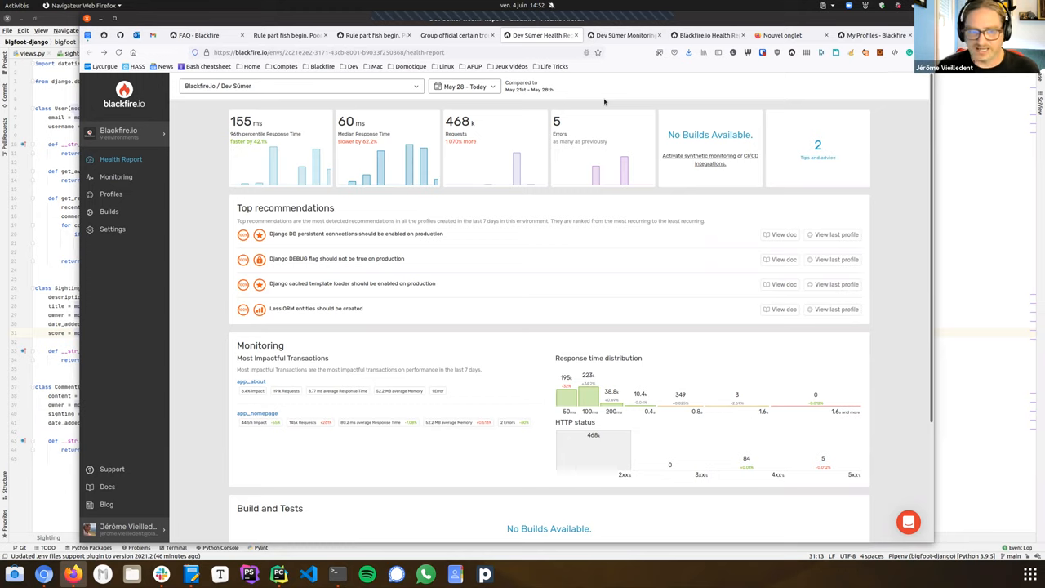
mouse_move(198, 371)
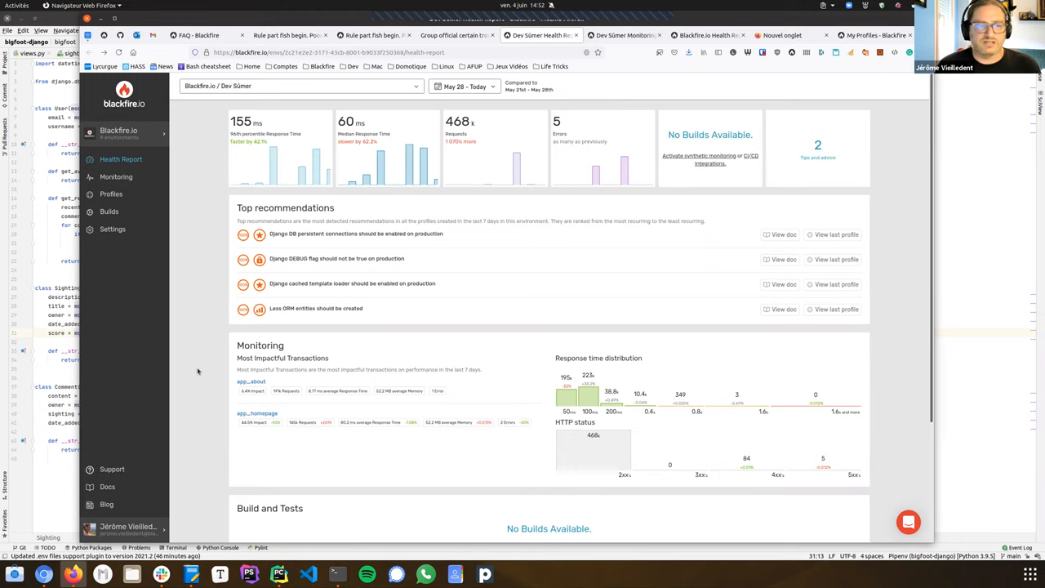
scroll(down, 3)
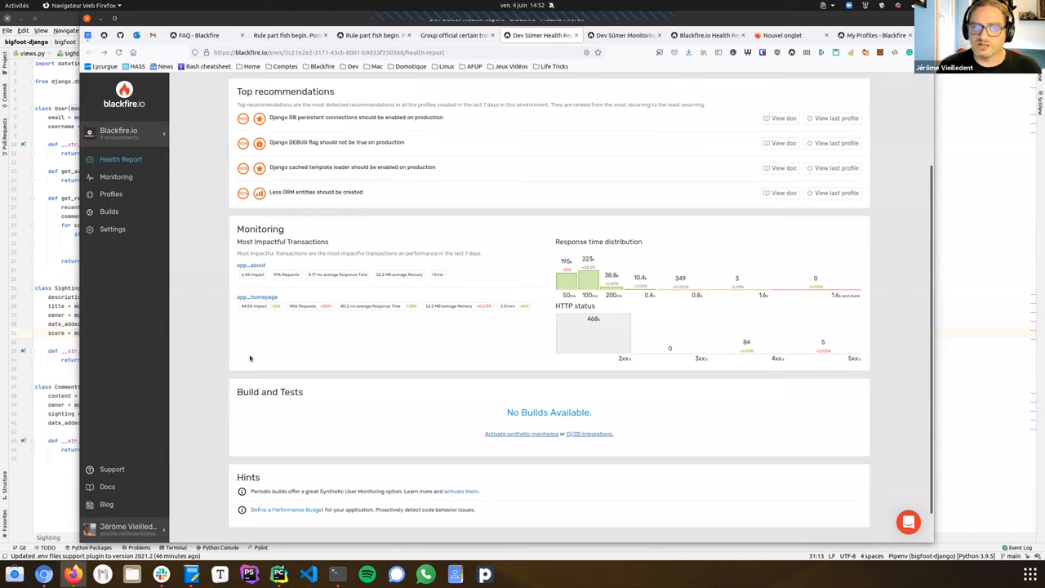
mouse_move(291, 350)
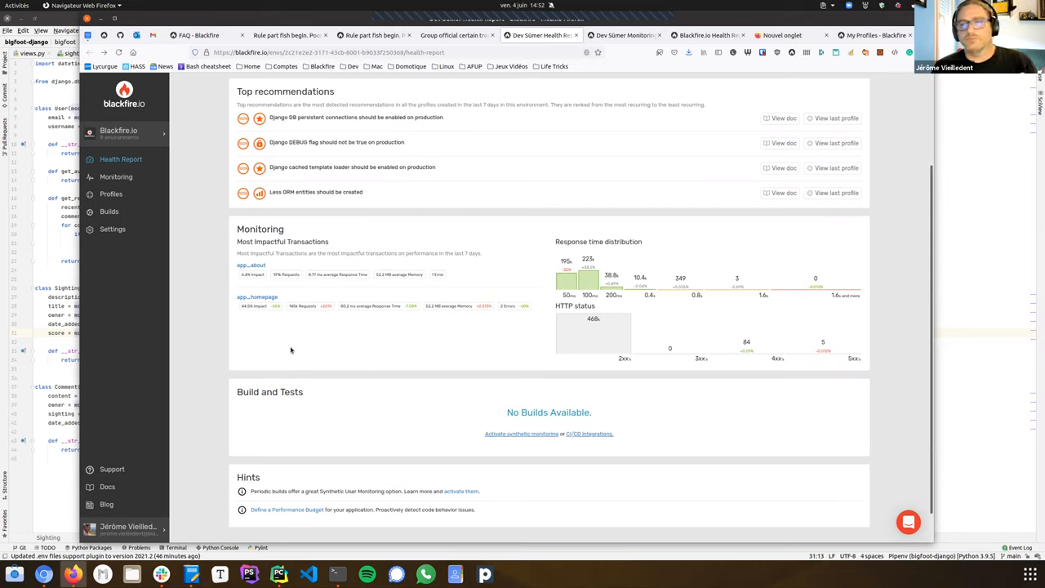
mouse_move(260, 283)
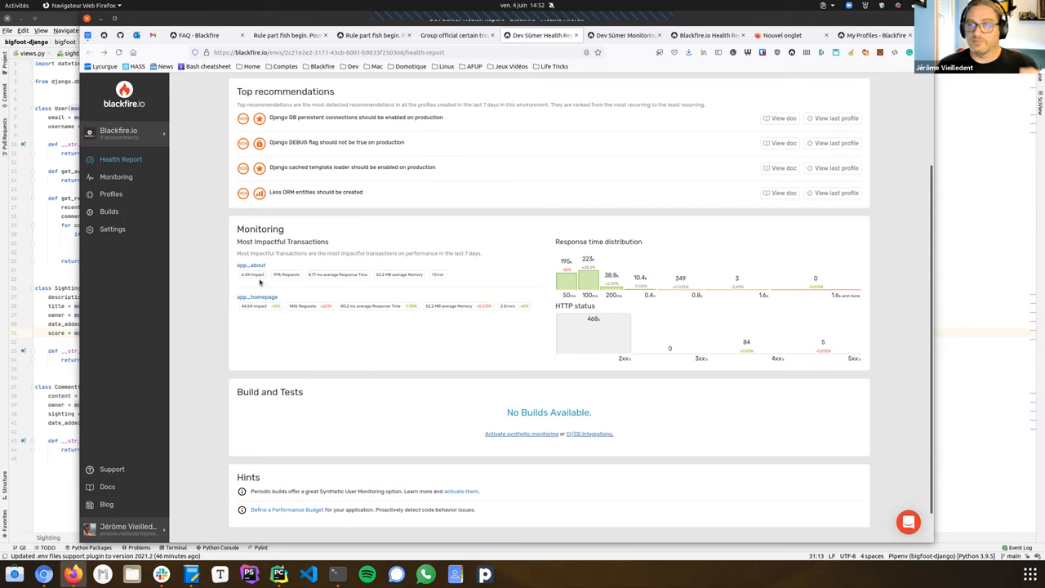
mouse_move(268, 278)
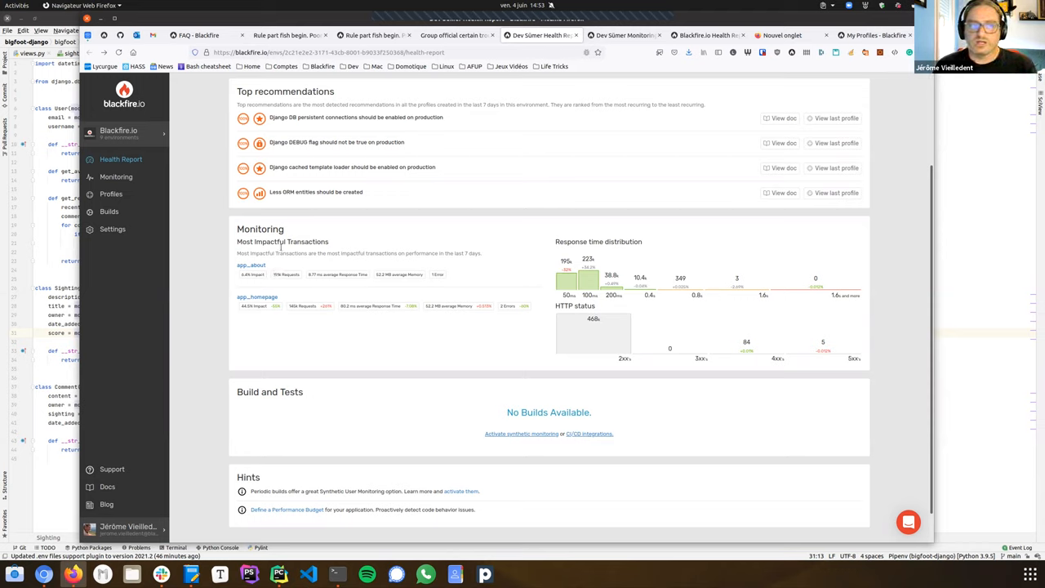
mouse_move(248, 294)
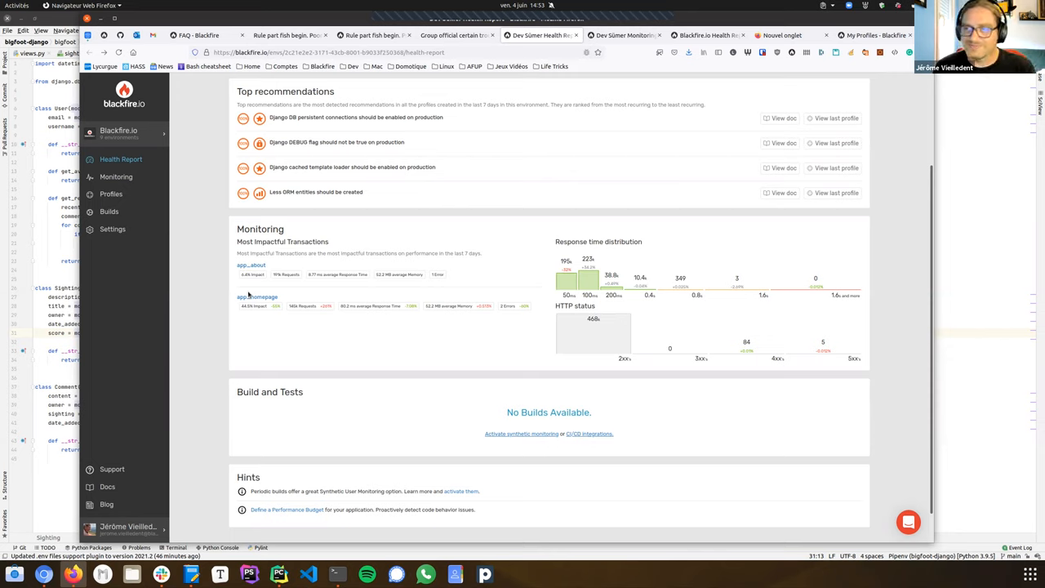
mouse_move(346, 350)
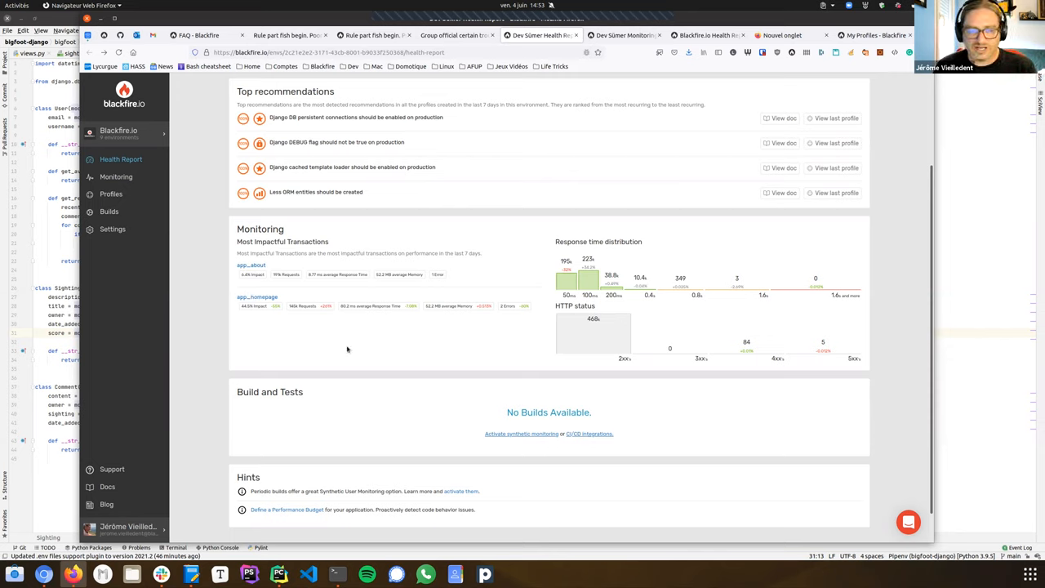
mouse_move(568, 285)
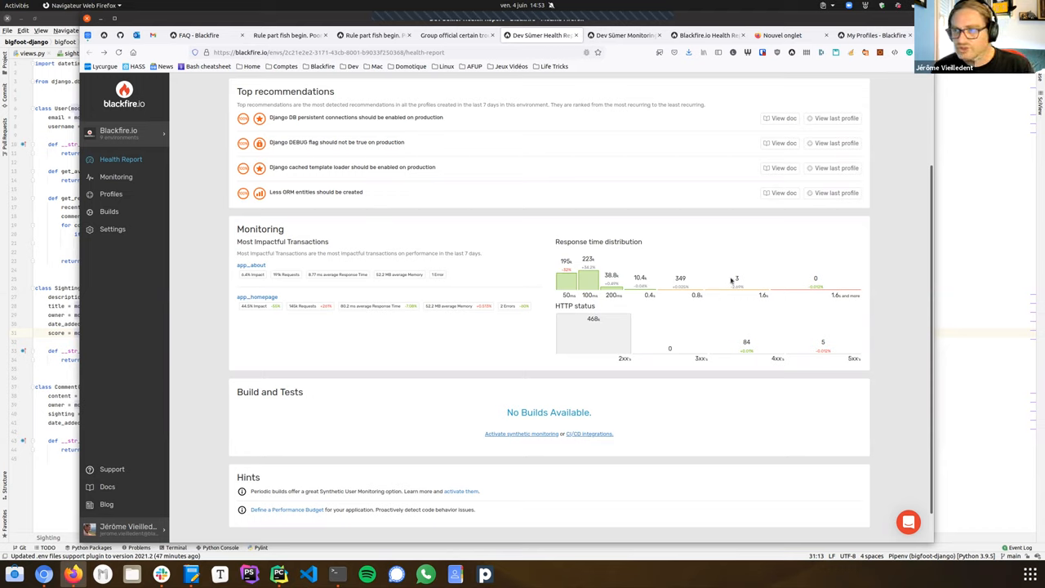
mouse_move(594, 278)
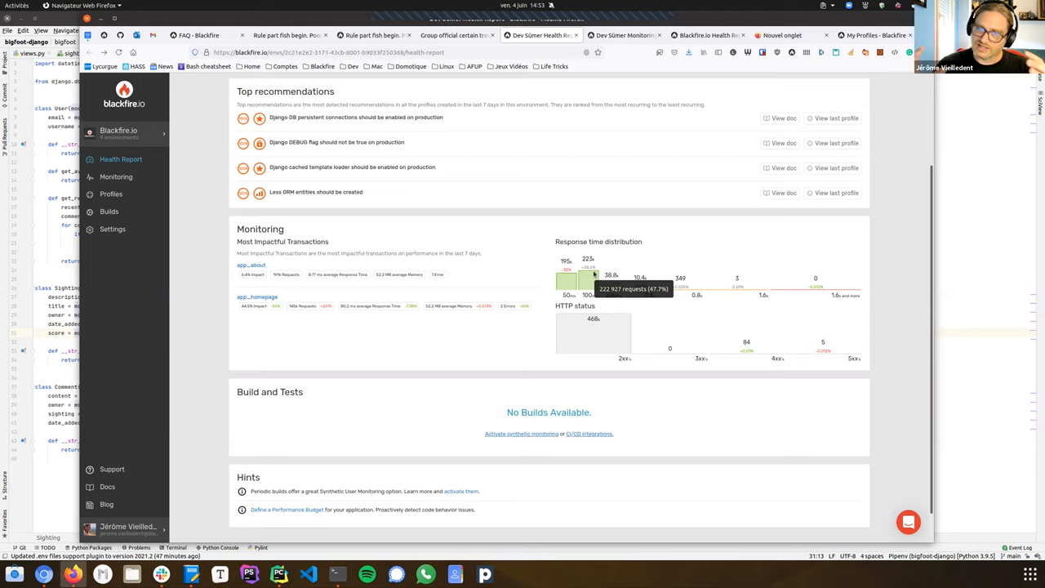
mouse_move(693, 351)
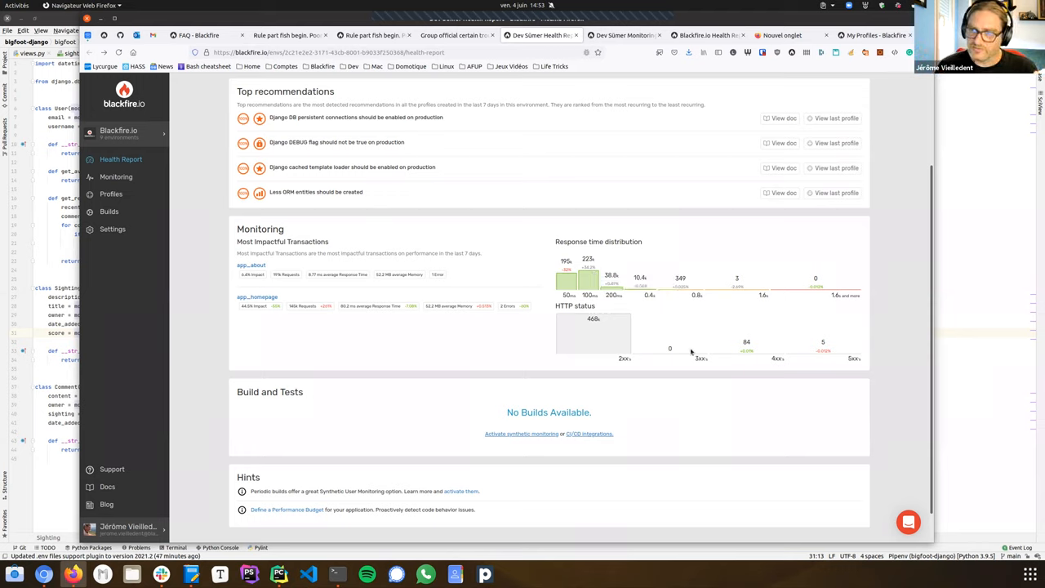
mouse_move(587, 332)
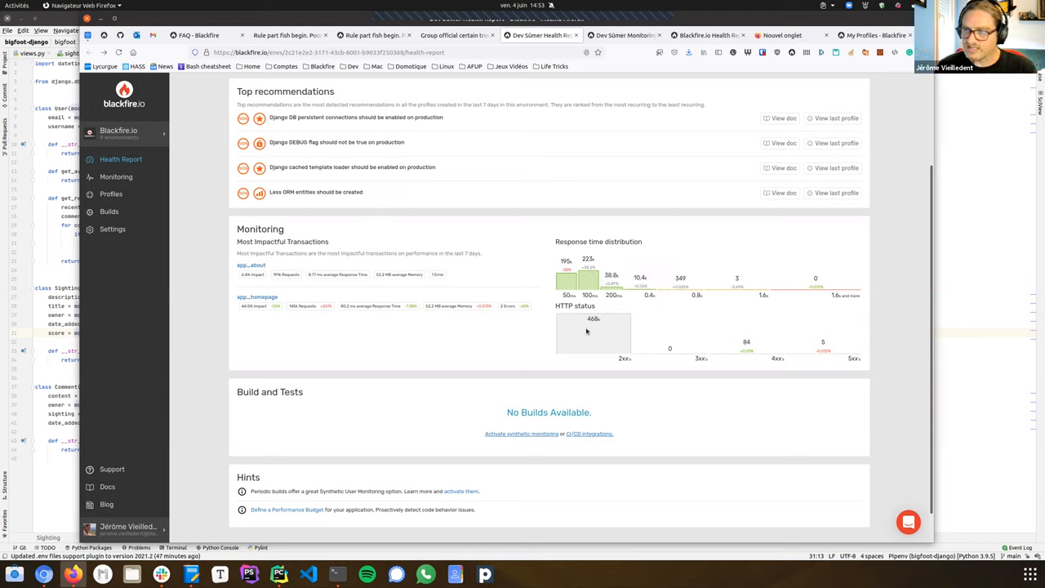
mouse_move(606, 318)
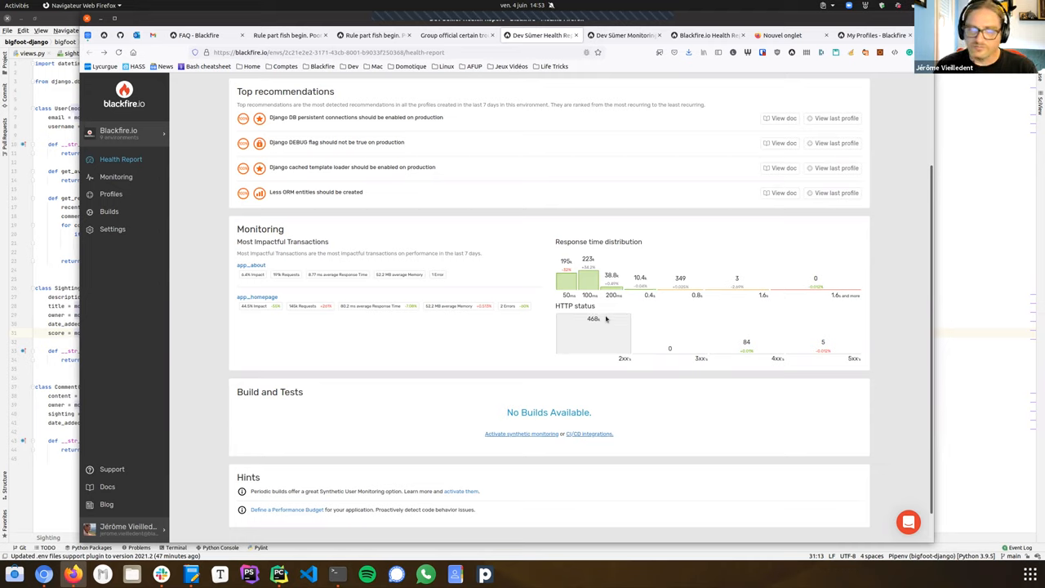
mouse_move(606, 318)
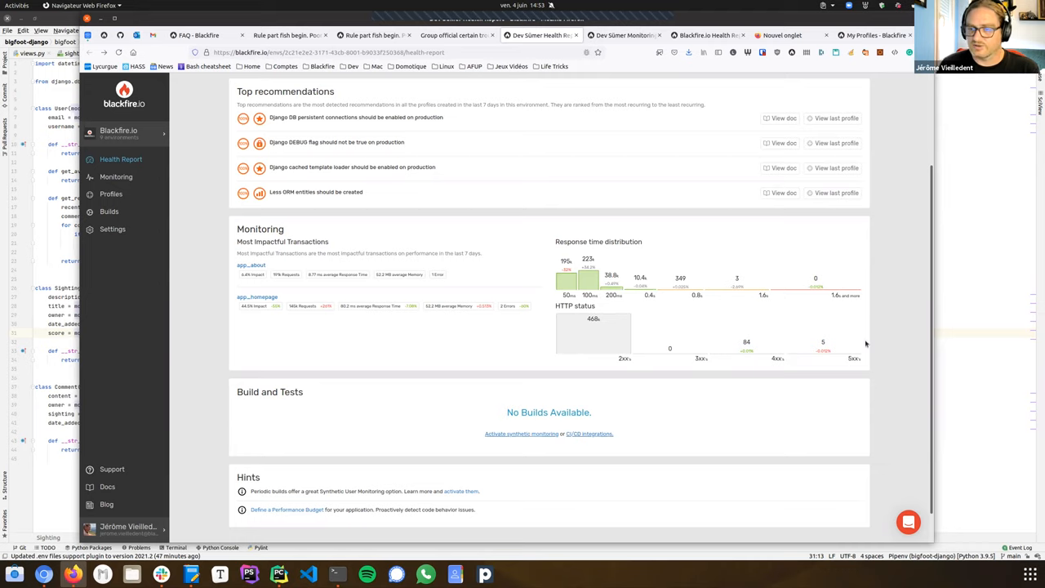
mouse_move(776, 372)
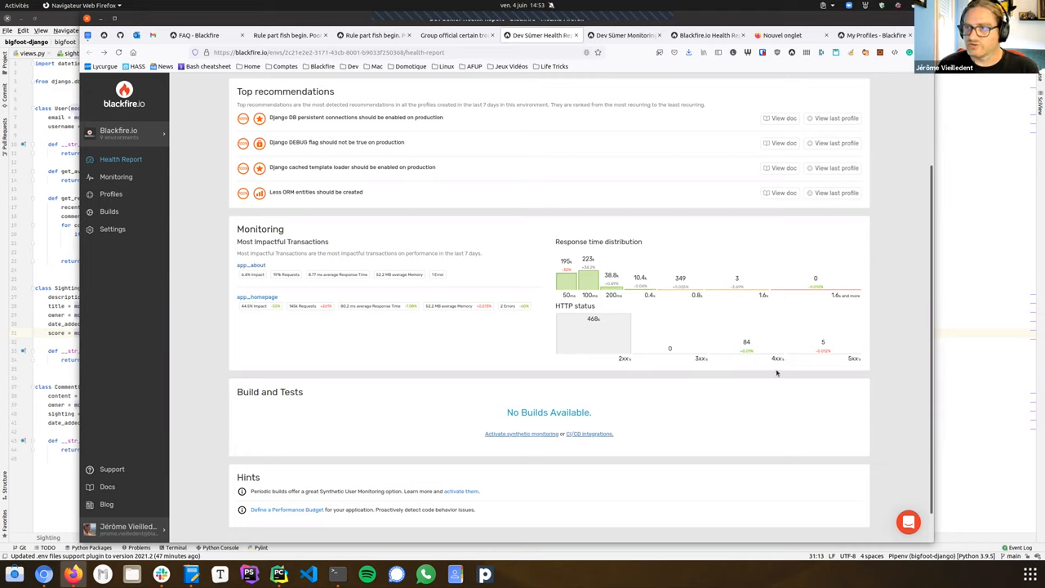
mouse_move(602, 145)
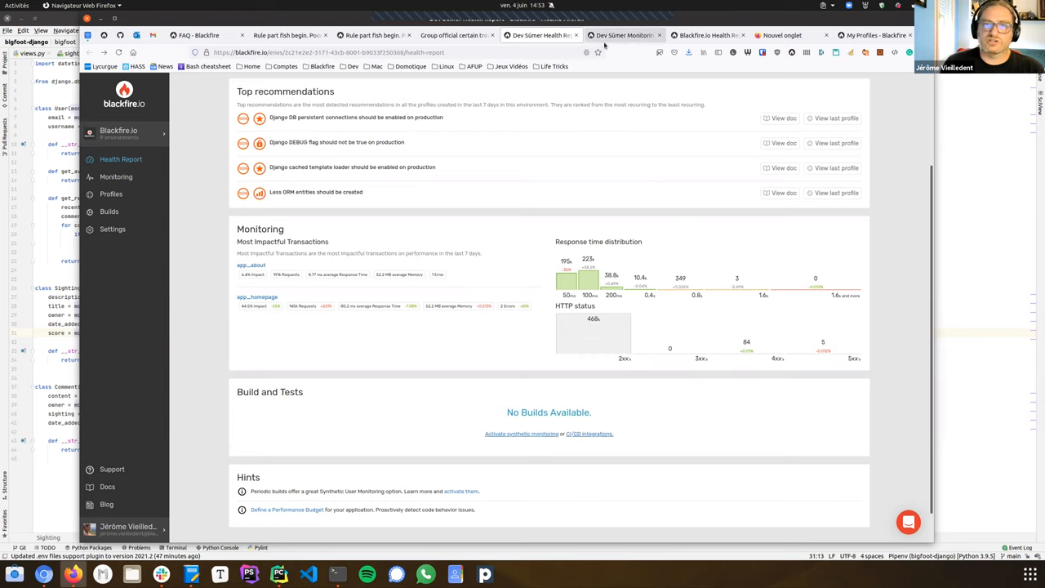
Step: Show the environment's Monitoring dashboard and scroll to the Top Transactions list
click(115, 176)
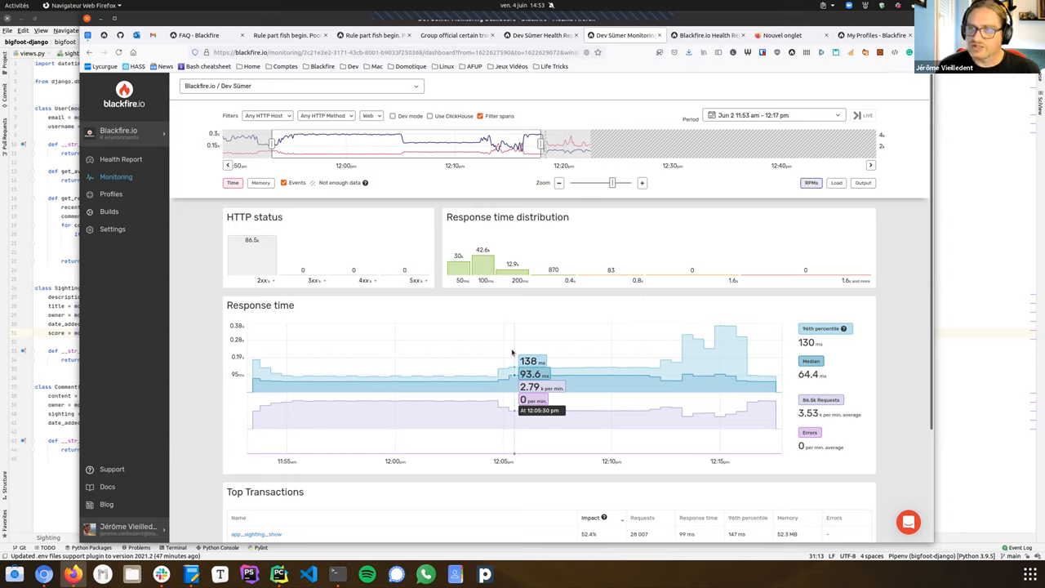
mouse_move(324, 144)
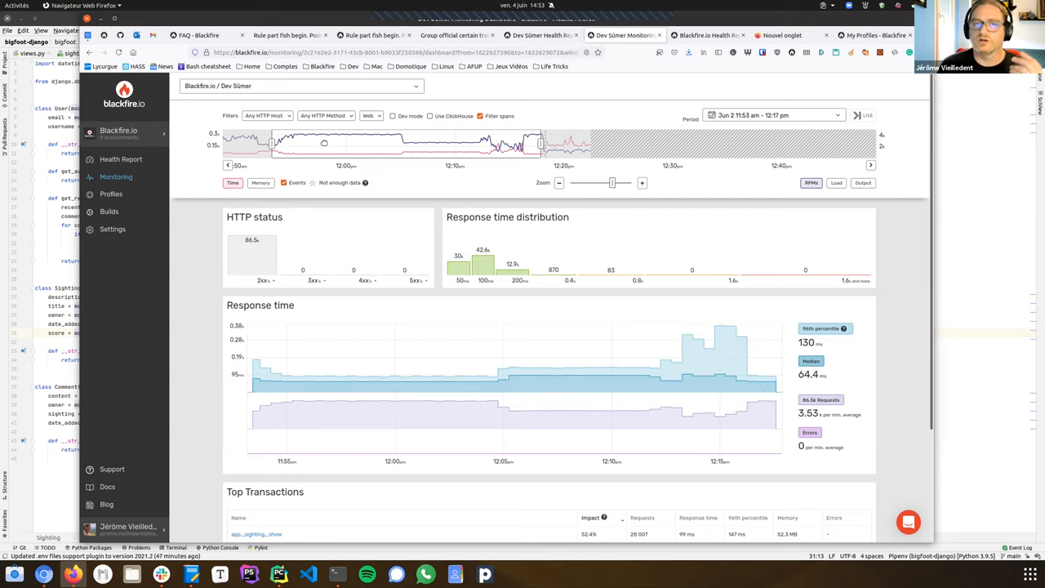
mouse_move(297, 150)
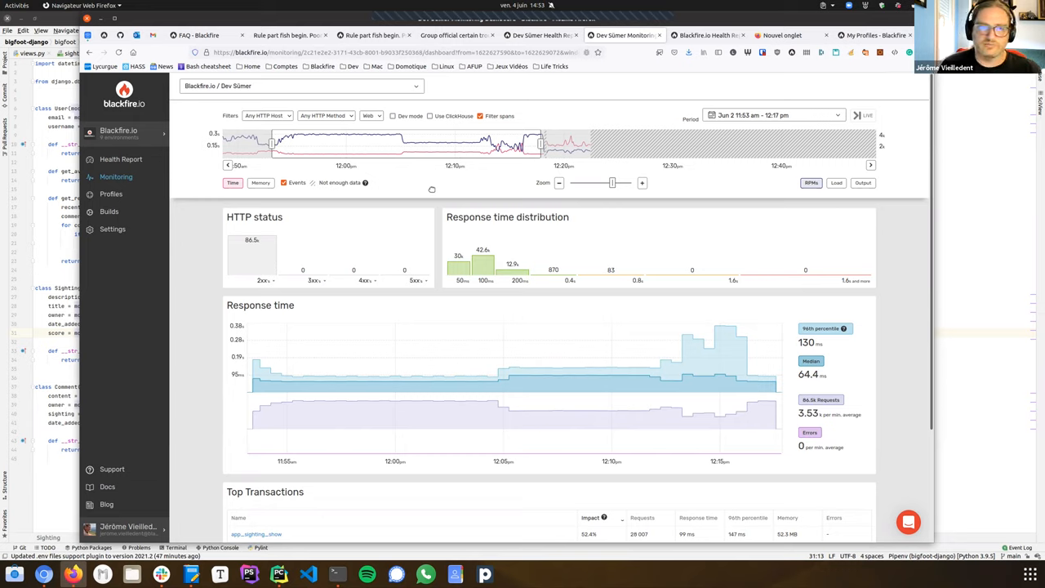
mouse_move(454, 165)
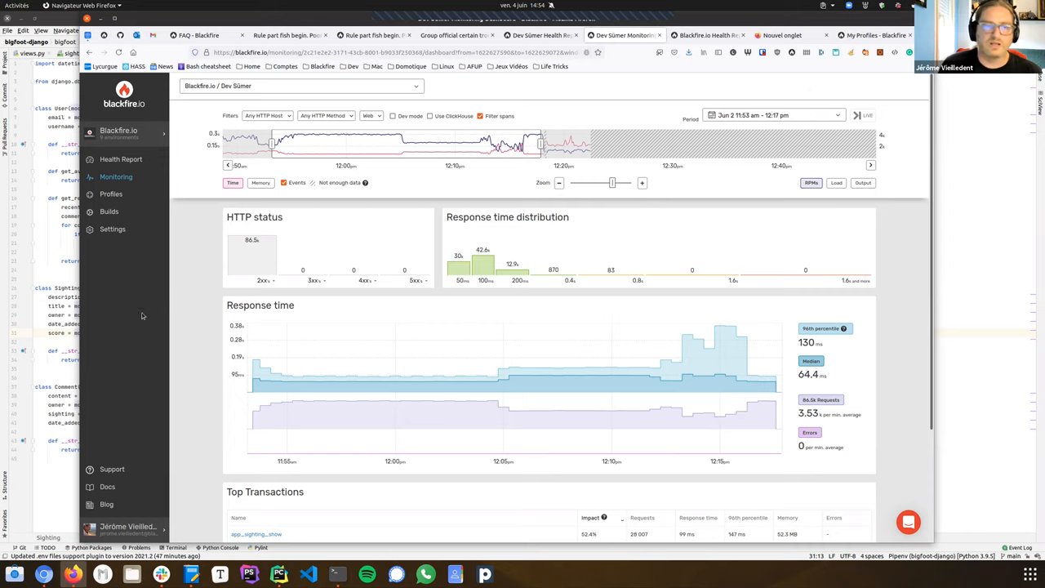
scroll(down, 3)
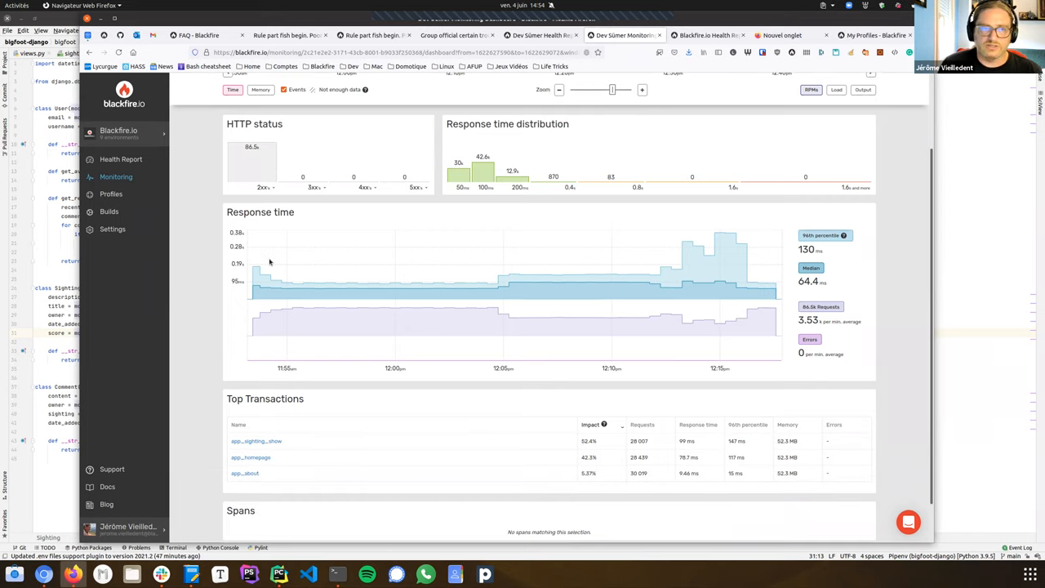
mouse_move(298, 307)
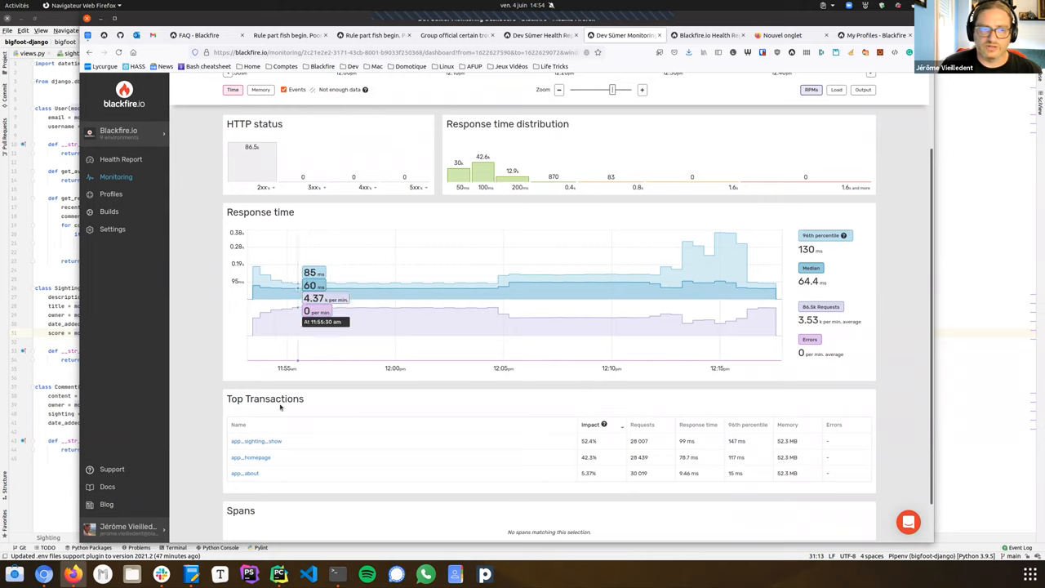
mouse_move(245, 474)
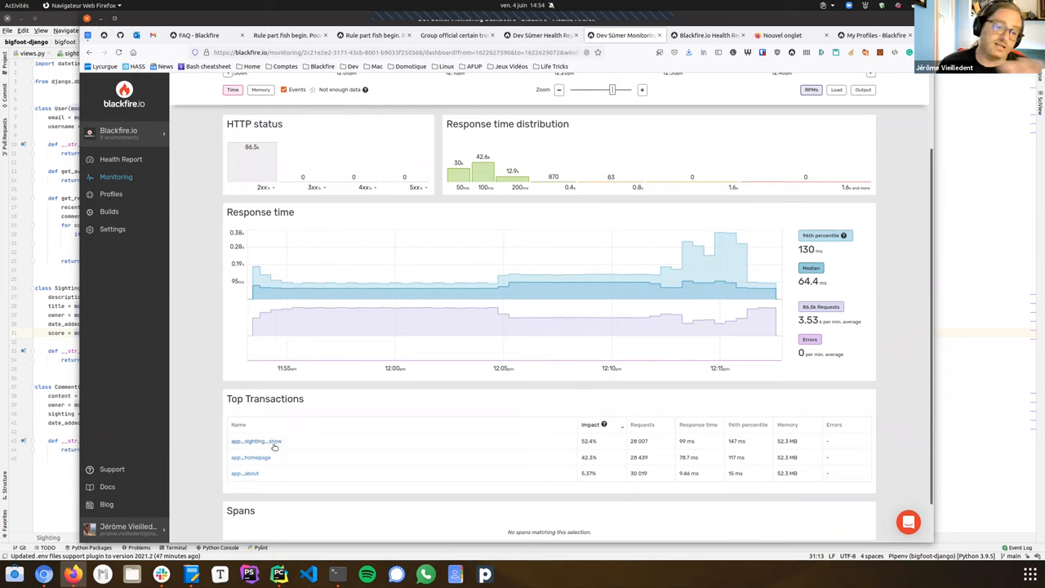
mouse_move(254, 441)
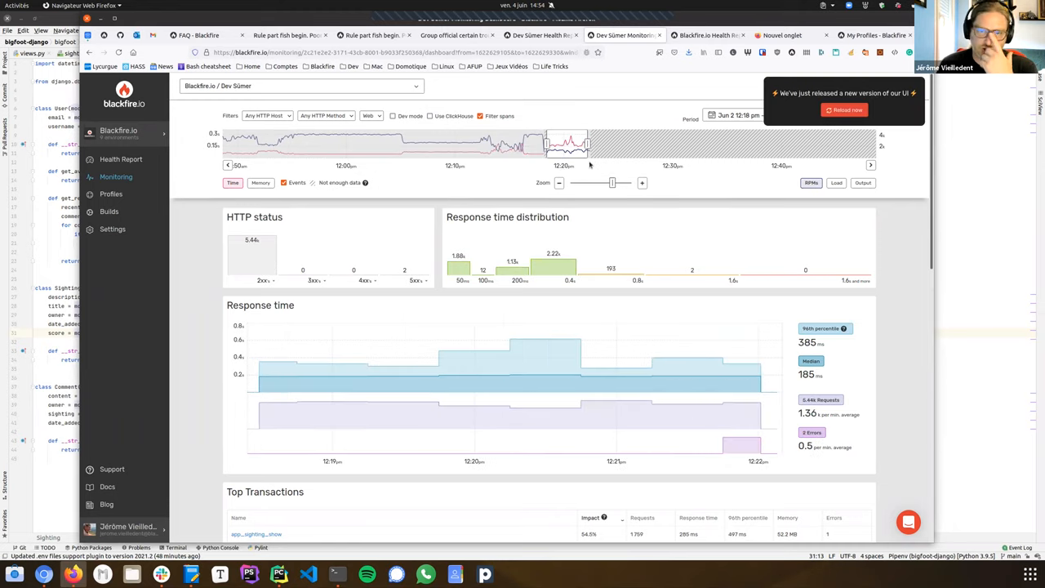
scroll(down, 3)
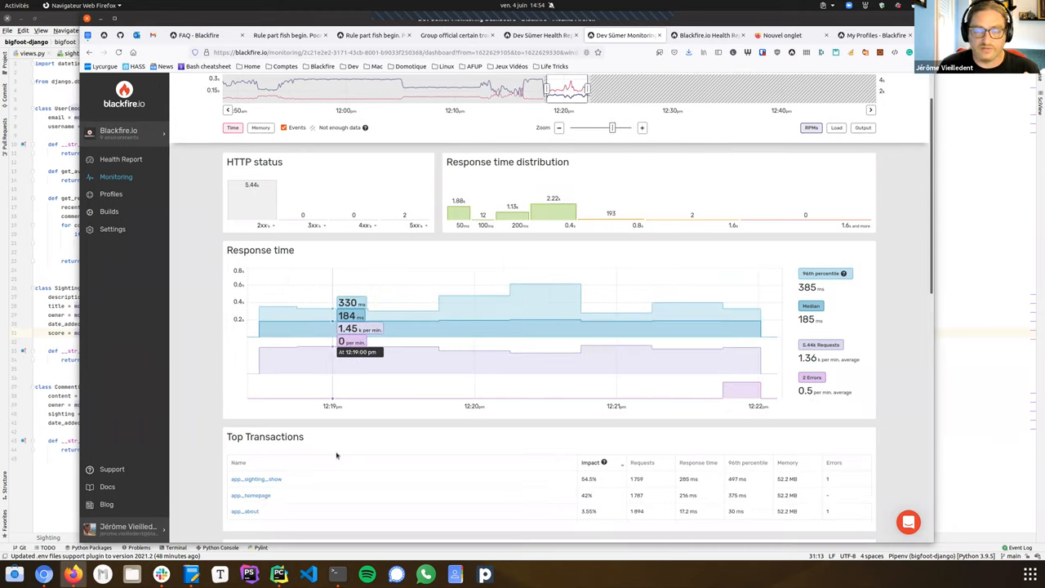
scroll(down, 3)
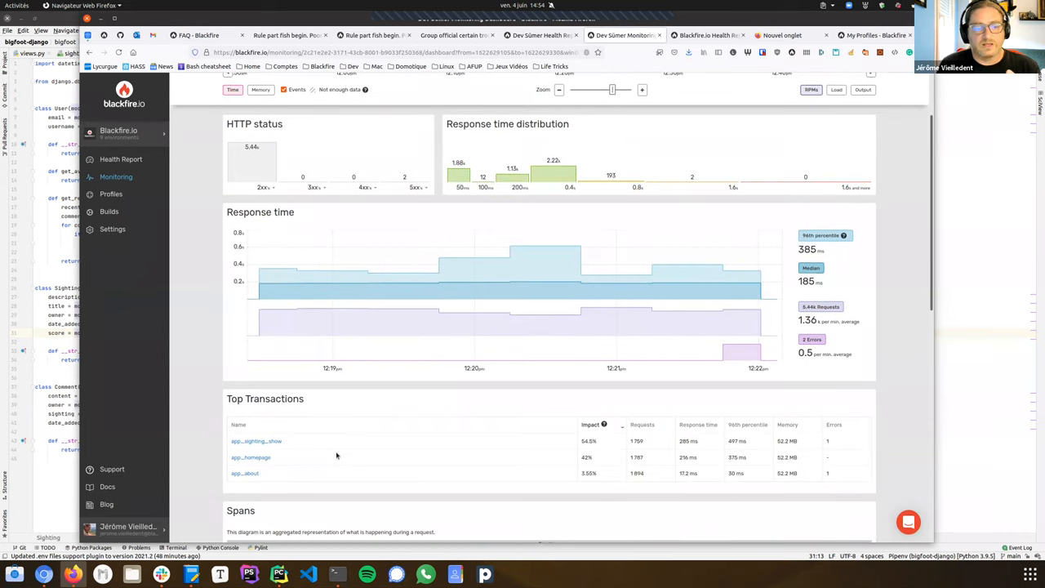
scroll(down, 3)
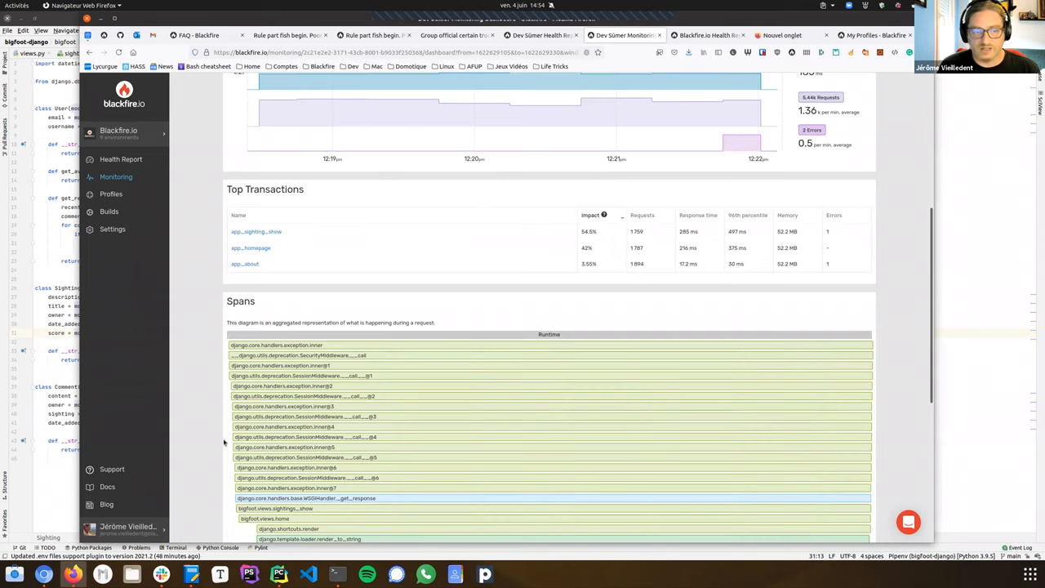
scroll(down, 3)
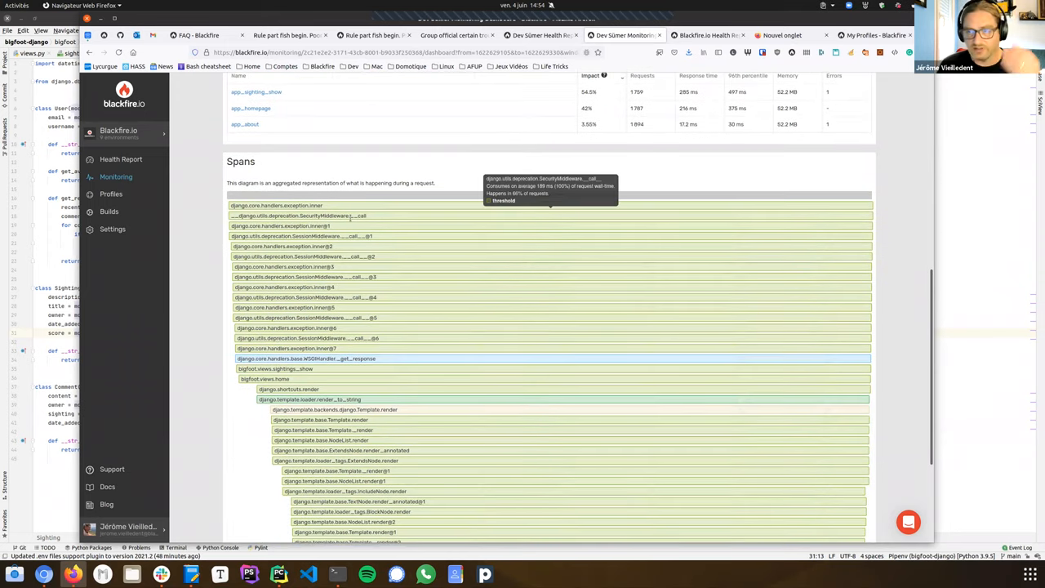
mouse_move(552, 257)
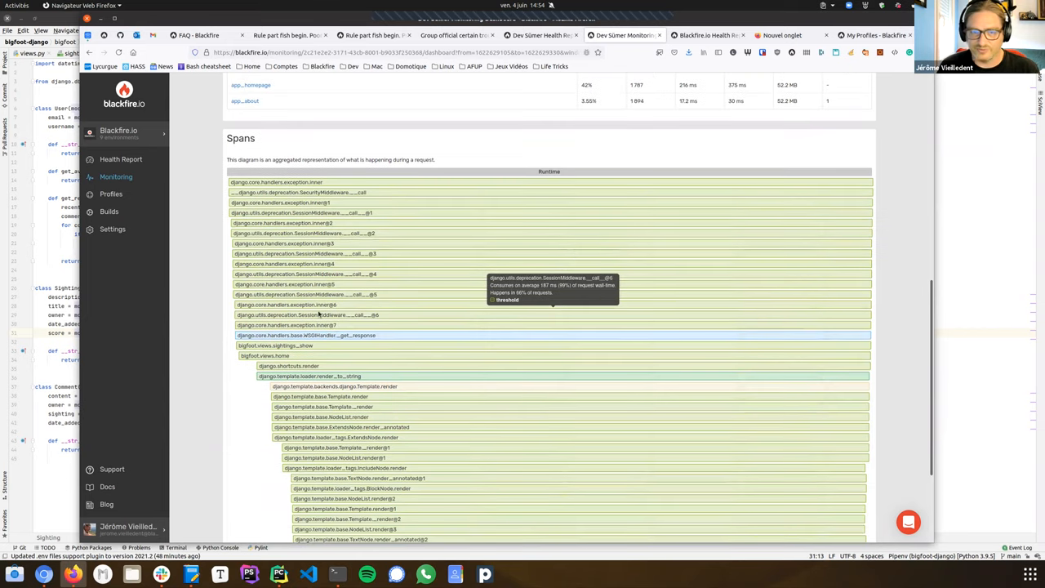
scroll(down, 3)
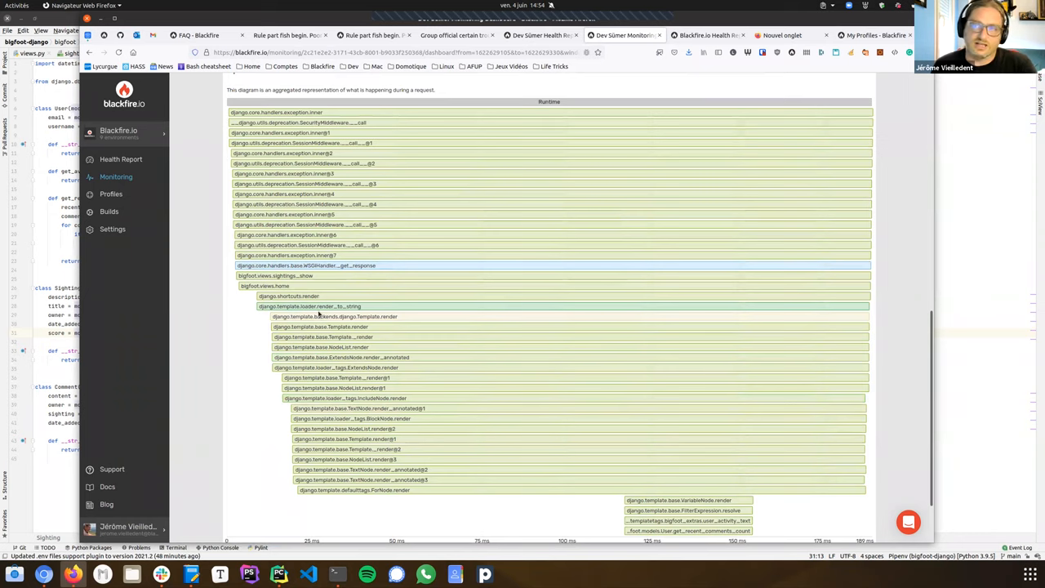
mouse_move(323, 295)
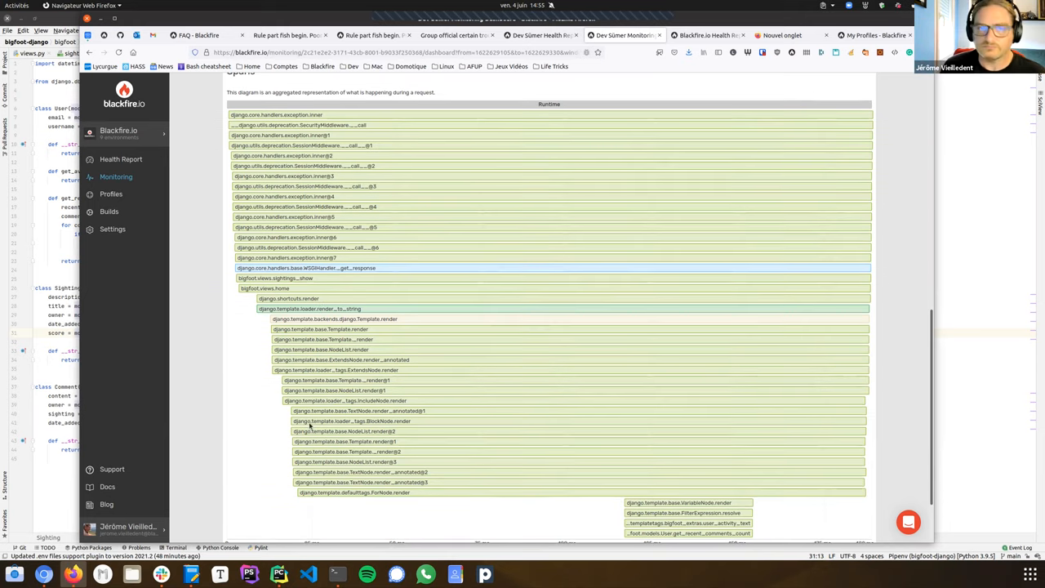
scroll(up, 3)
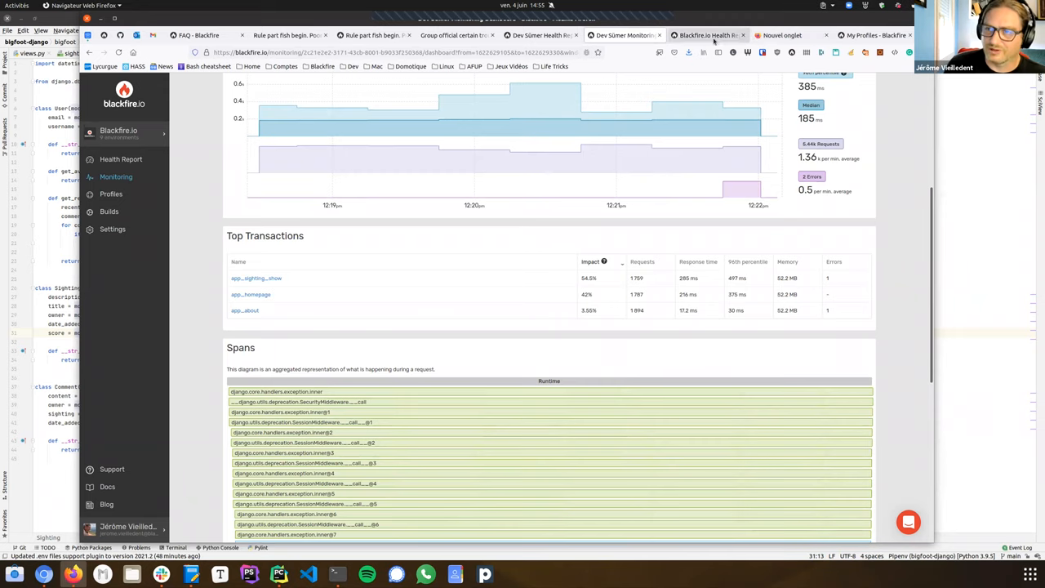
Step: Switch to the Health Report of the Blackfire.io environment
click(121, 160)
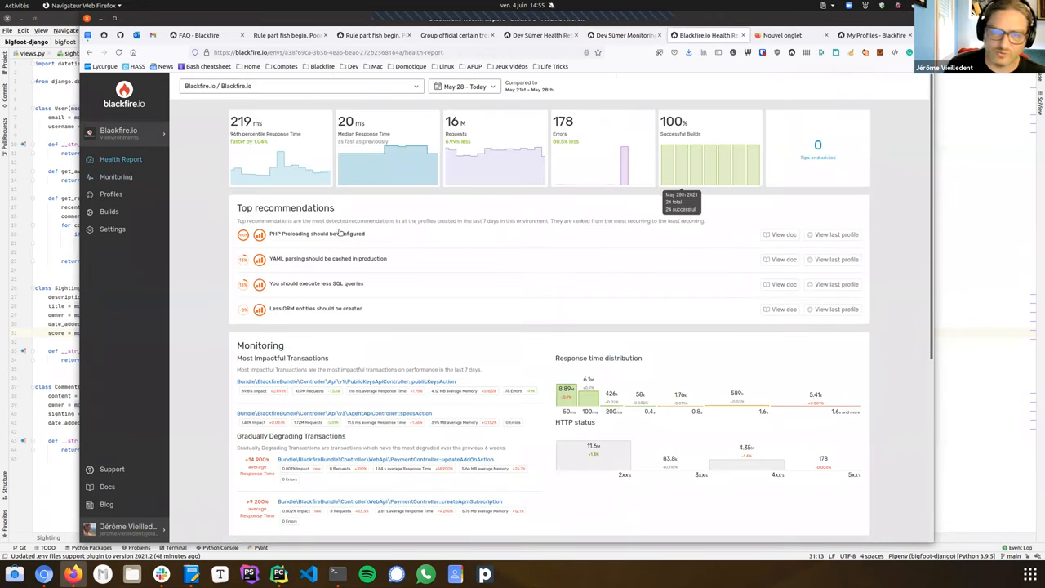
mouse_move(212, 340)
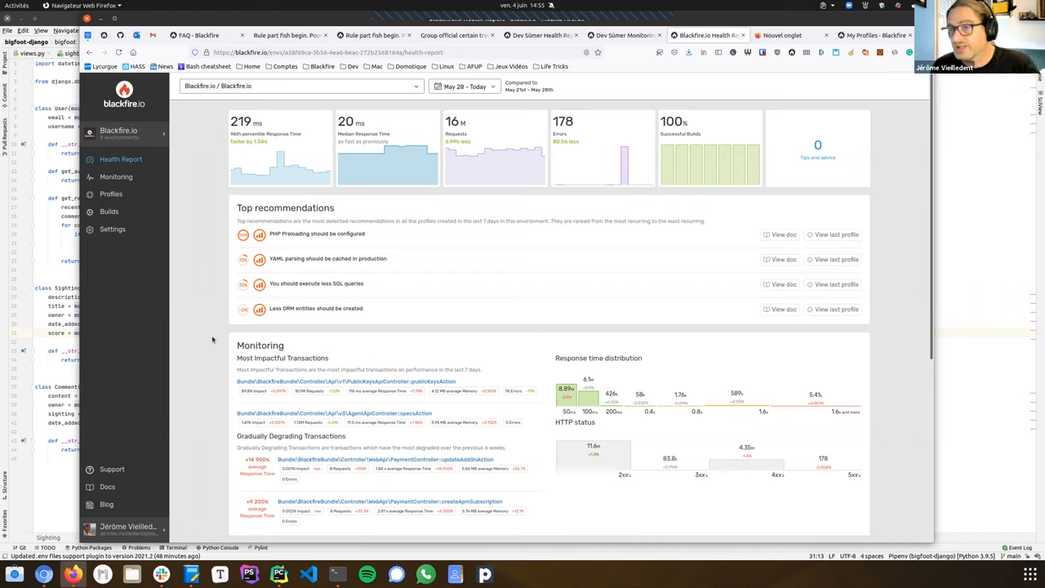
mouse_move(220, 281)
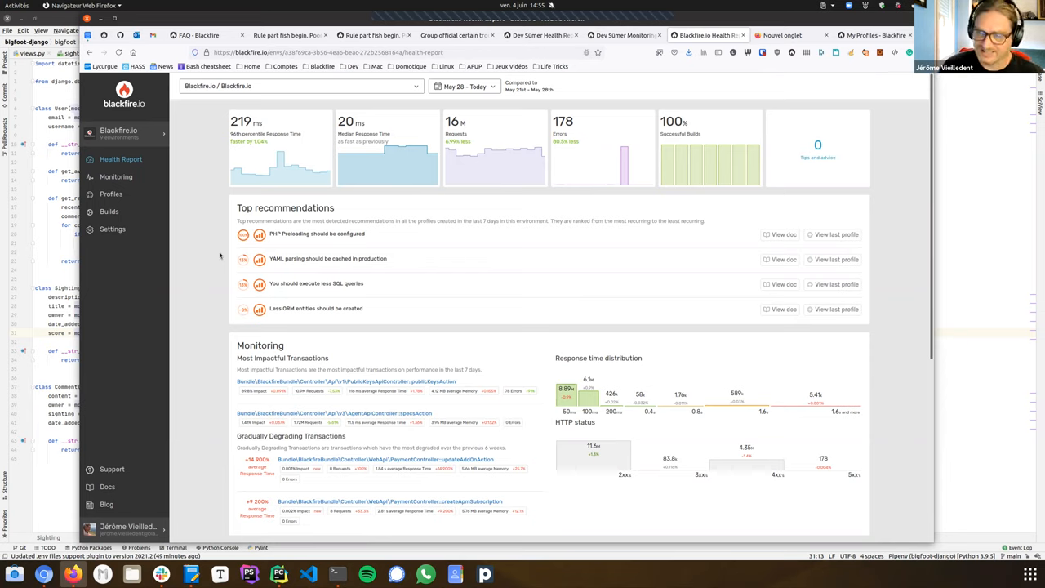
mouse_move(669, 278)
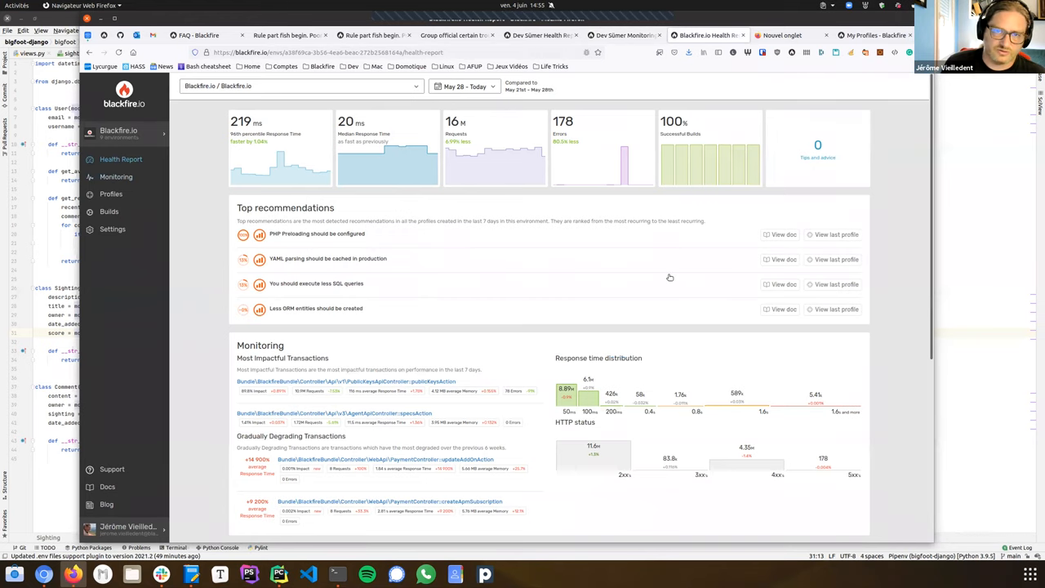
mouse_move(428, 160)
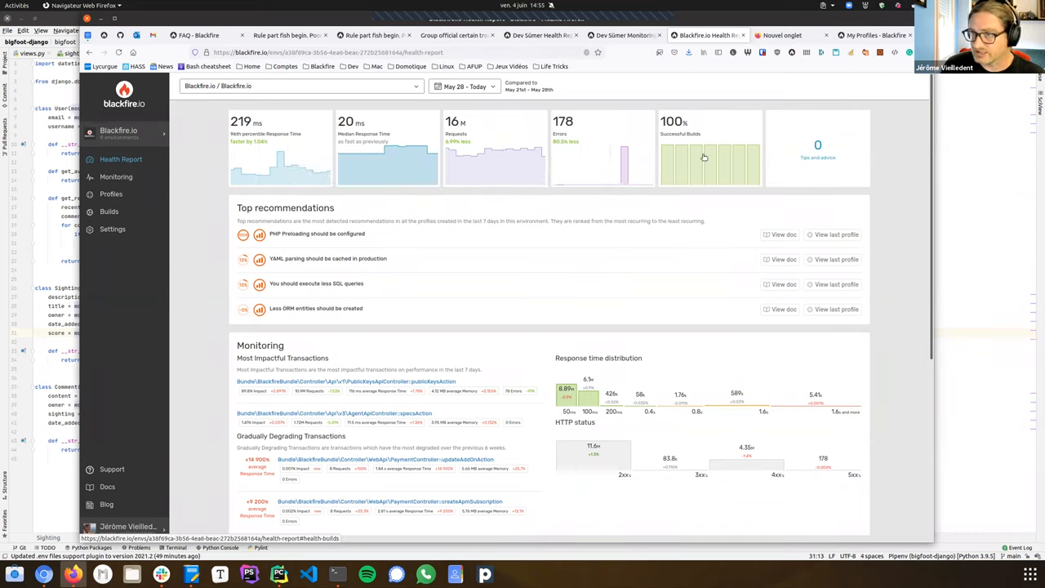
mouse_move(706, 157)
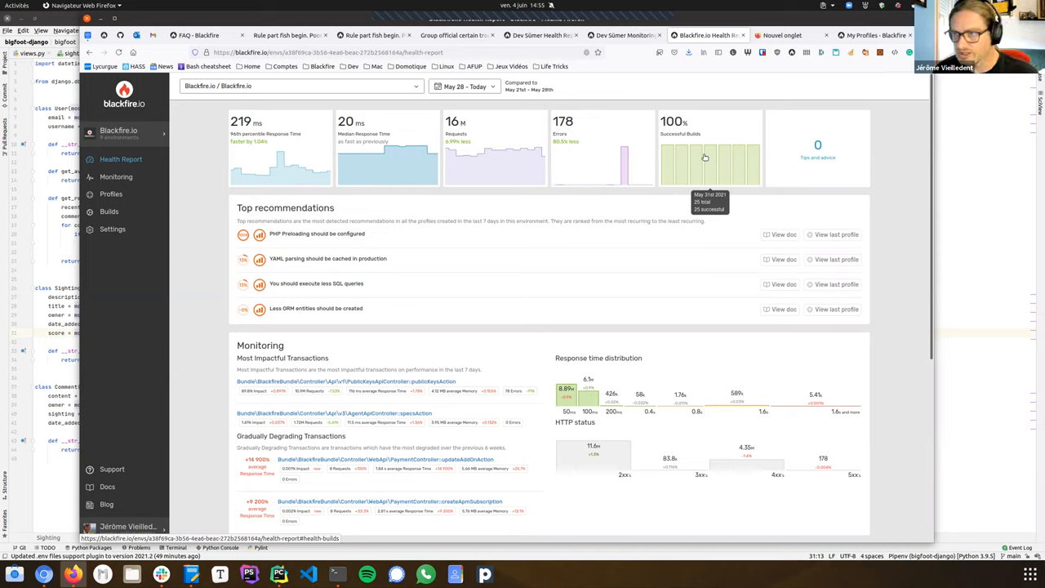
mouse_move(701, 157)
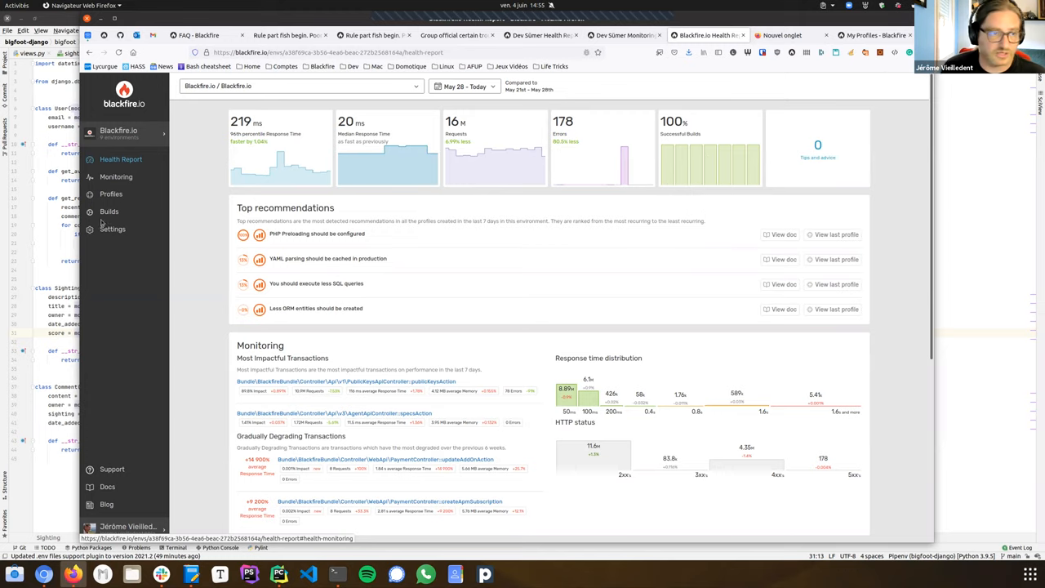
Step: From the builds list, view the latest periodic build #49228 and scroll through its Validator scenario details
click(108, 212)
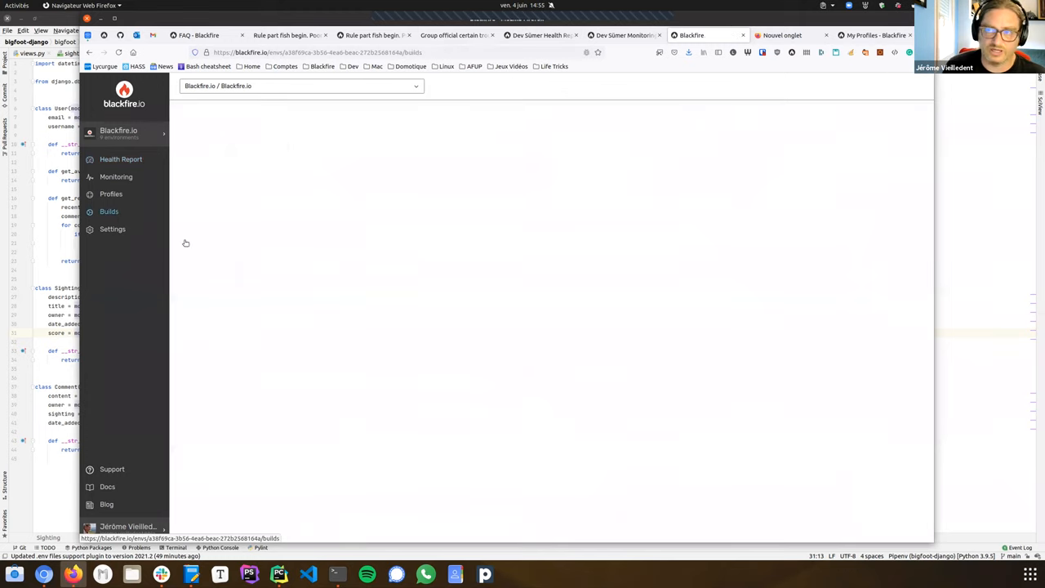
click(107, 213)
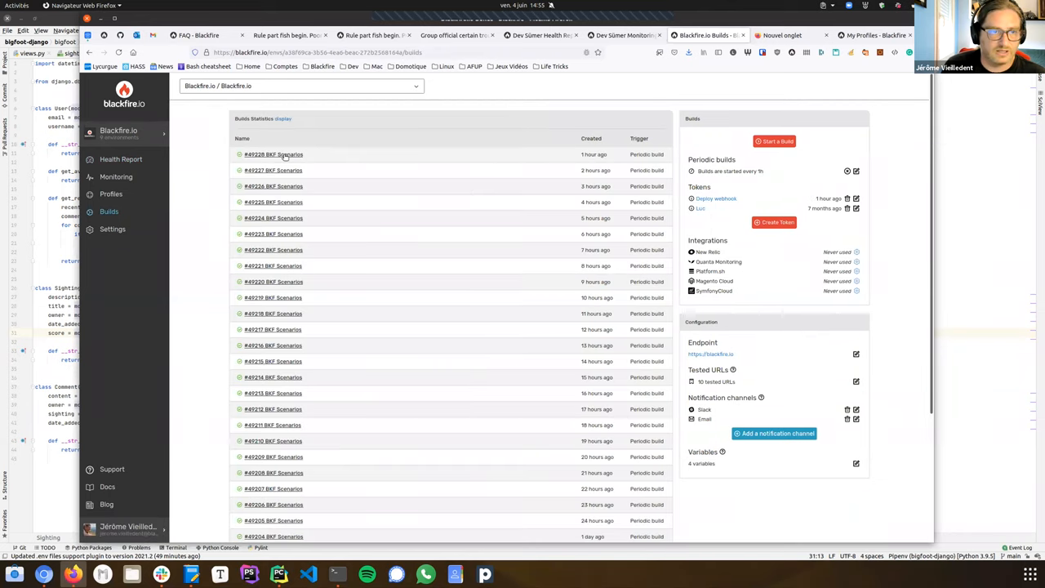
click(273, 153)
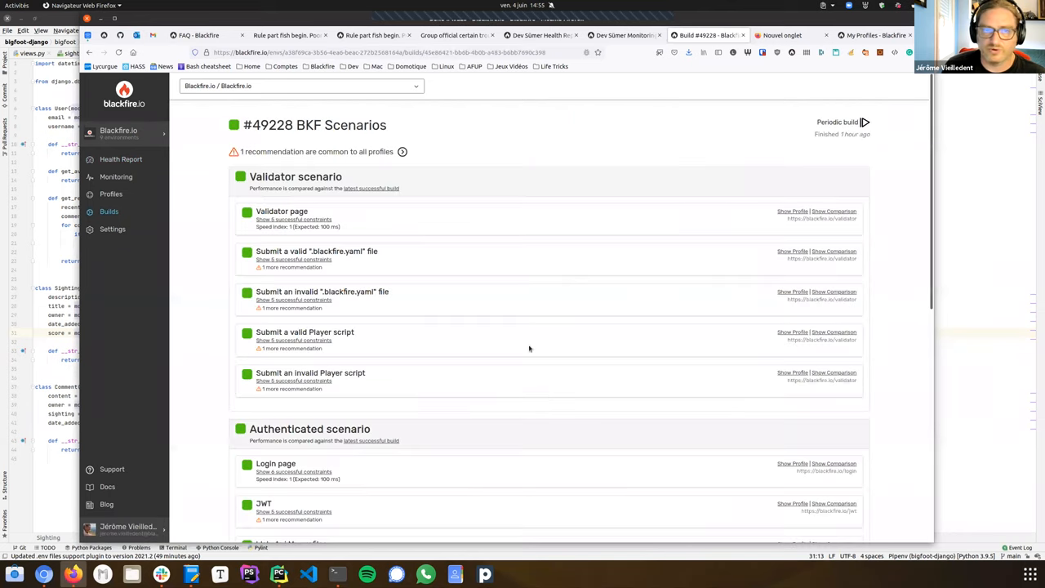
mouse_move(460, 173)
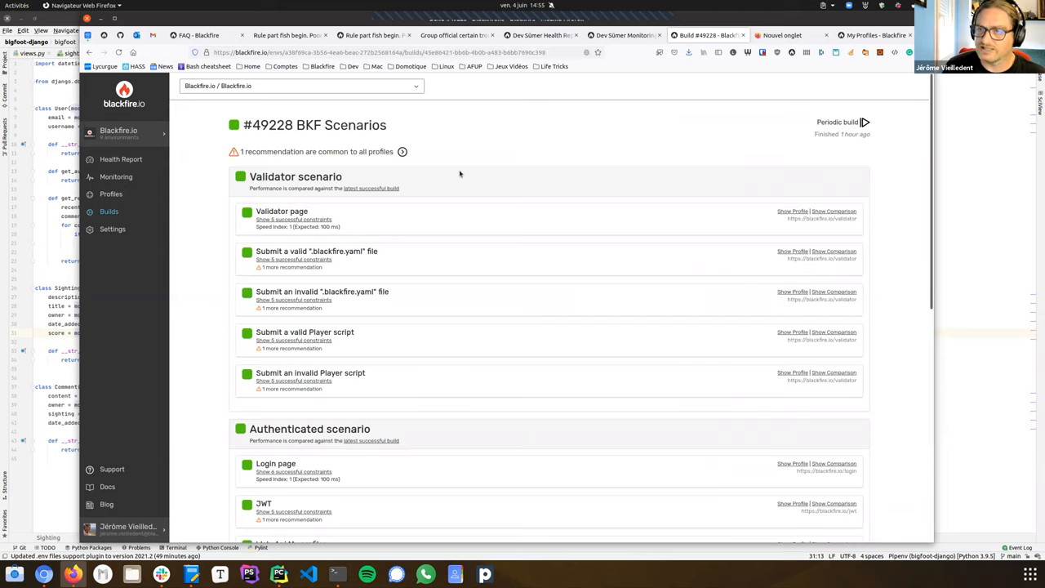
mouse_move(506, 326)
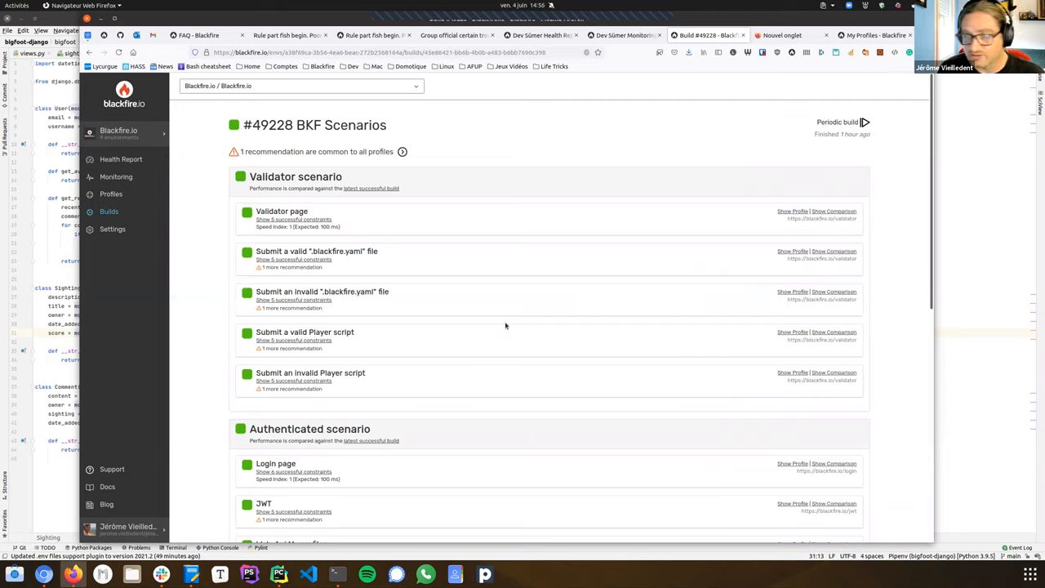
mouse_move(275, 208)
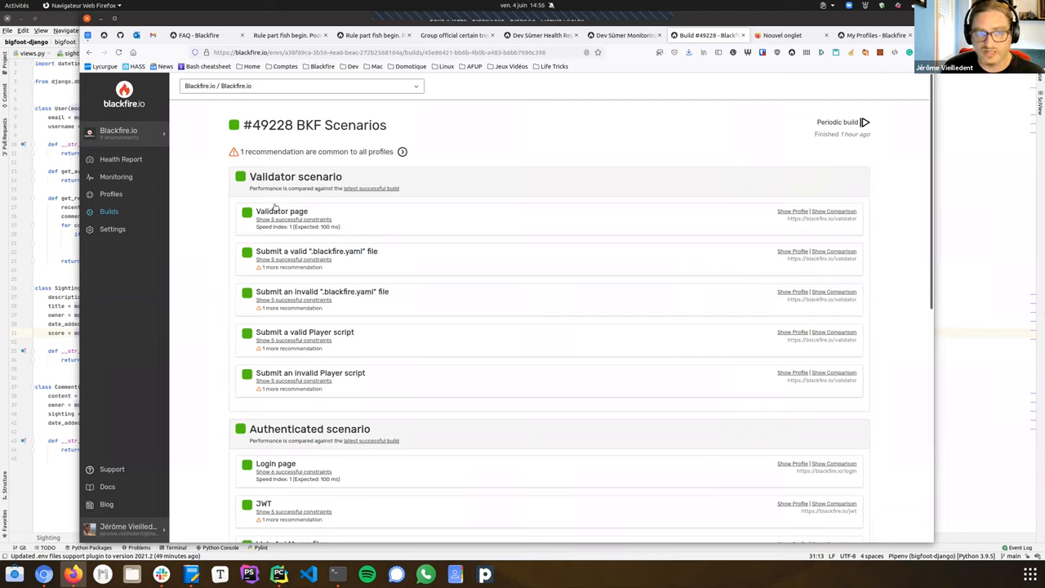
mouse_move(319, 415)
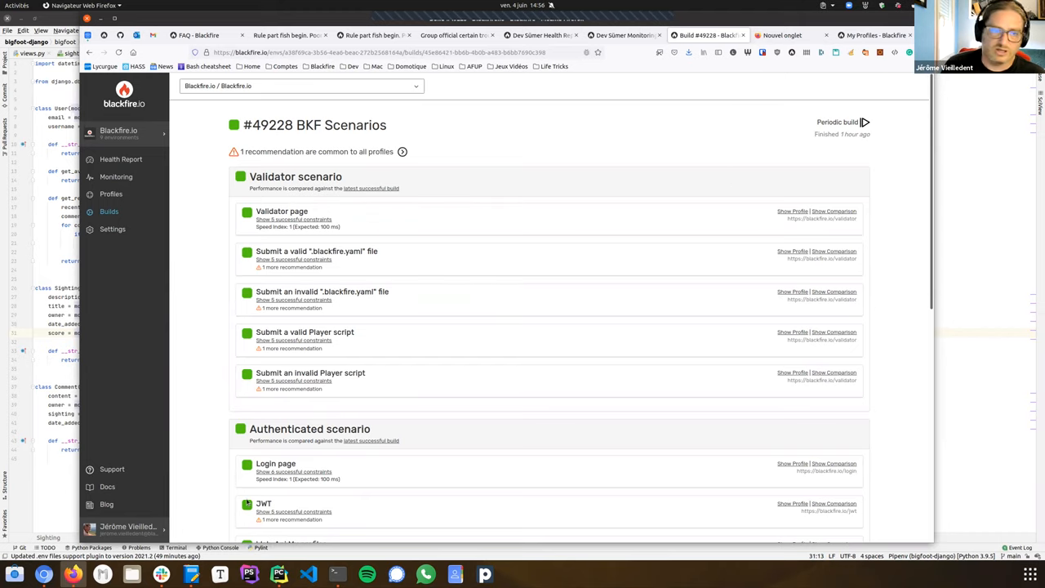
scroll(down, 3)
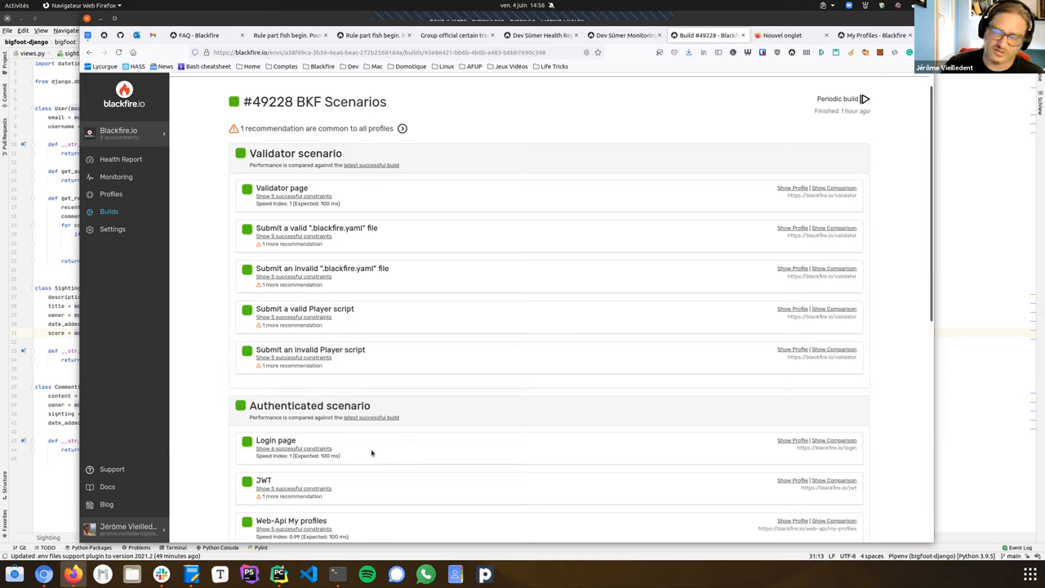
mouse_move(494, 399)
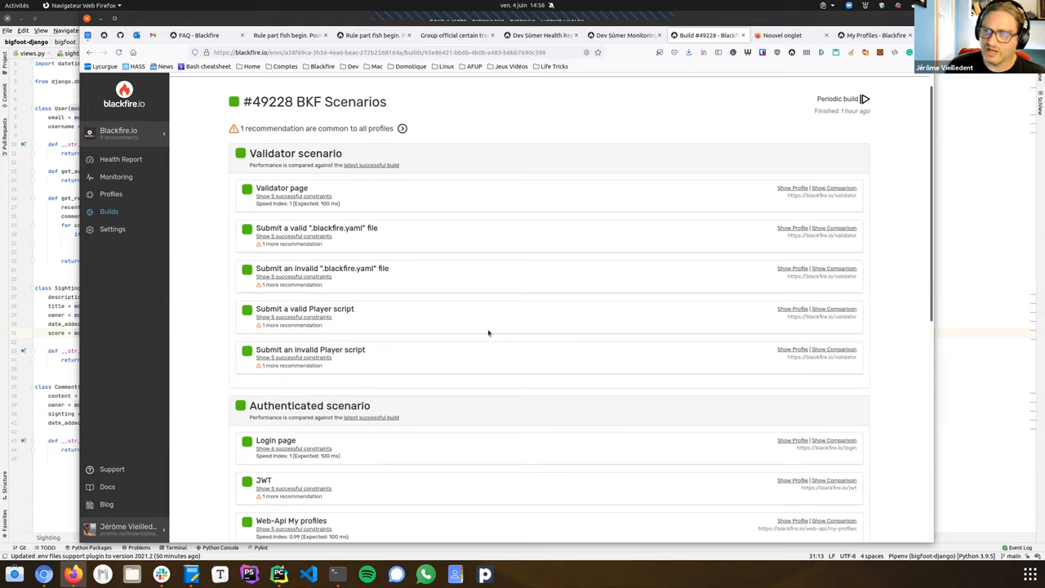
mouse_move(317, 362)
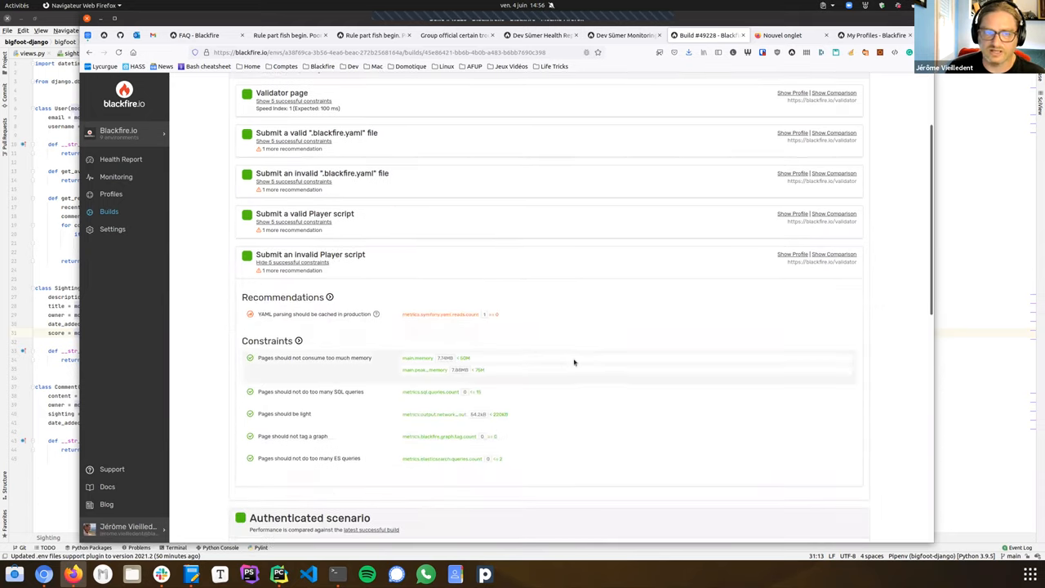
scroll(down, 3)
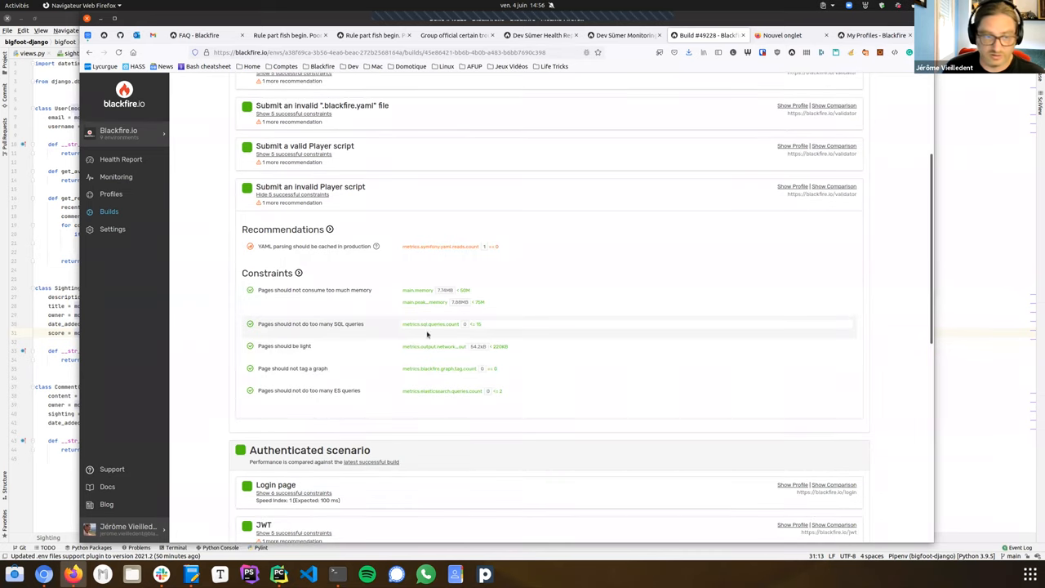
mouse_move(425, 363)
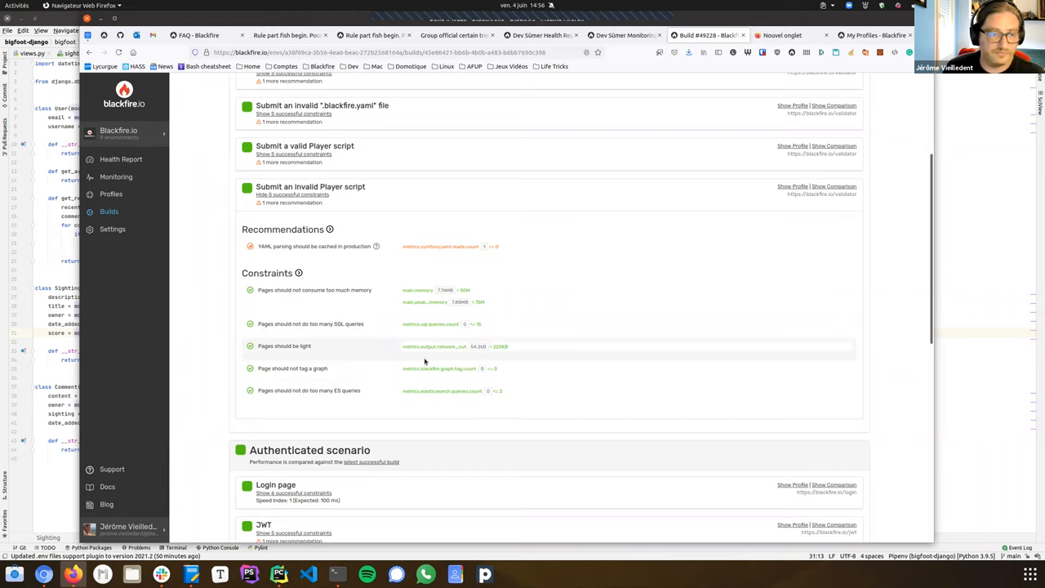
mouse_move(432, 378)
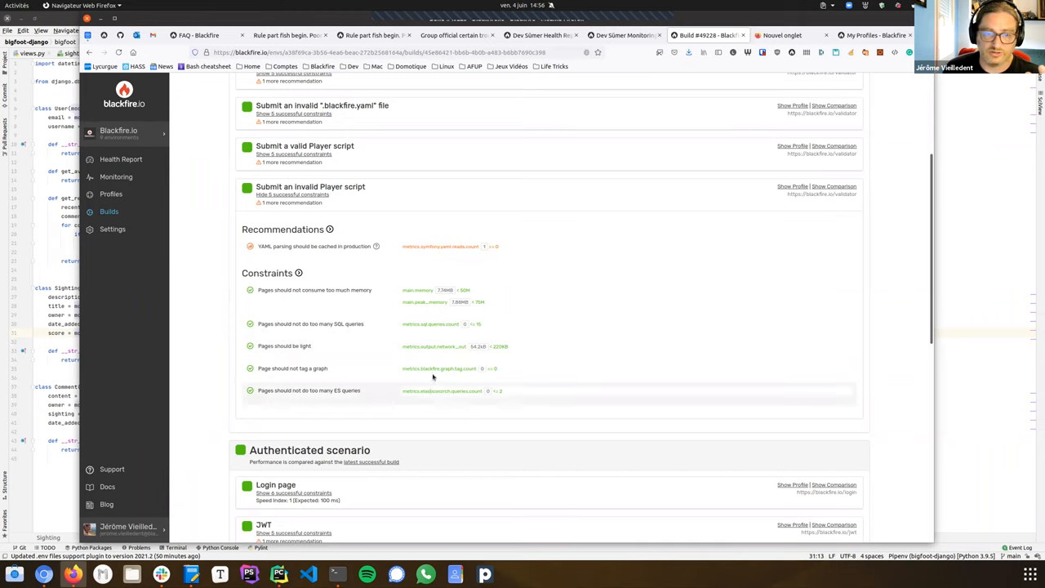
scroll(down, 3)
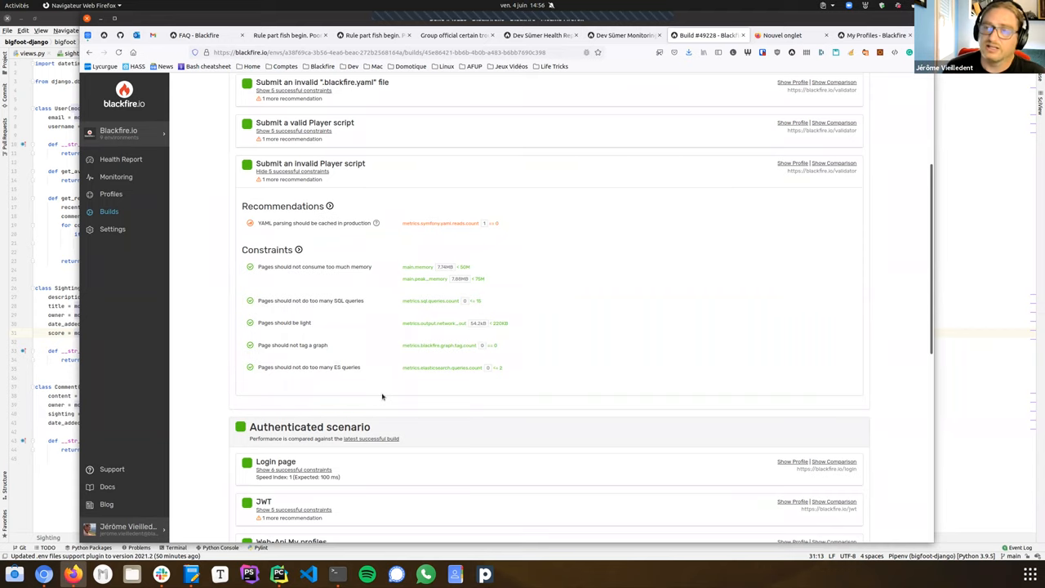
mouse_move(516, 353)
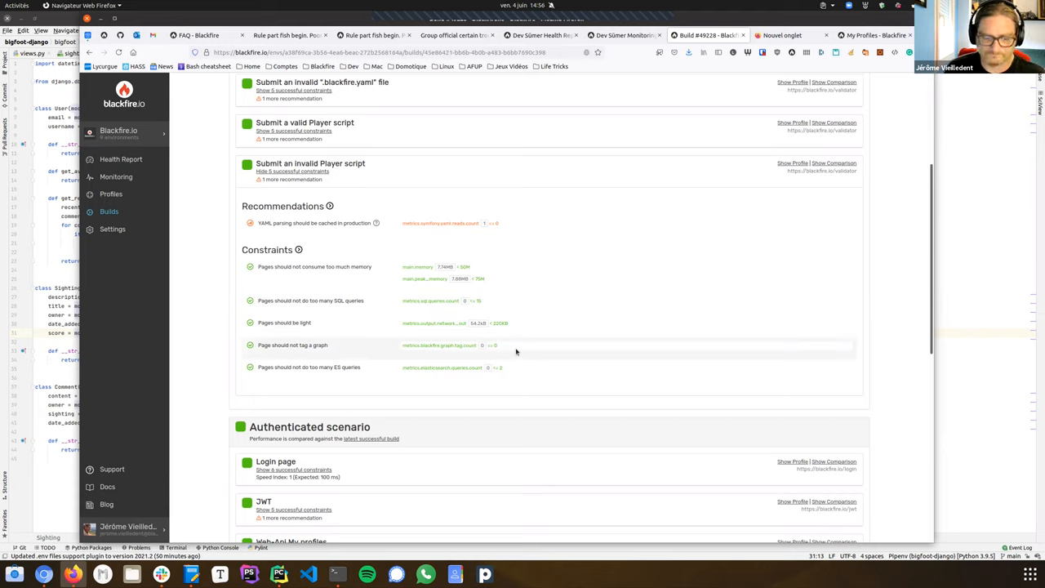
mouse_move(513, 200)
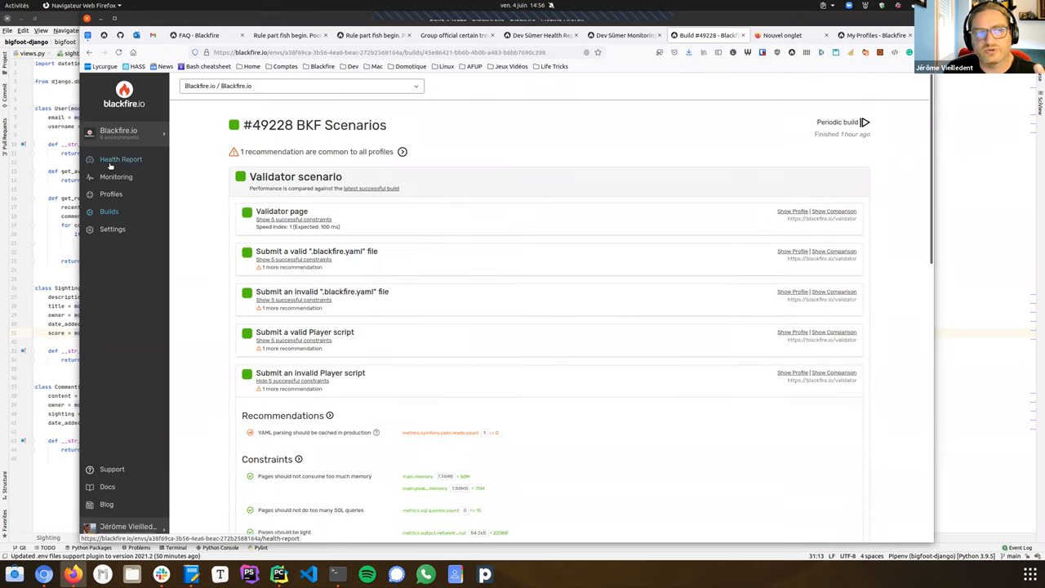
Step: Show the environment's Health Report and scroll through its recommendations, monitoring and Build and Tests sections
click(121, 160)
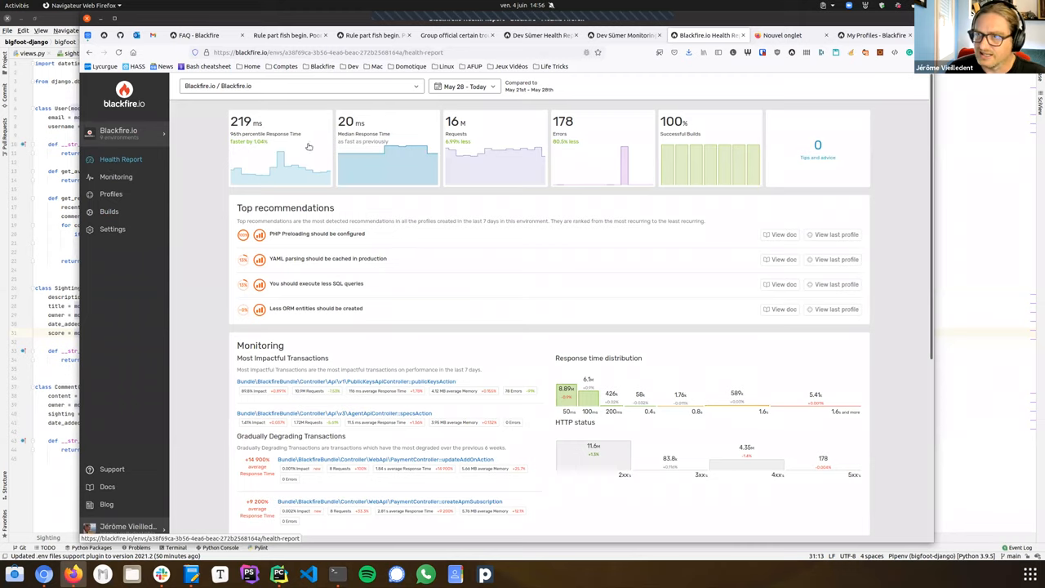
mouse_move(900, 232)
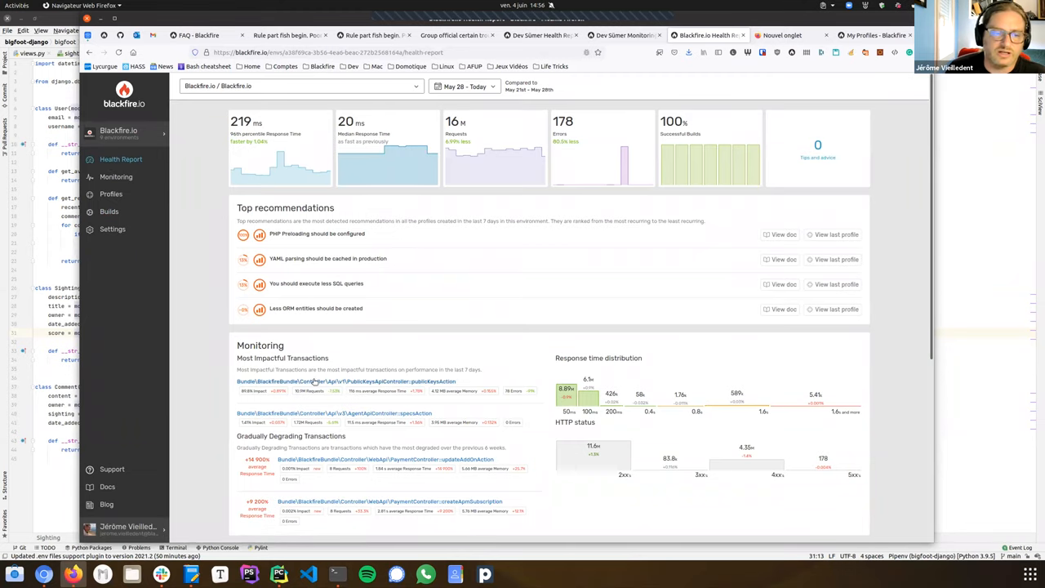
scroll(down, 3)
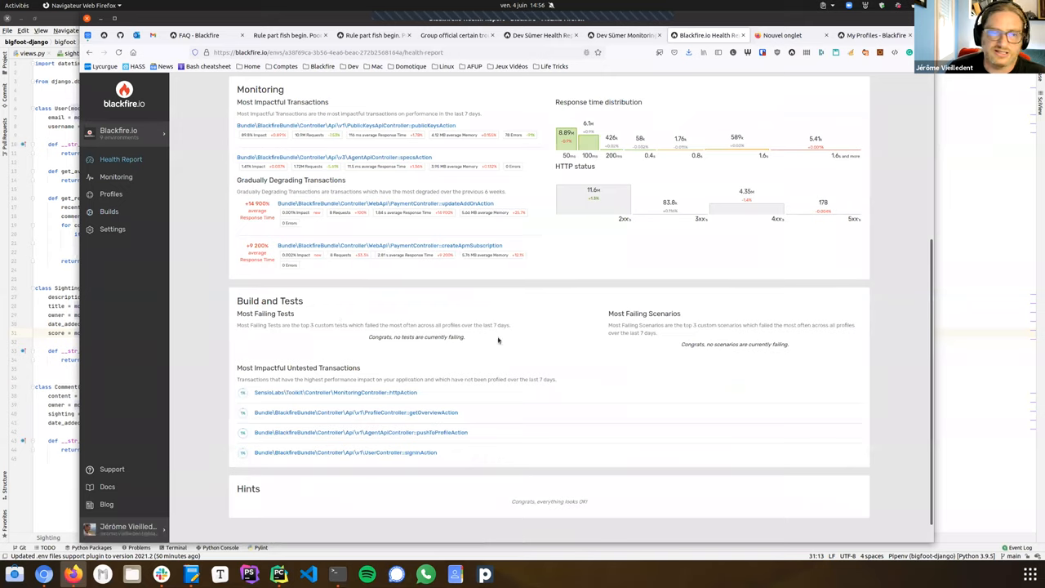
mouse_move(206, 426)
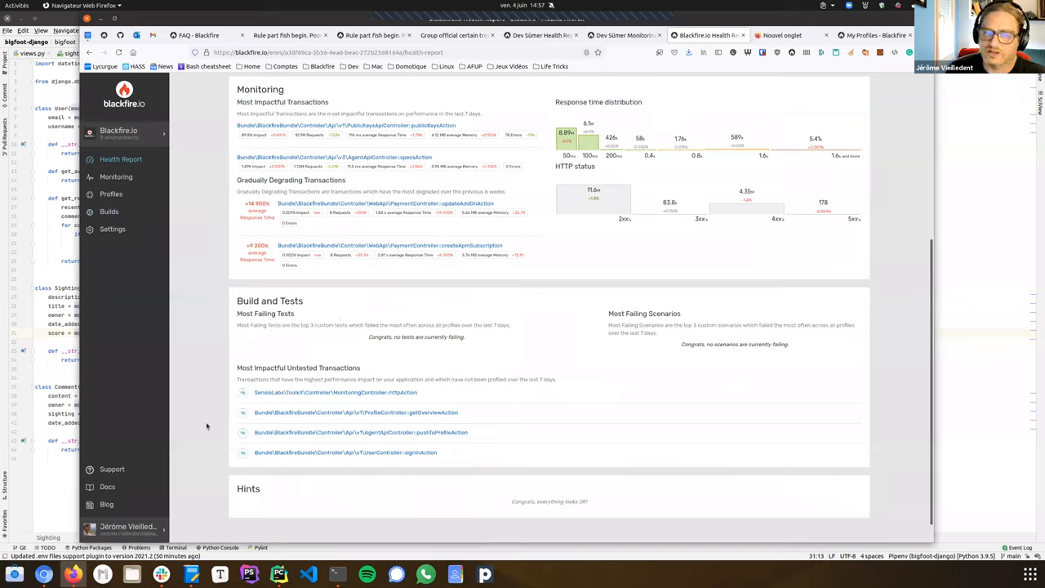
mouse_move(269, 388)
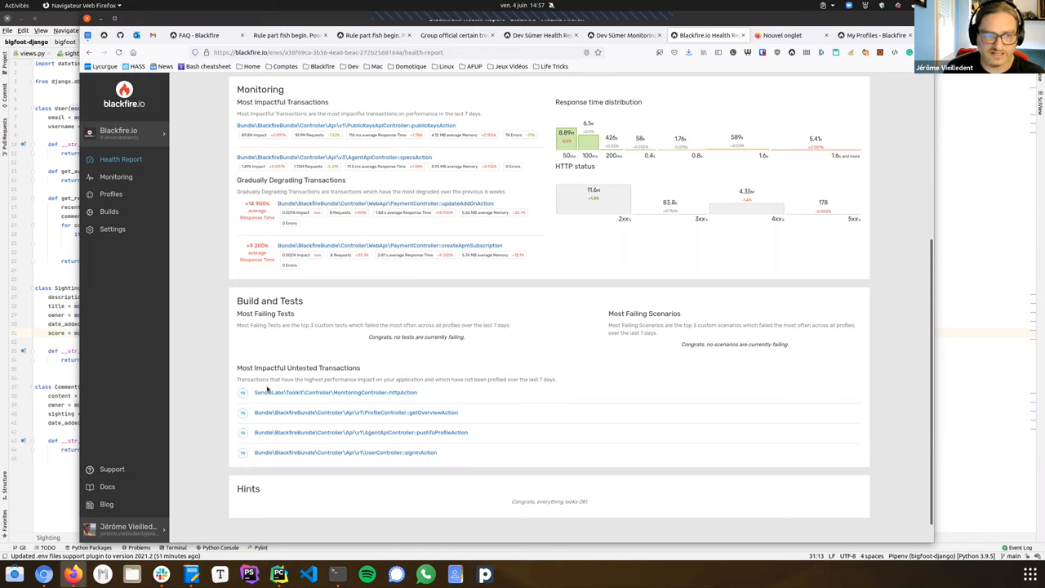
scroll(up, 3)
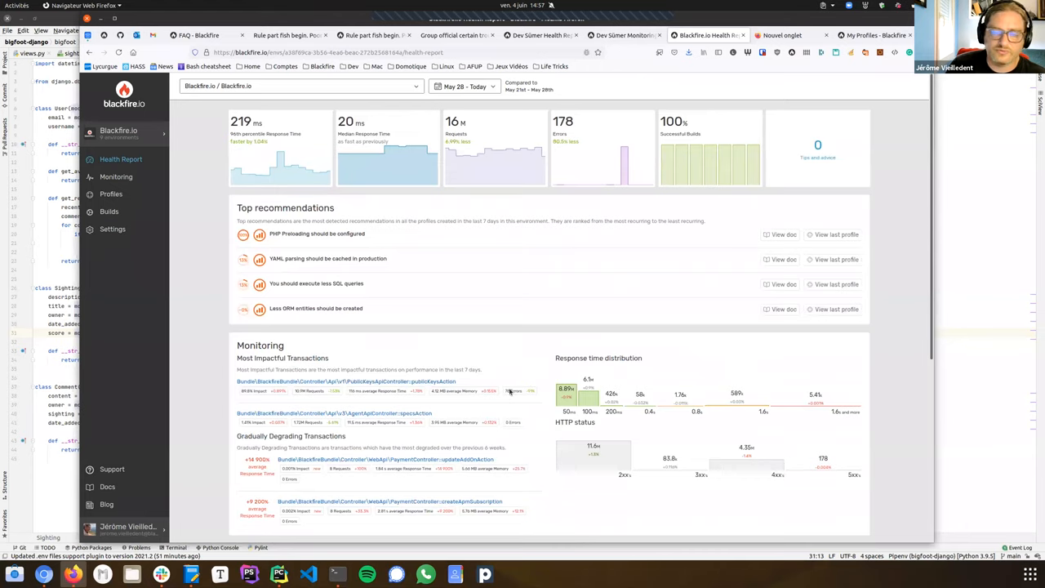
mouse_move(640, 451)
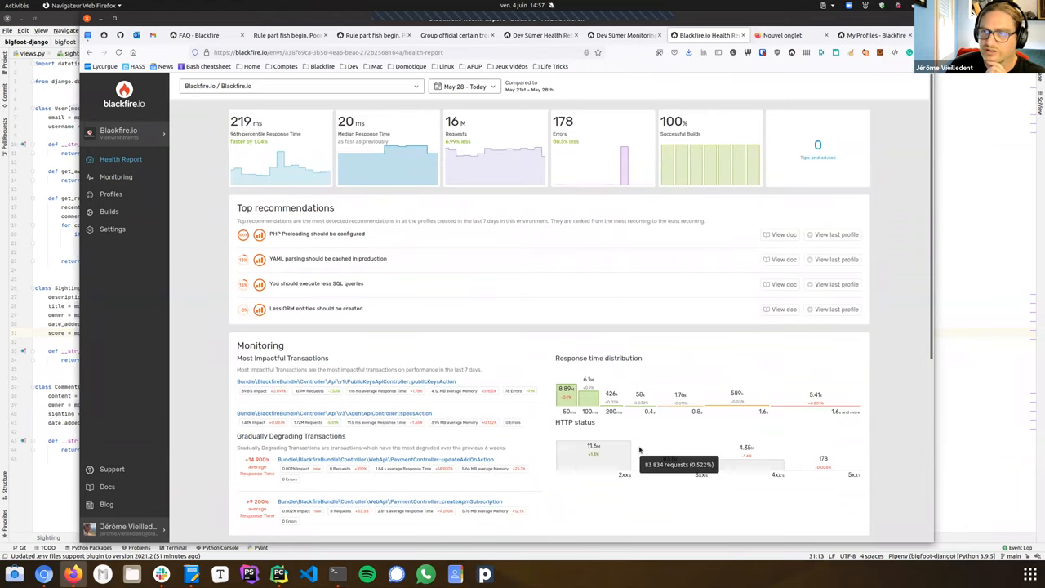
scroll(down, 3)
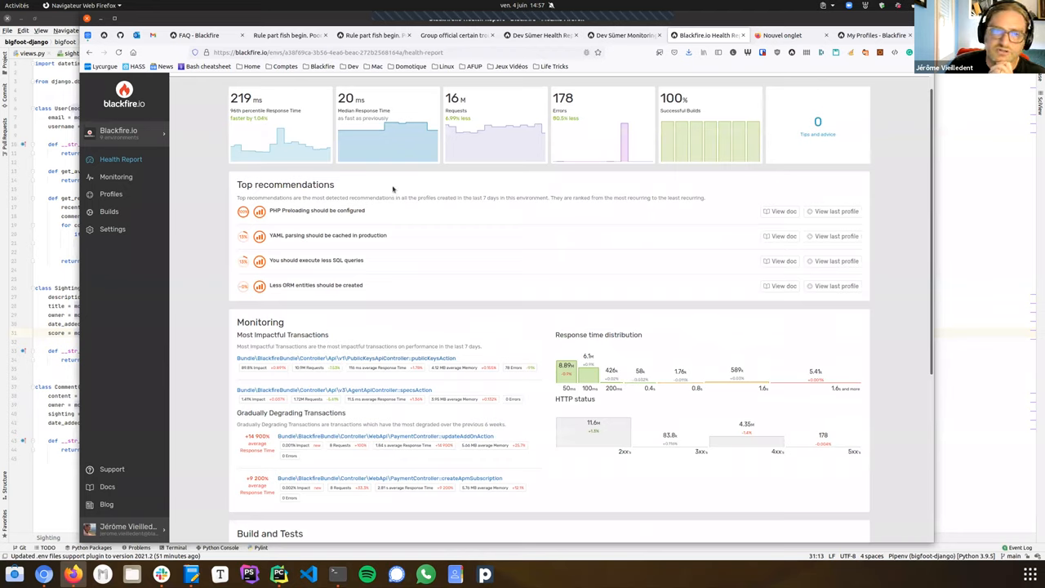
mouse_move(379, 236)
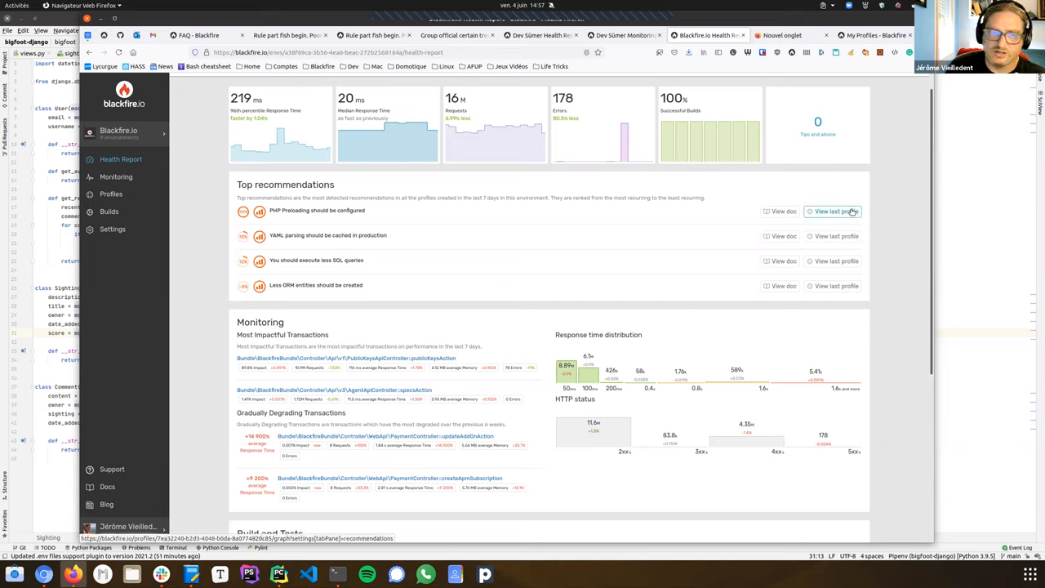
mouse_move(612, 253)
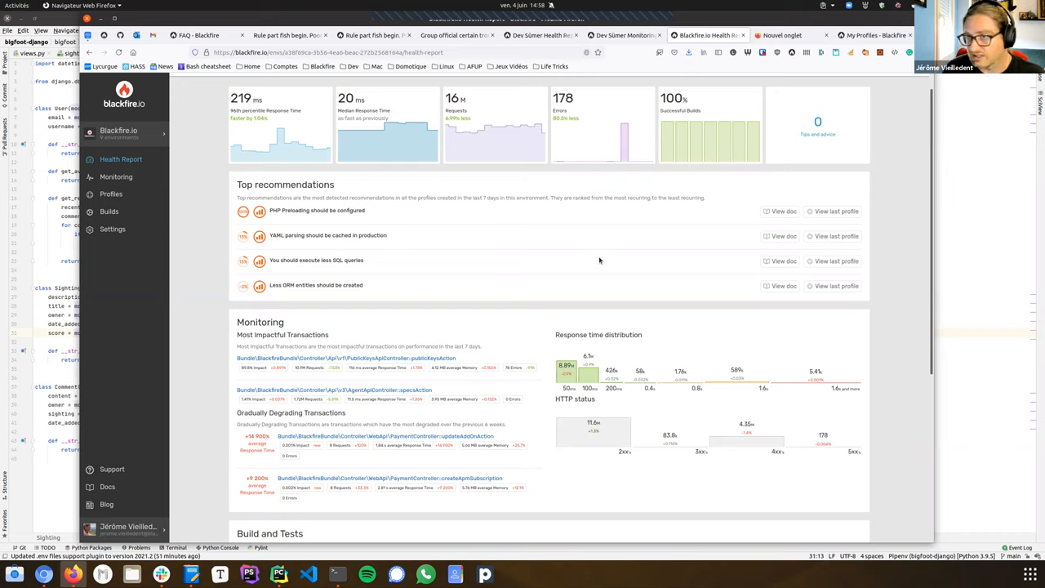
mouse_move(902, 209)
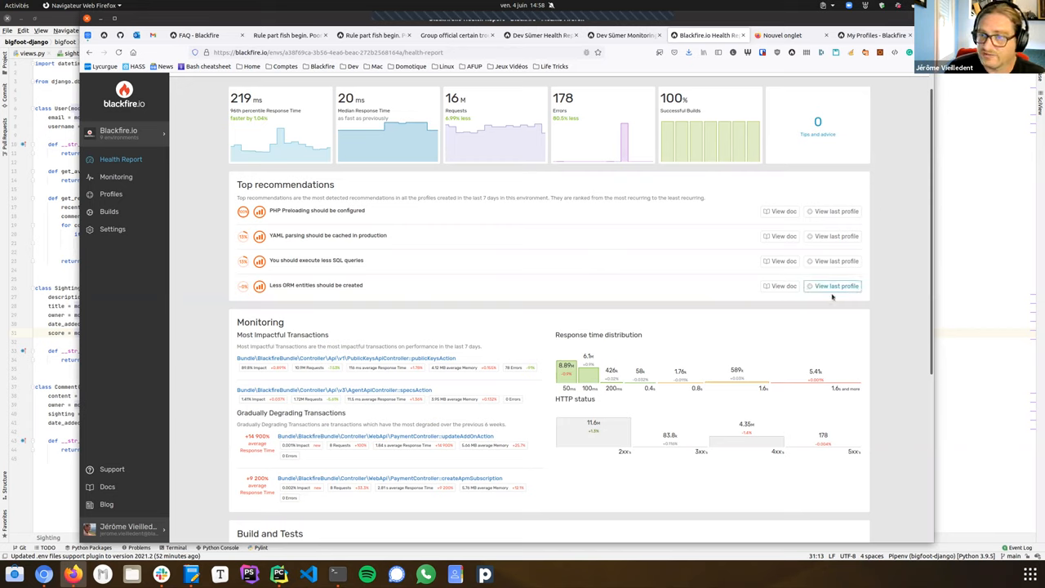
Step: View the latest profile for the ORM entities recommendation with its recommendations list, then return to the Health Report
click(836, 286)
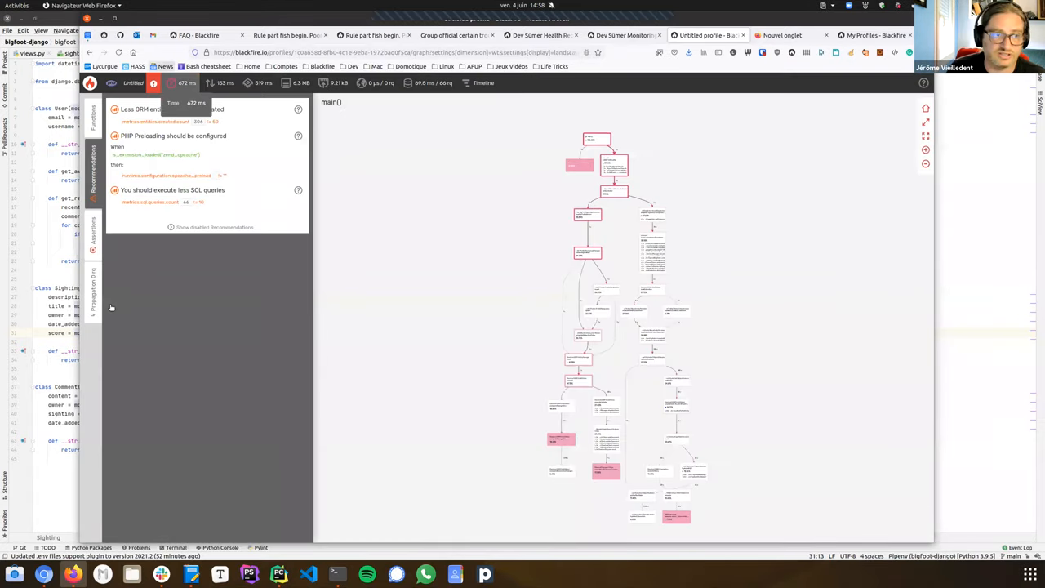
mouse_move(288, 374)
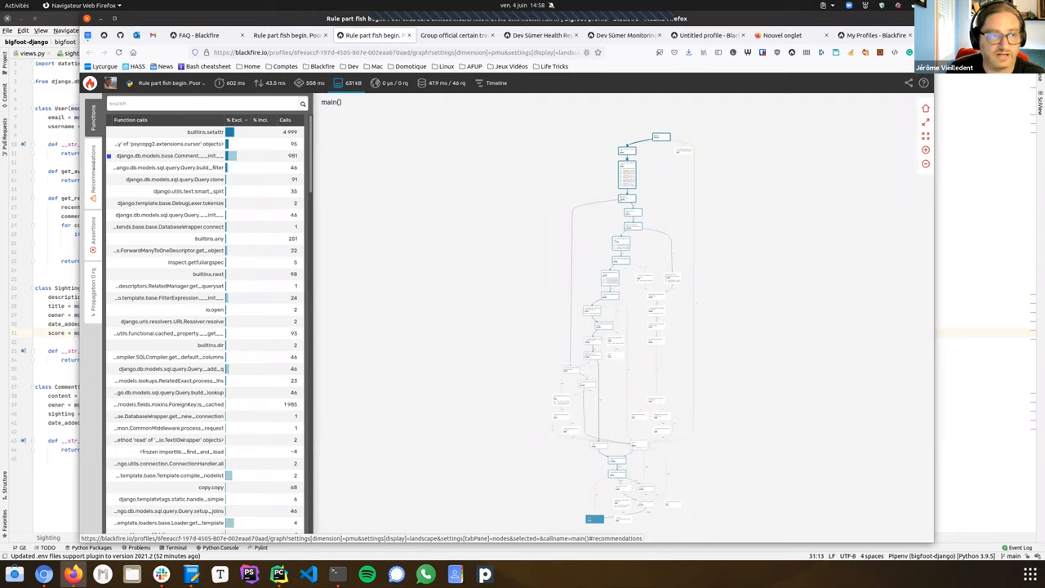
click(93, 171)
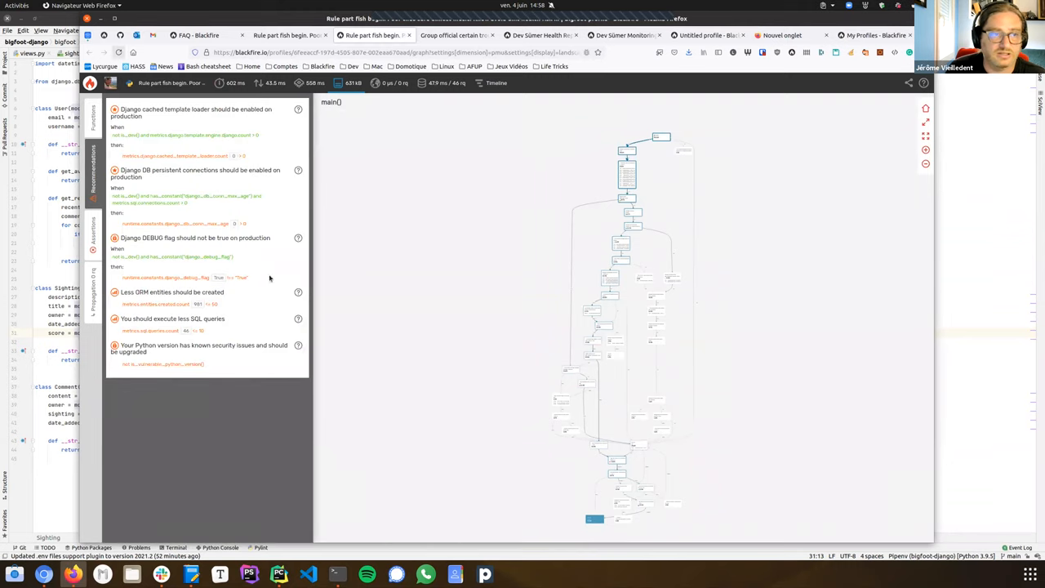
mouse_move(327, 146)
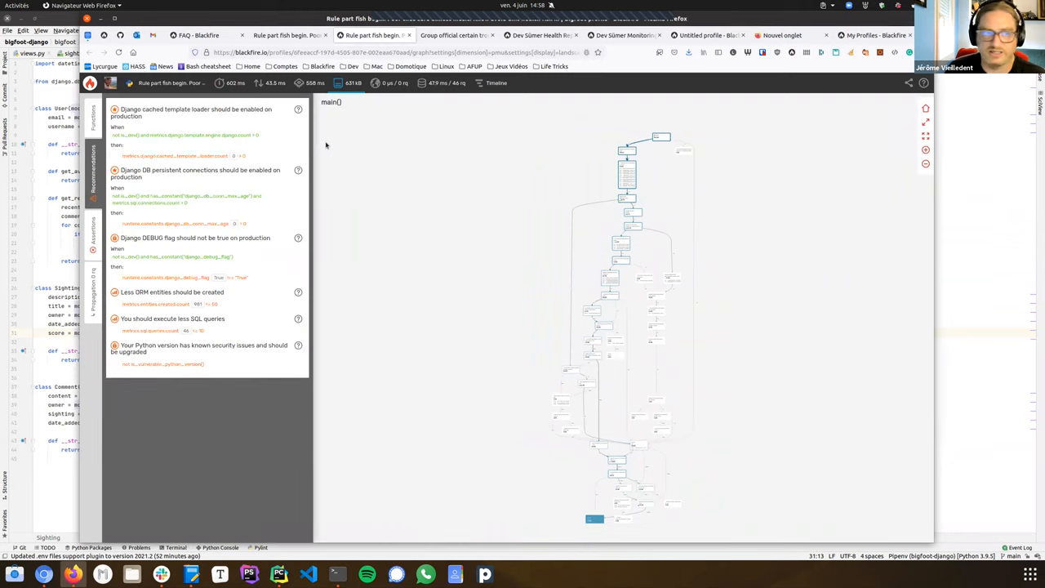
mouse_move(251, 147)
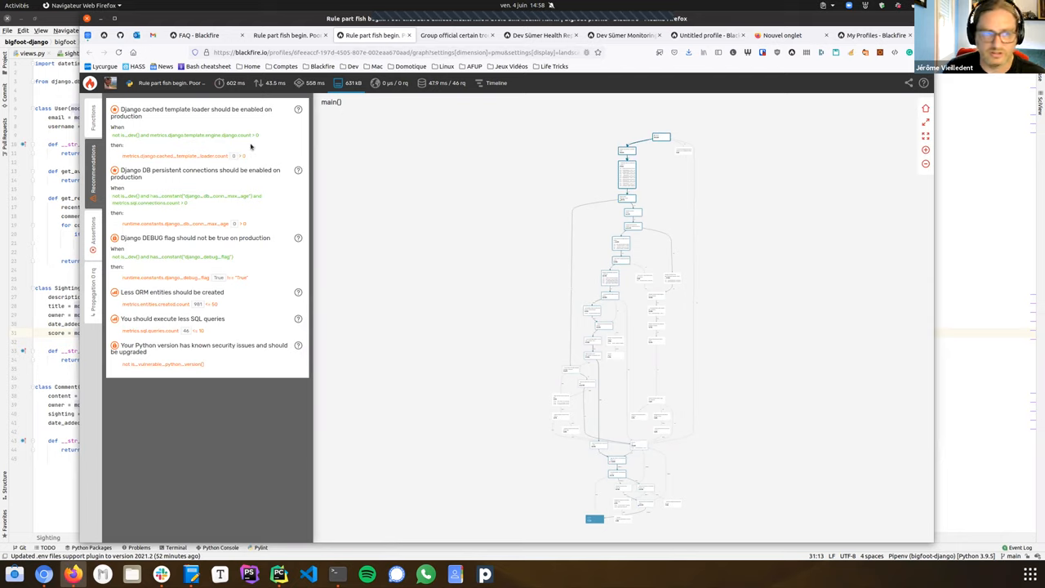
mouse_move(170, 246)
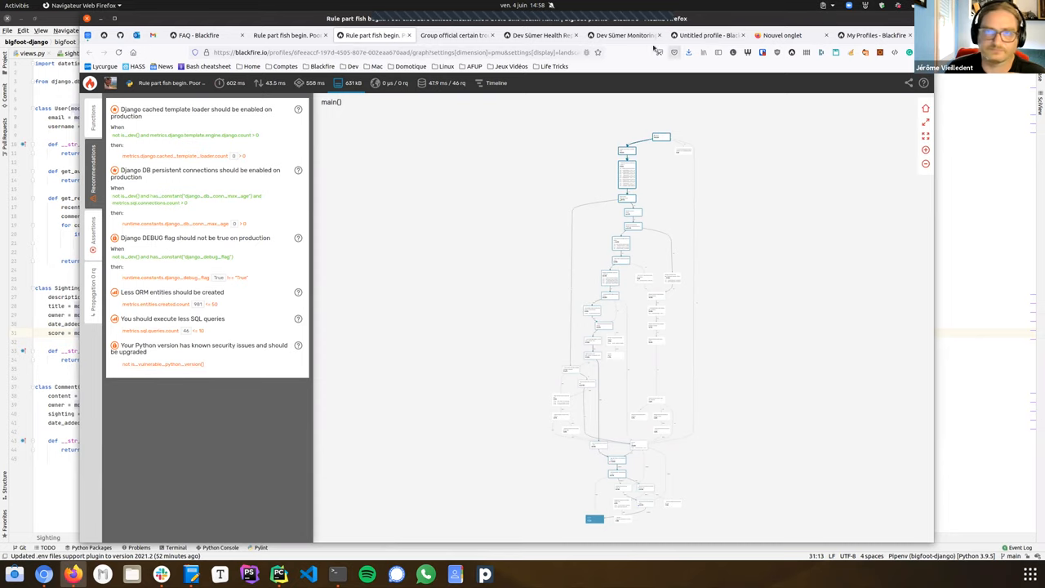
click(539, 36)
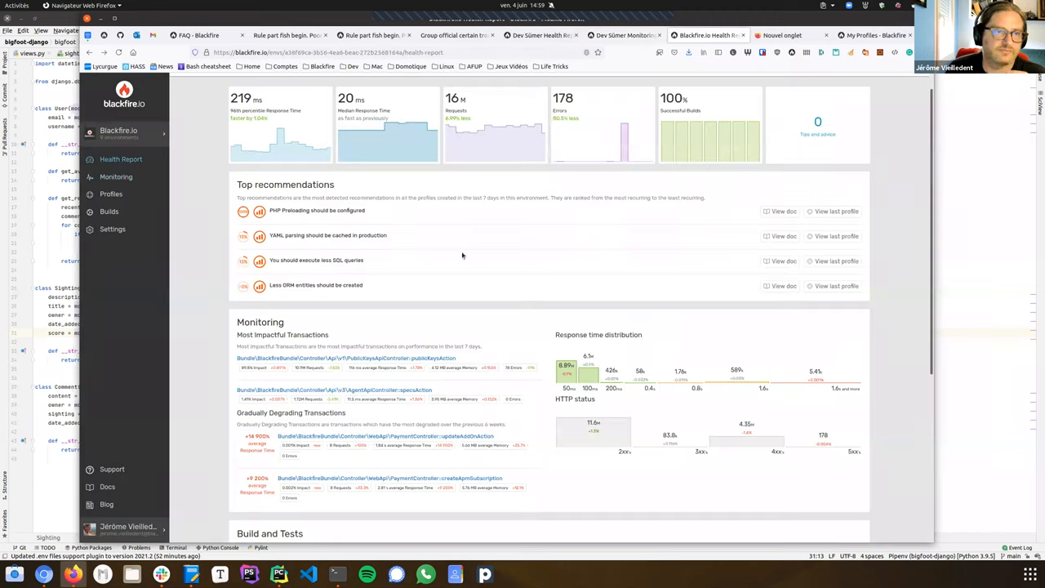
Step: Show the Monitoring overview, switch the charts to memory usage and distribution, then back to response time
click(116, 176)
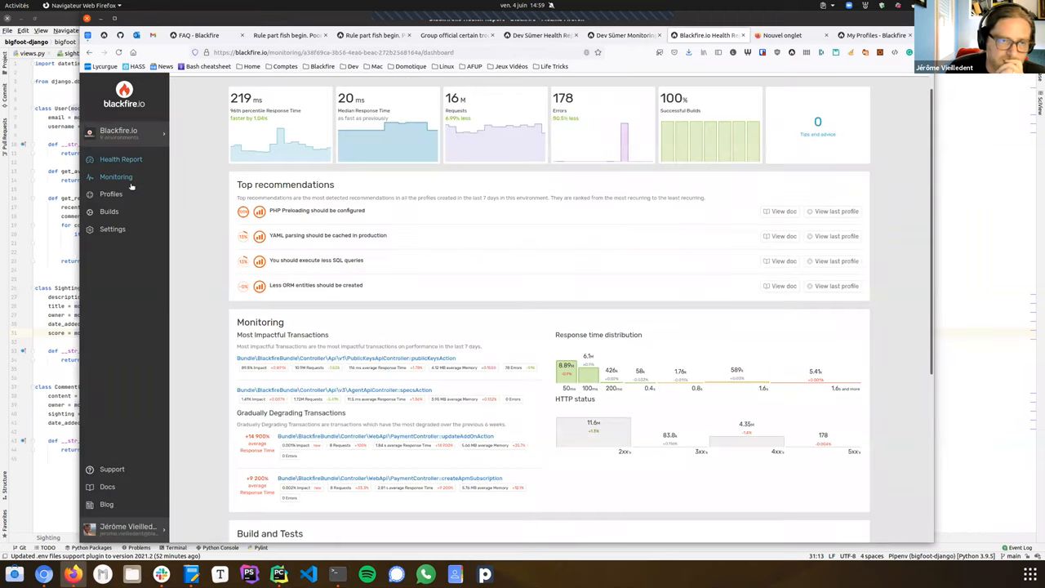
click(116, 176)
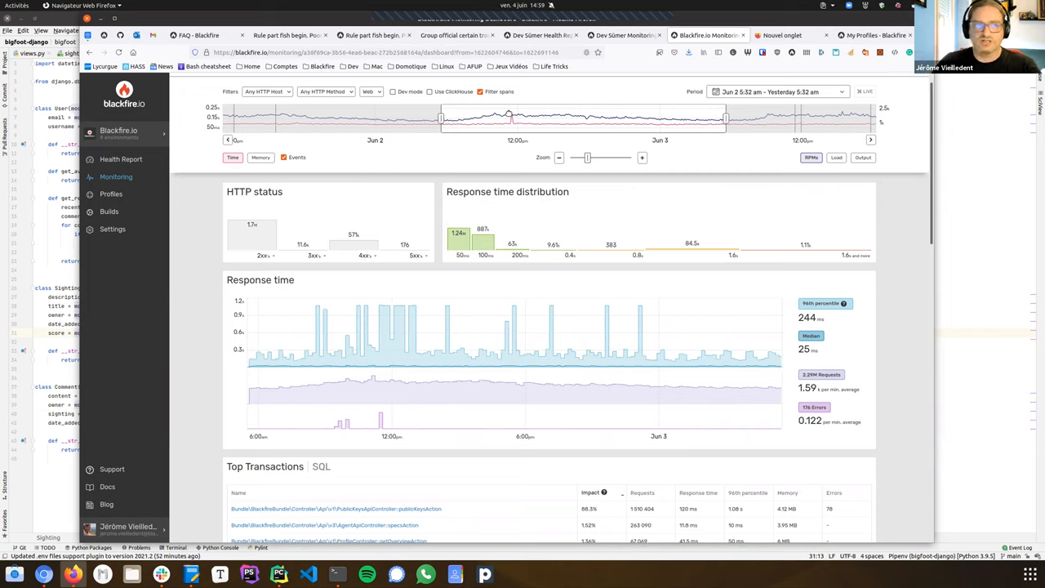
mouse_move(200, 180)
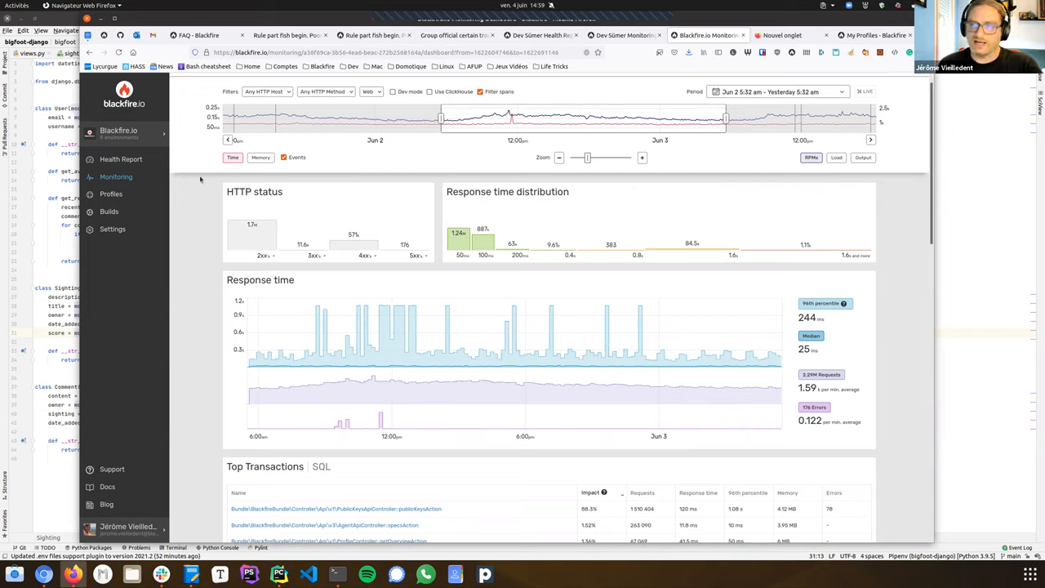
mouse_move(222, 129)
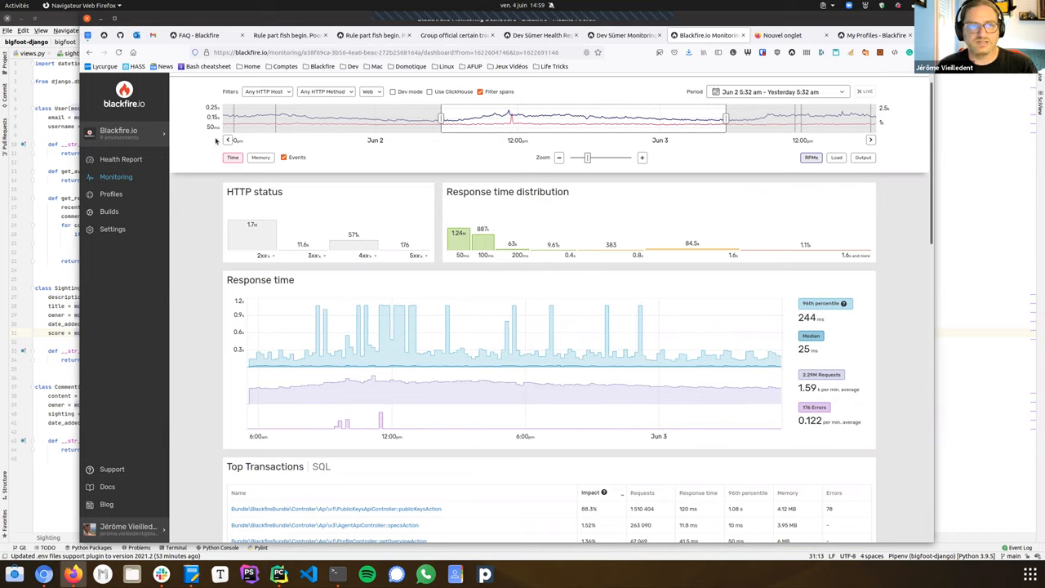
mouse_move(232, 156)
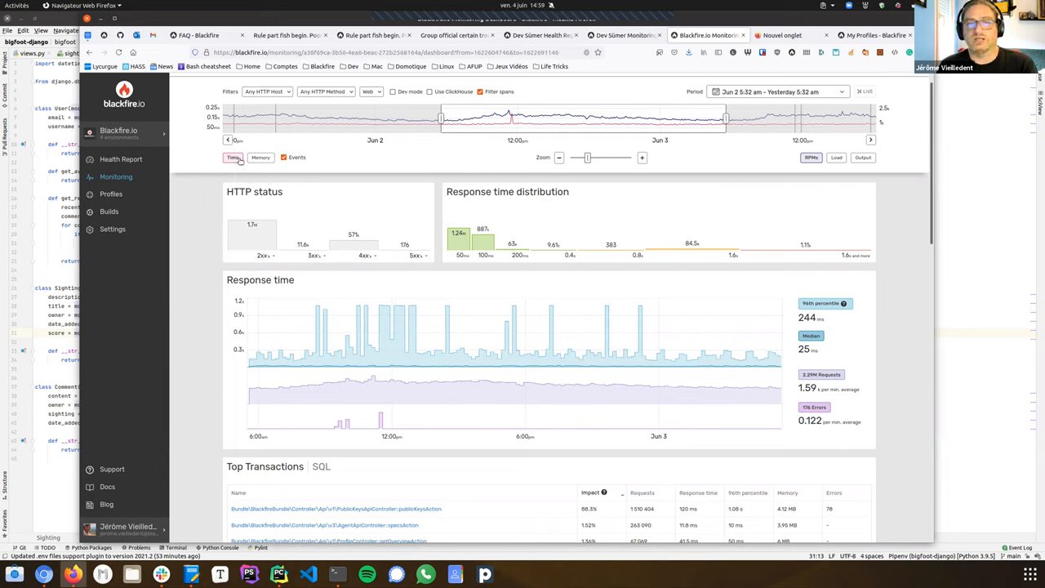
mouse_move(262, 157)
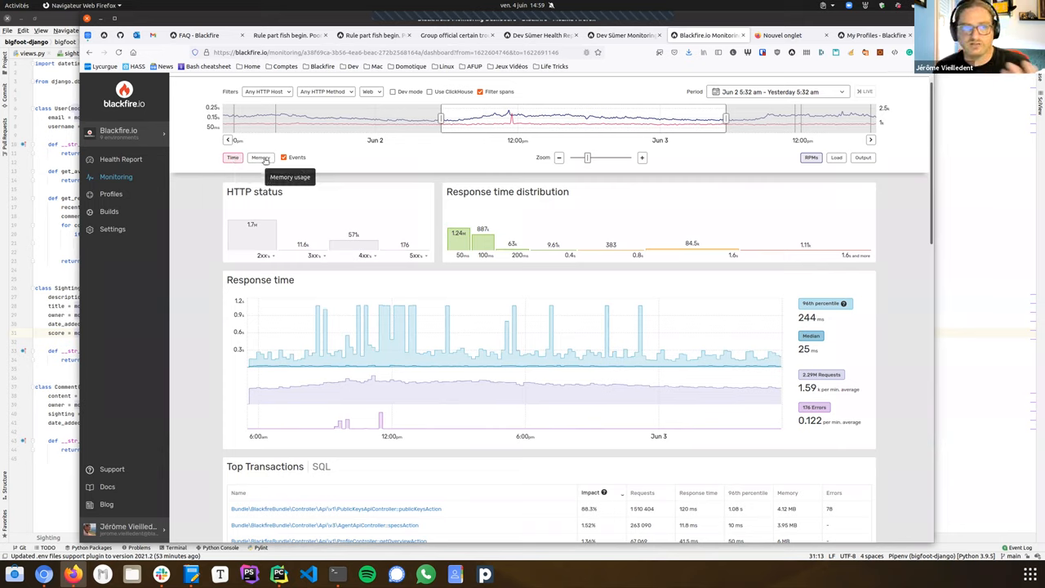
click(261, 157)
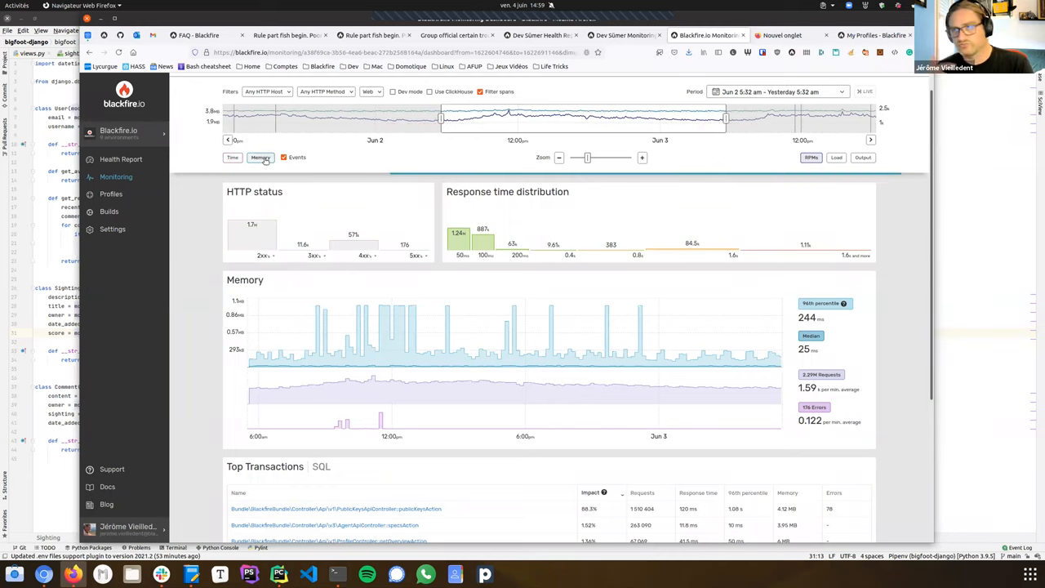
click(232, 156)
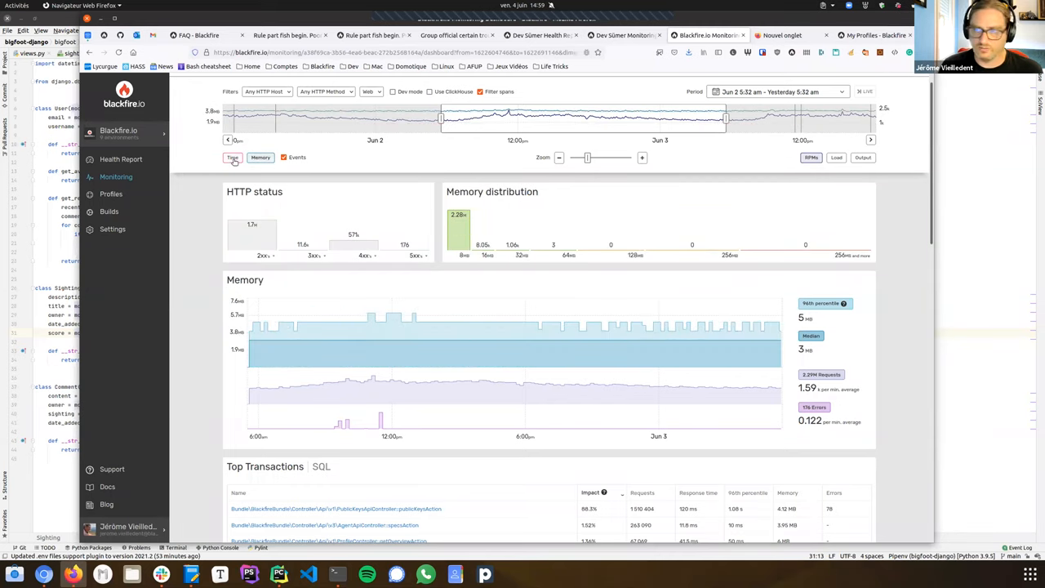
click(232, 157)
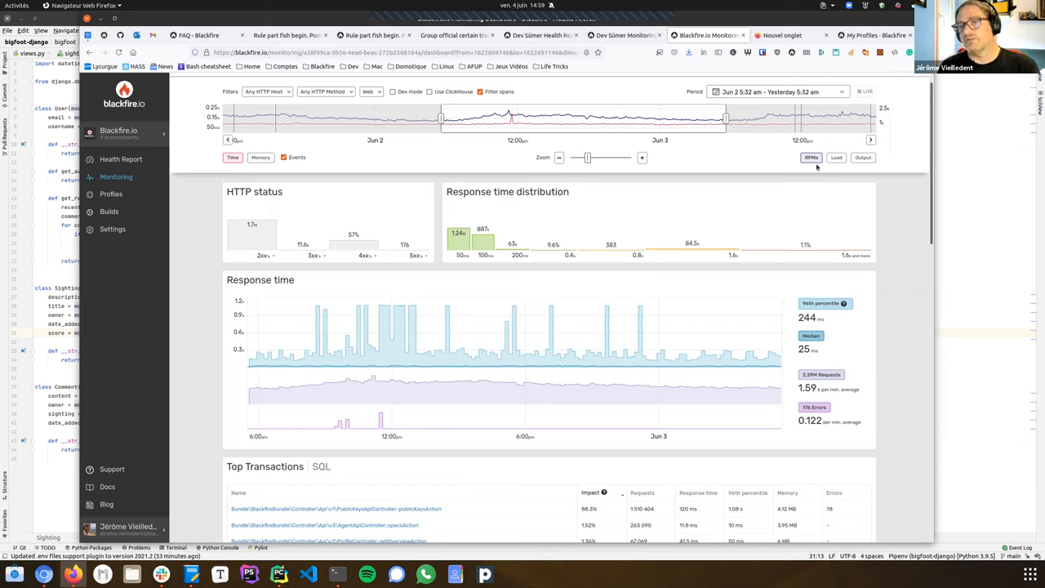
mouse_move(810, 157)
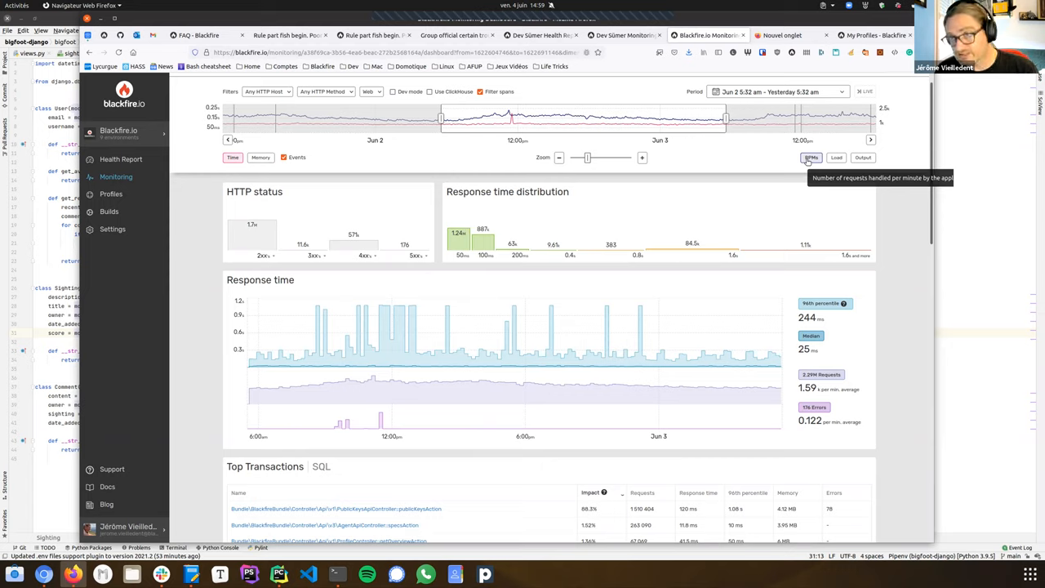
mouse_move(836, 157)
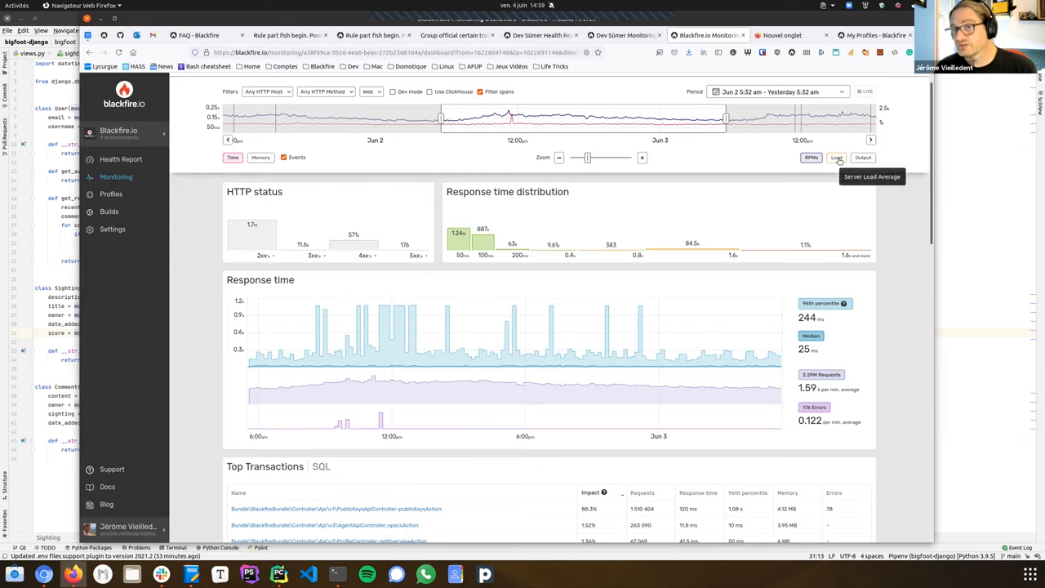
Step: Hover the RPMs, Load and Output chart buttons on the Monitoring overview
click(837, 157)
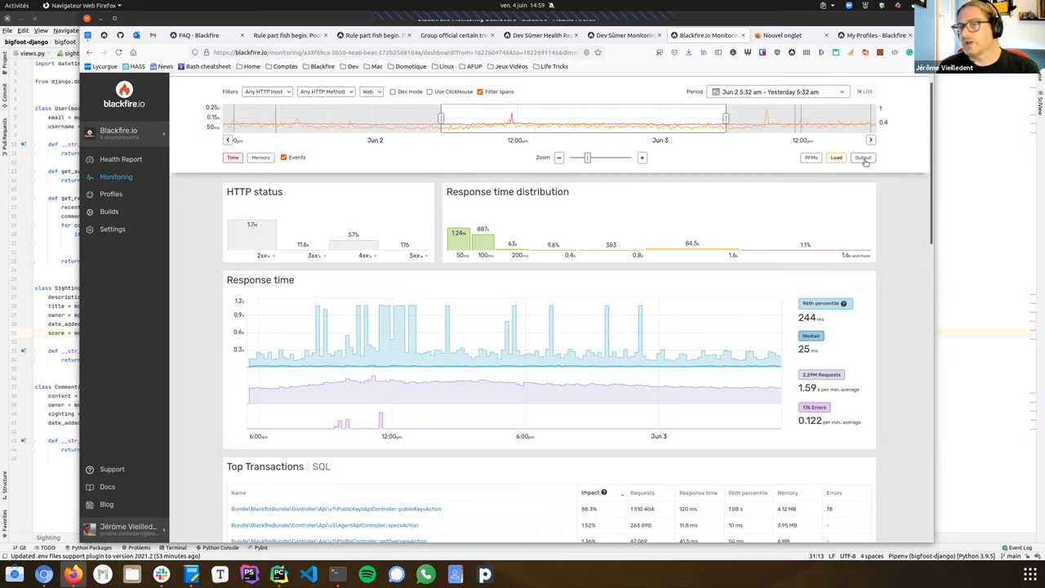
click(863, 156)
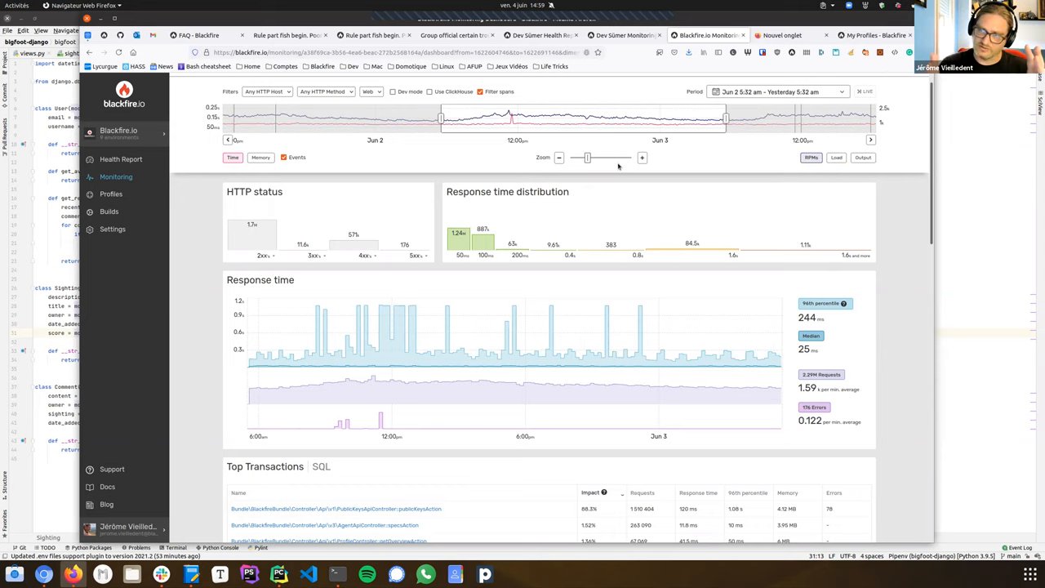
mouse_move(599, 150)
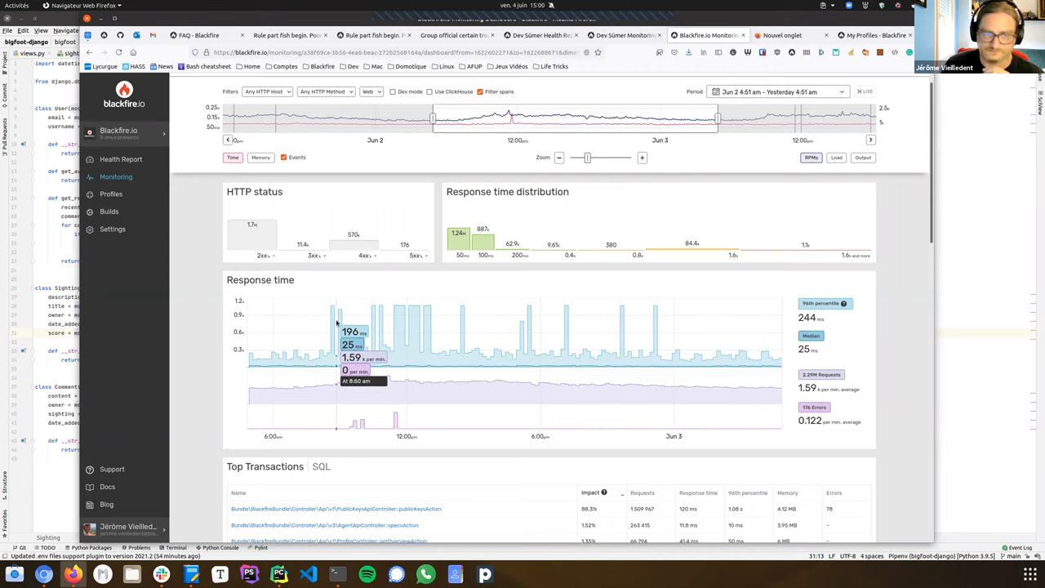
mouse_move(369, 249)
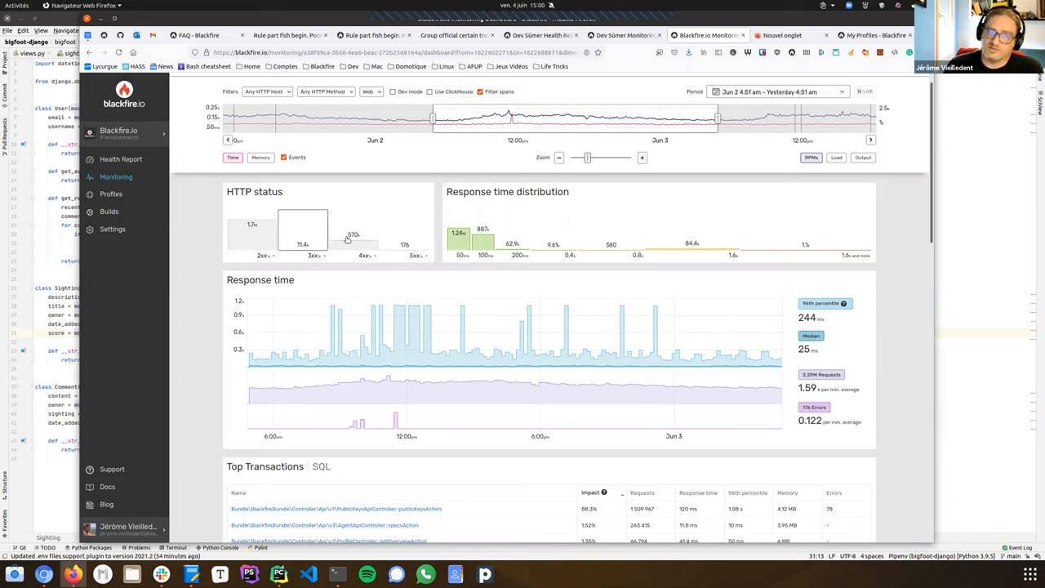
mouse_move(727, 238)
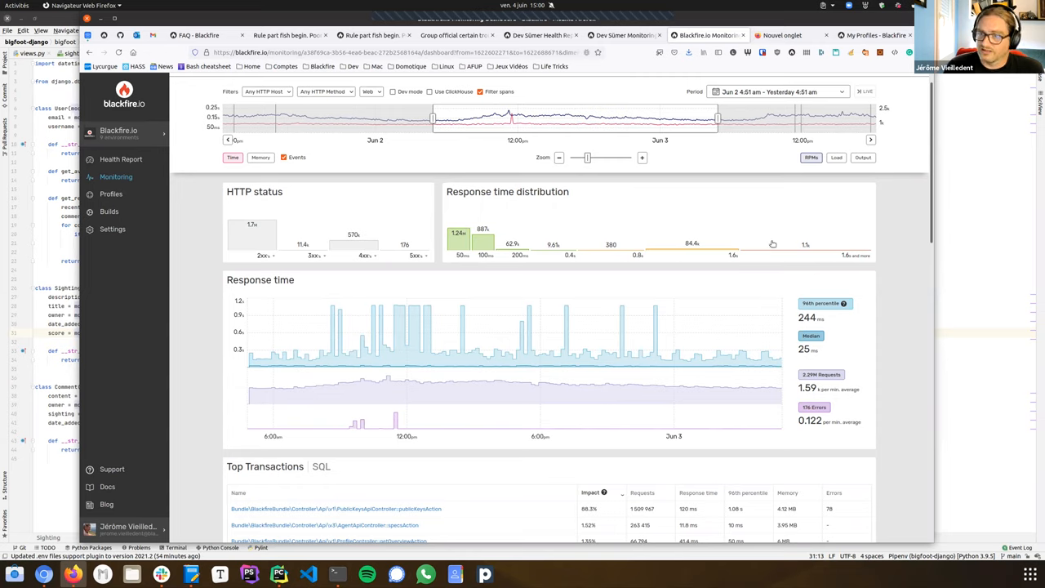
mouse_move(774, 243)
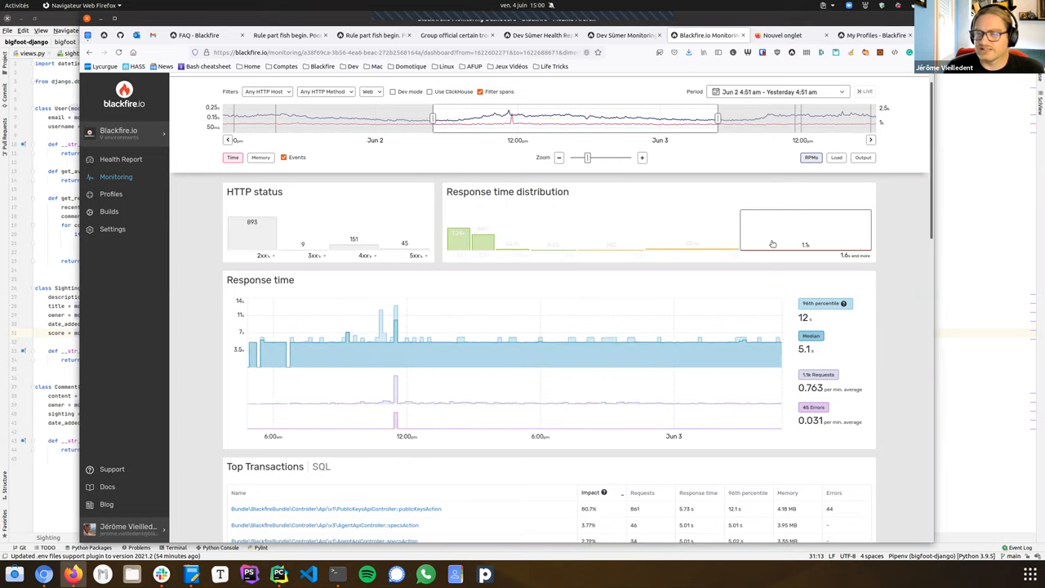
mouse_move(784, 237)
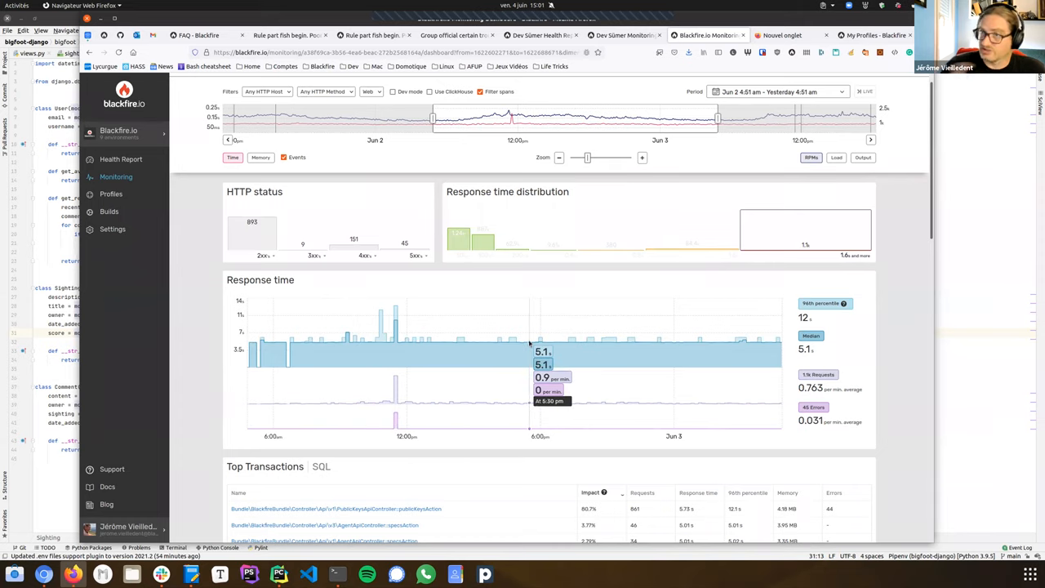
mouse_move(817, 305)
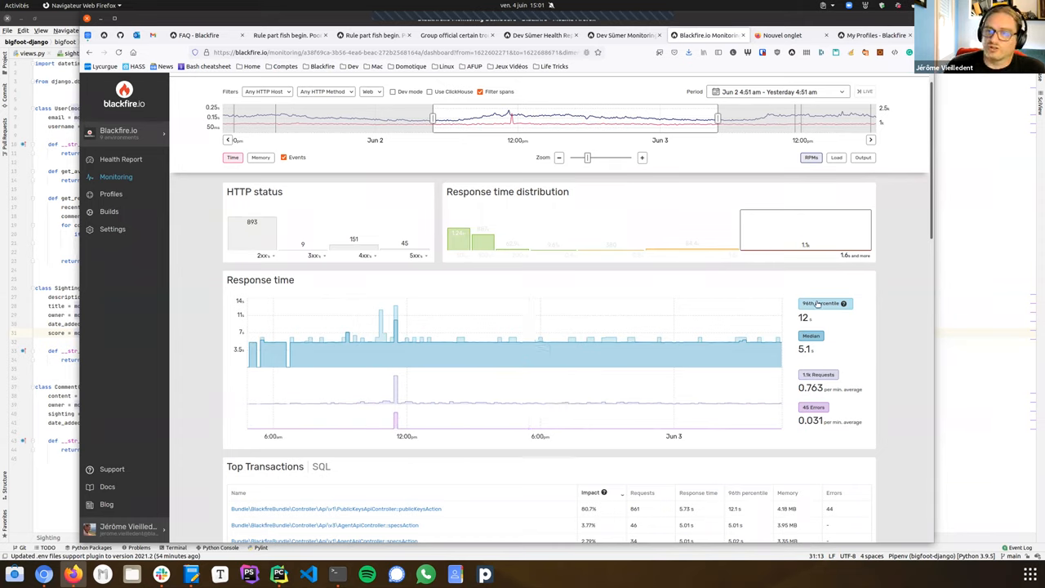
mouse_move(734, 327)
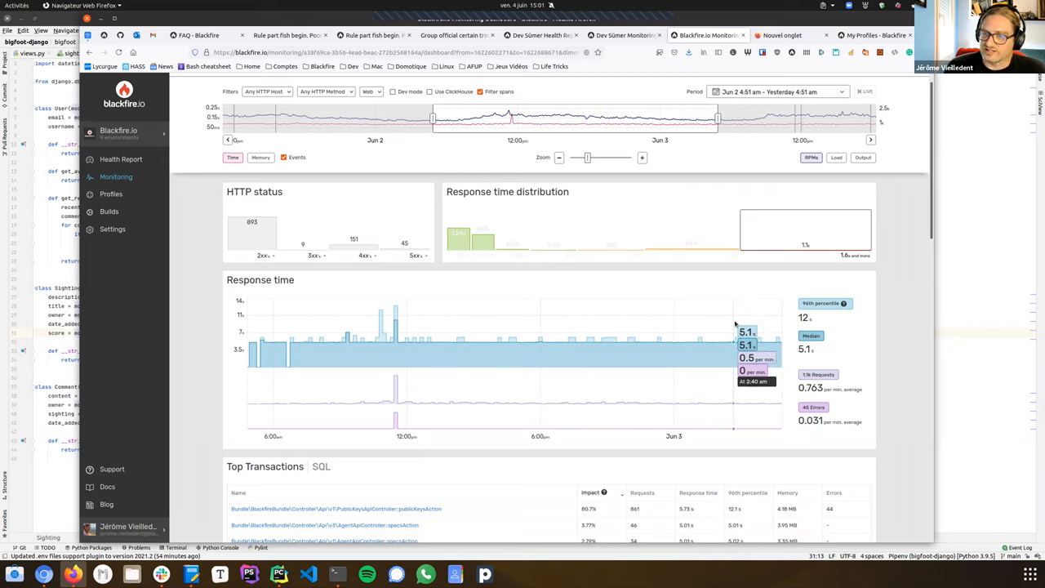
mouse_move(934, 343)
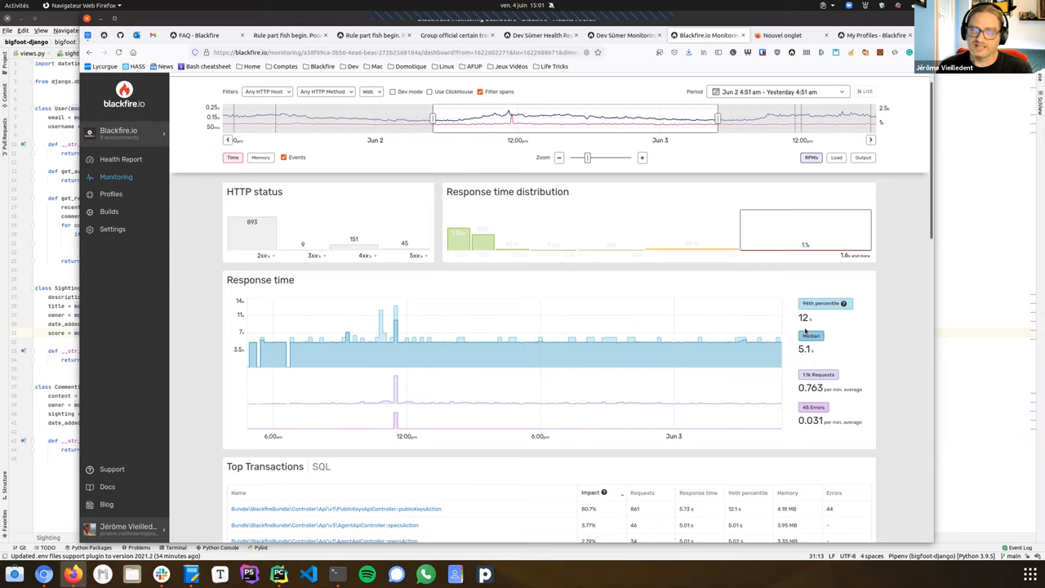
mouse_move(588, 335)
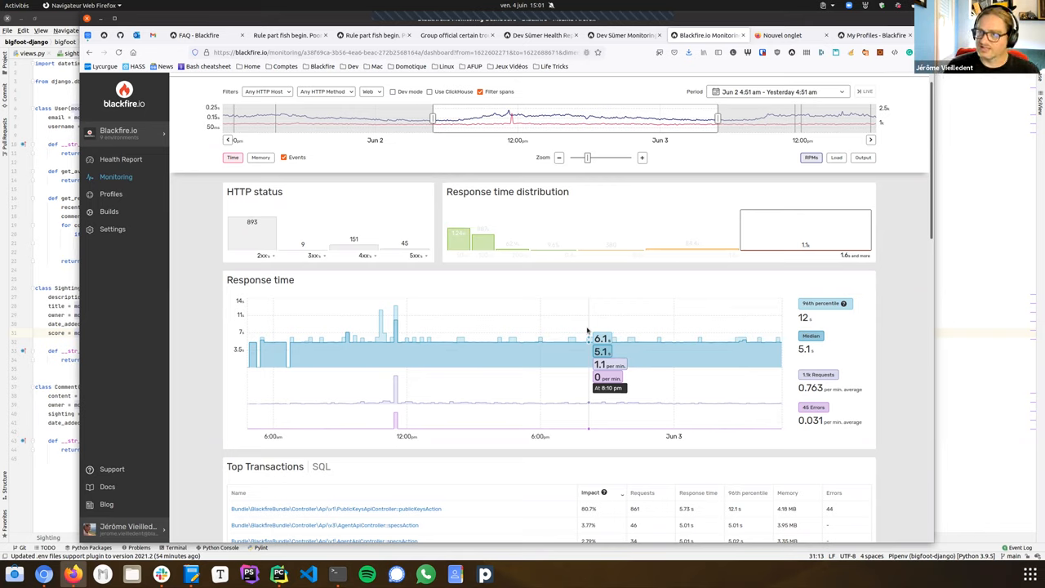
mouse_move(741, 366)
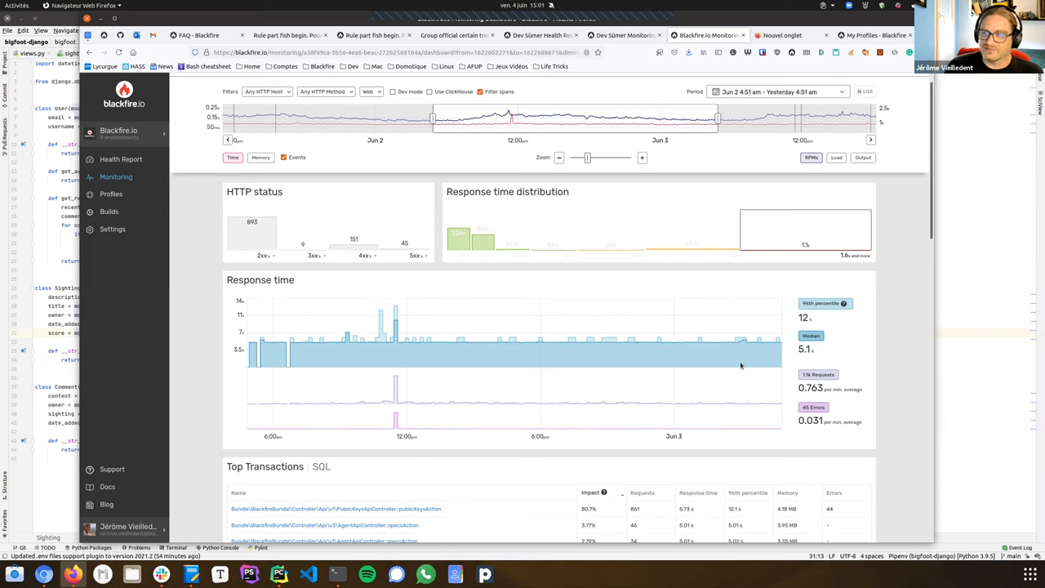
mouse_move(918, 418)
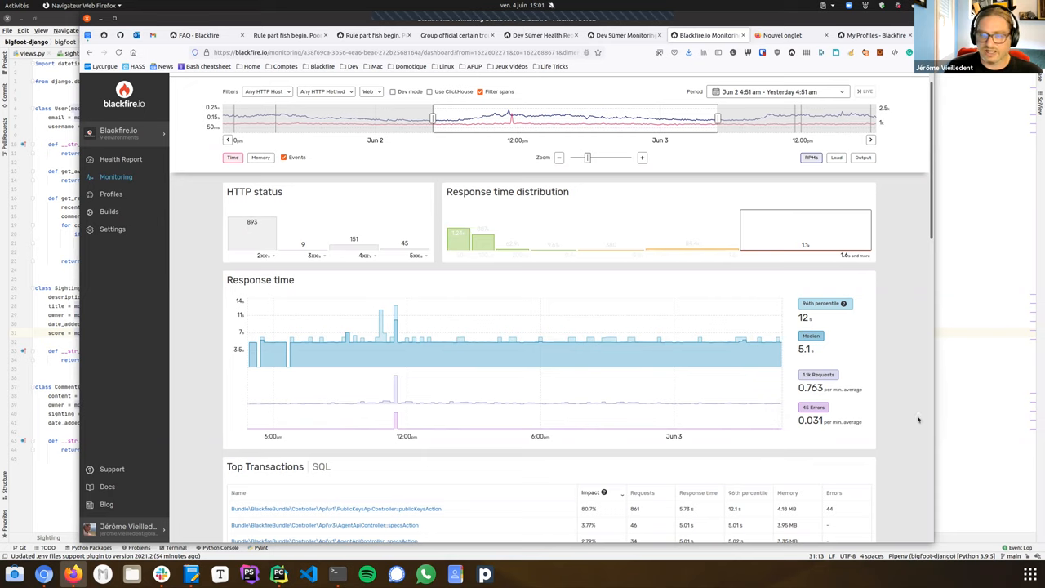
Step: From Top Transactions, show the PublicKeysApiController::publicKeysAction transaction's monitoring page
scroll(down, 3)
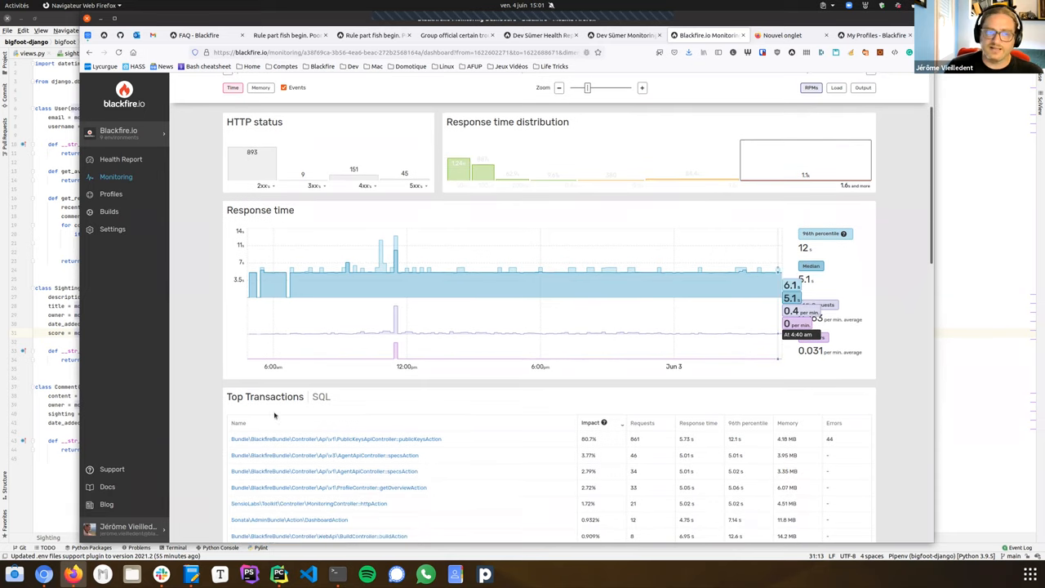
scroll(down, 3)
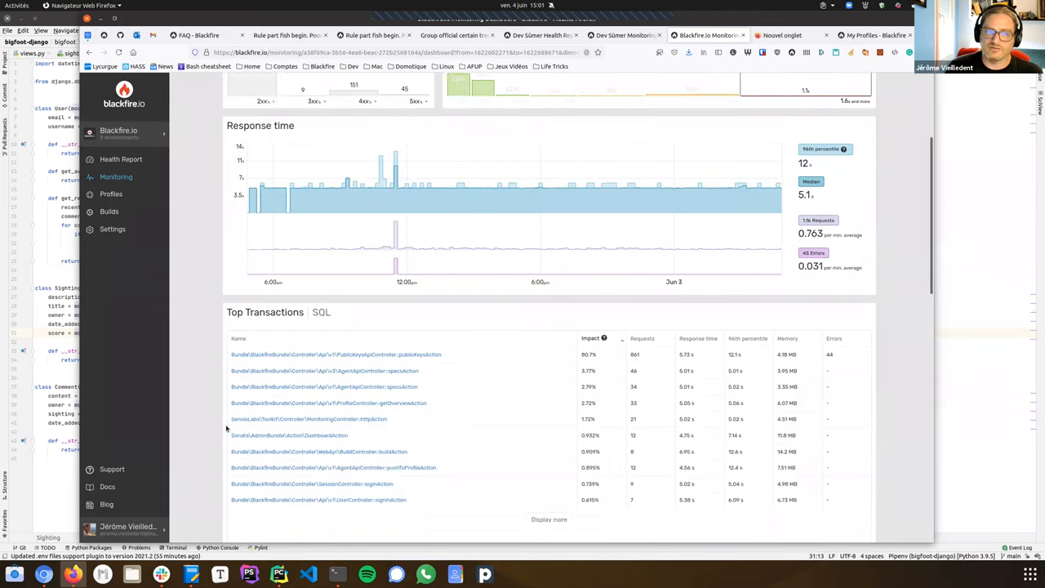
scroll(down, 3)
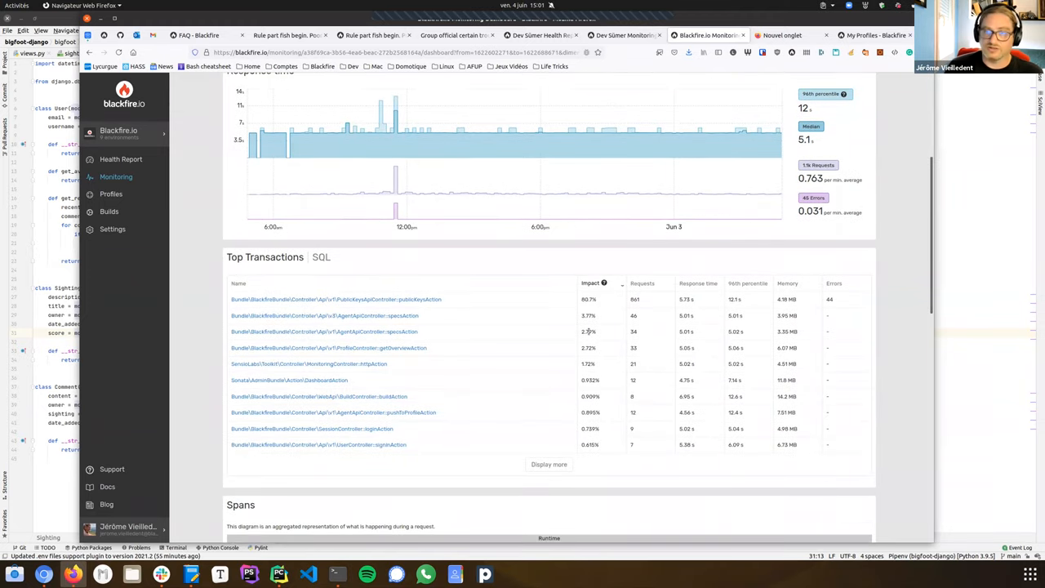
mouse_move(556, 372)
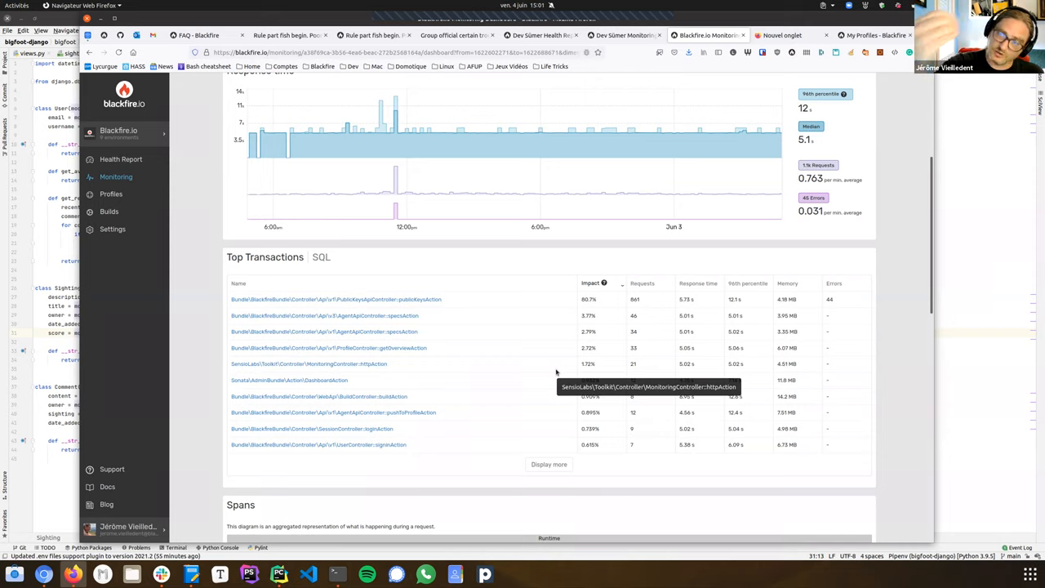
mouse_move(519, 364)
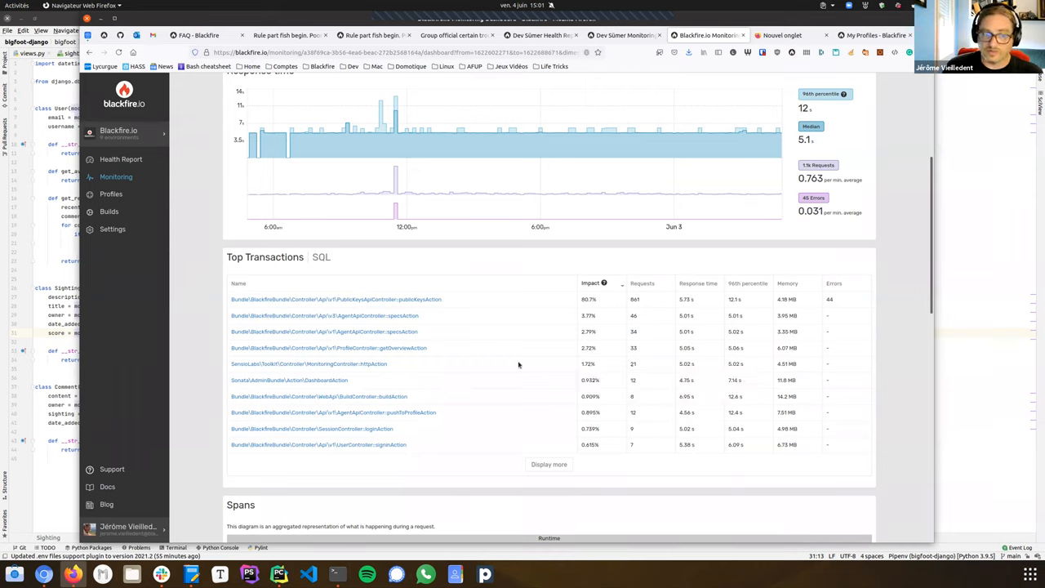
mouse_move(307, 363)
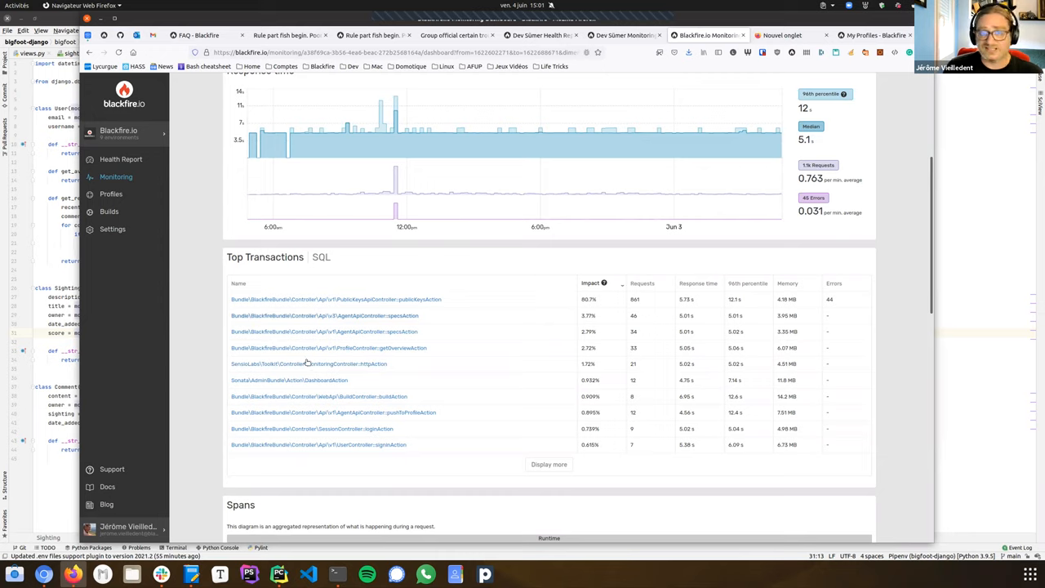
mouse_move(586, 298)
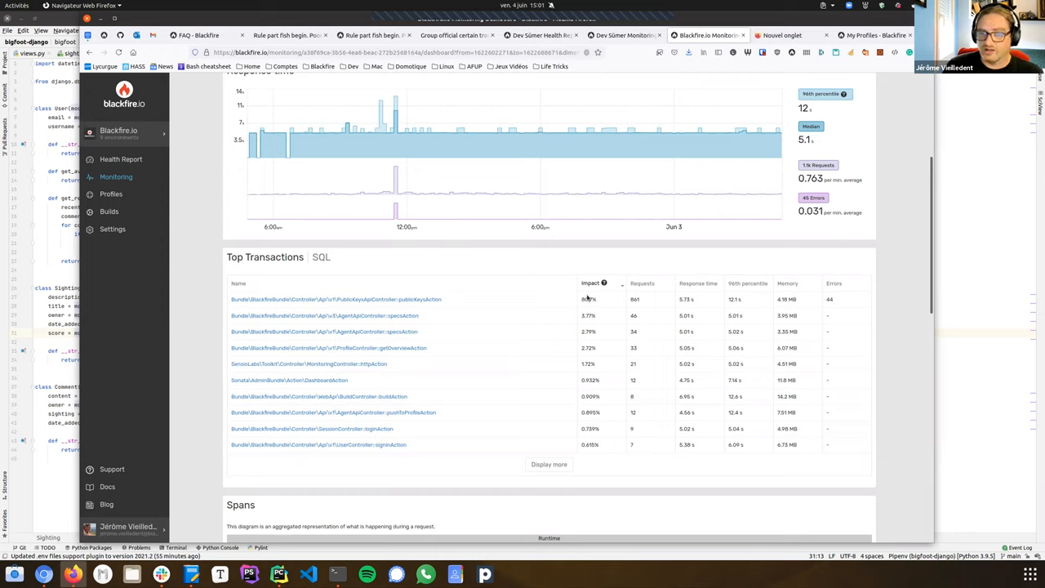
mouse_move(588, 299)
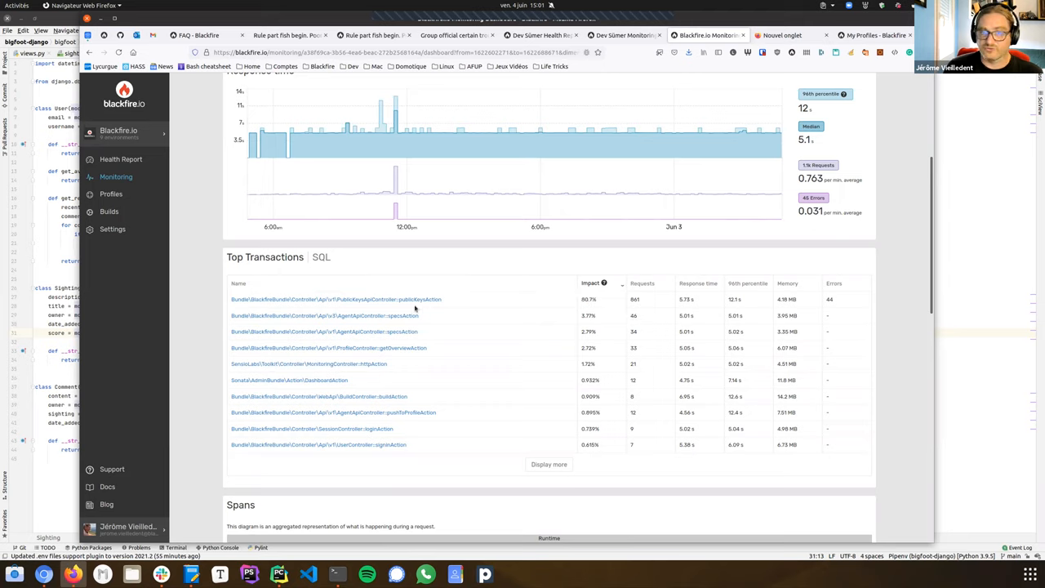
mouse_move(416, 299)
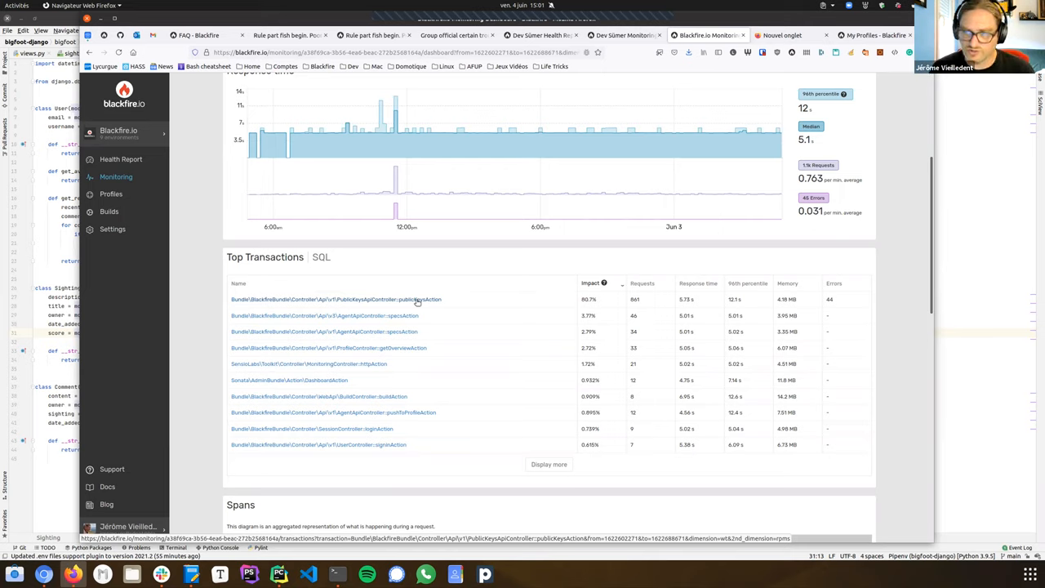
mouse_move(461, 284)
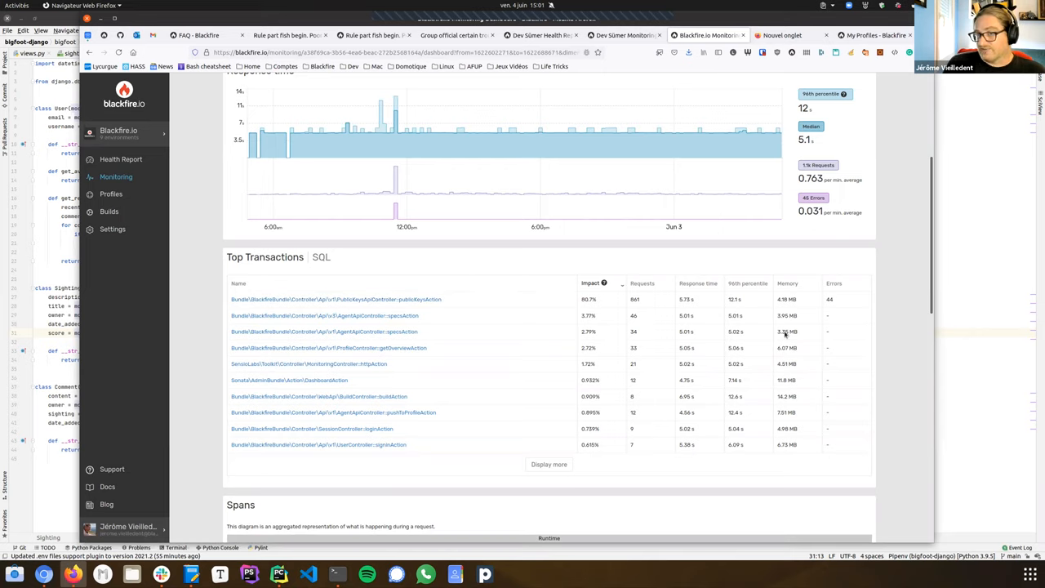
mouse_move(787, 346)
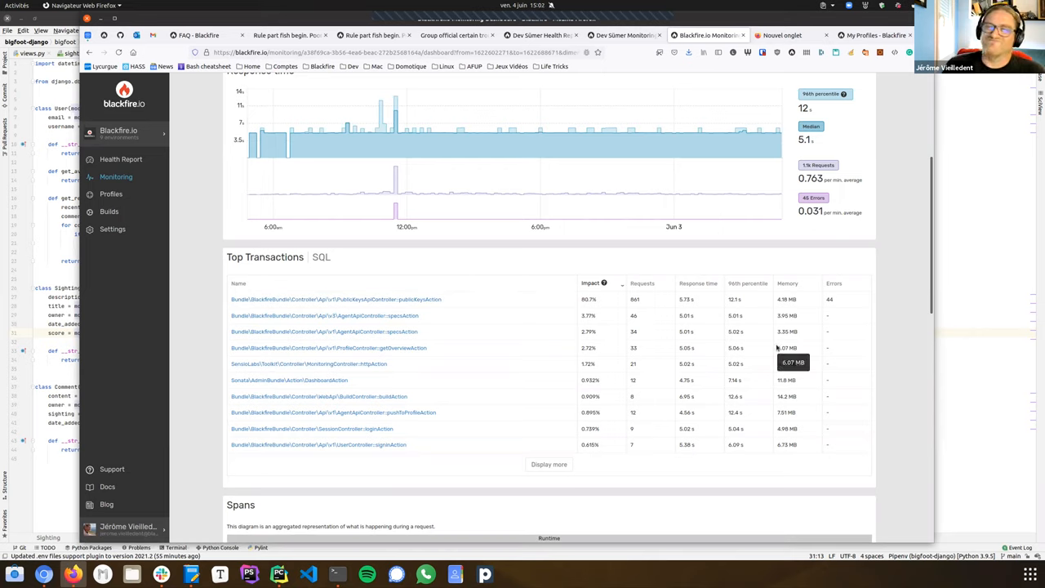
mouse_move(402, 299)
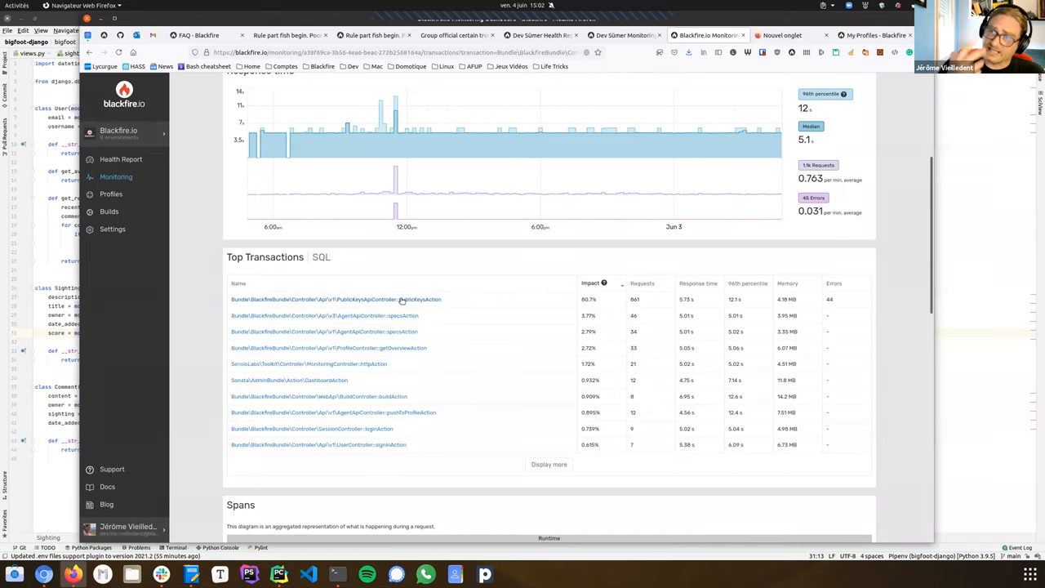
click(336, 299)
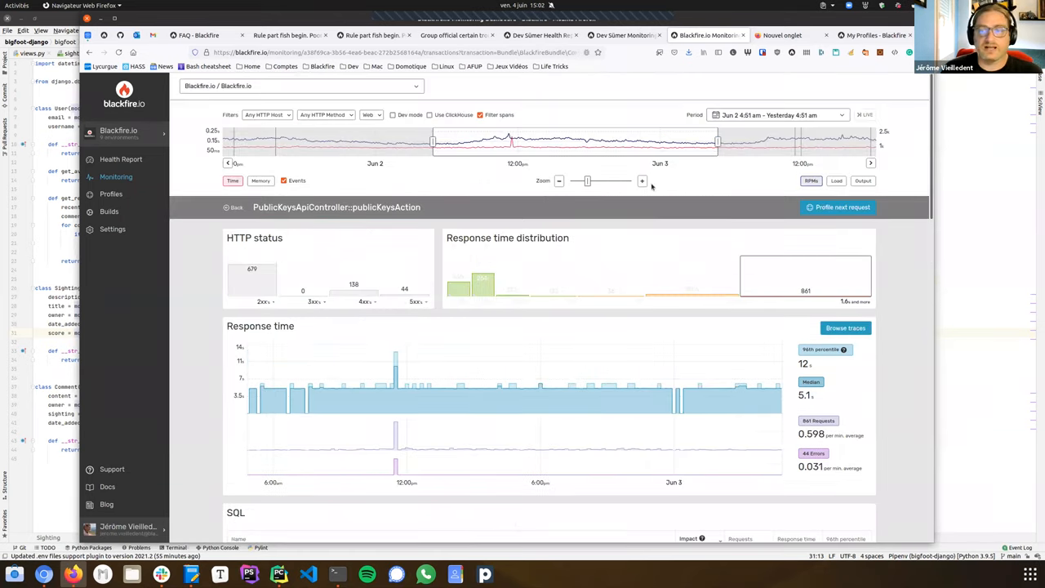
mouse_move(688, 307)
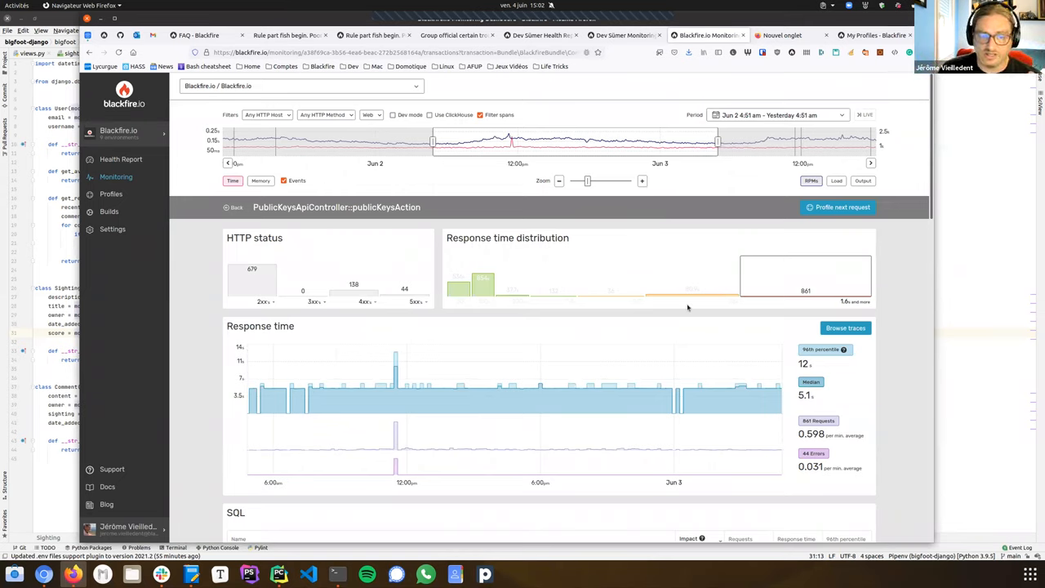
Step: Scroll down the transaction page to its single SQL query and the Spans diagram of aggregated calls
scroll(down, 3)
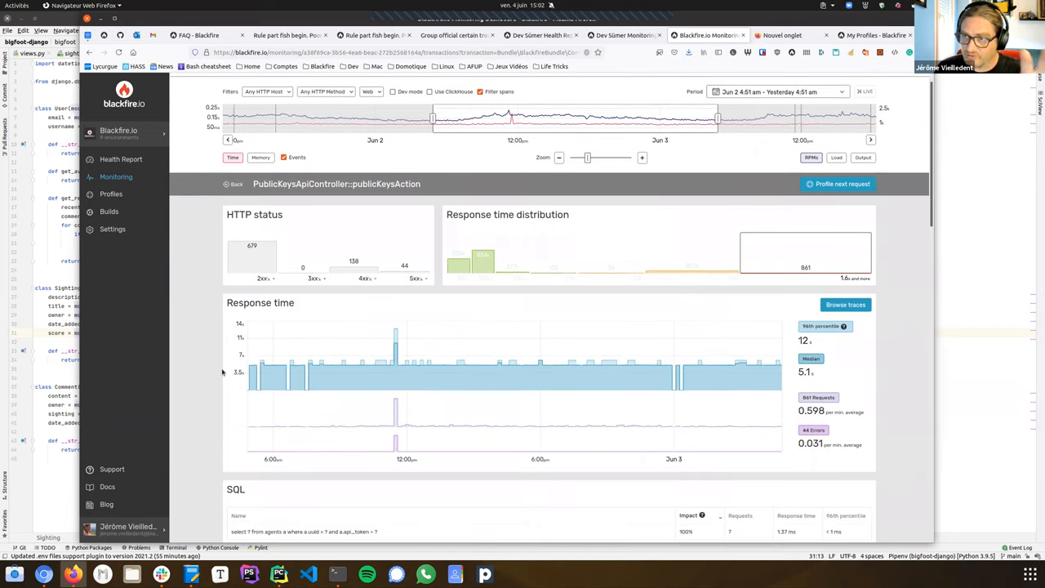
scroll(down, 3)
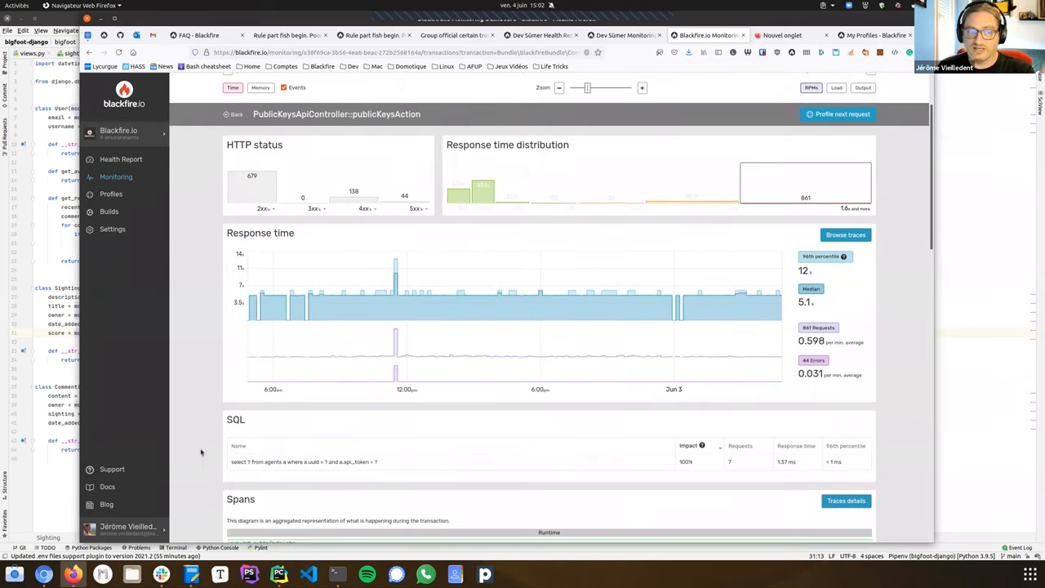
scroll(down, 3)
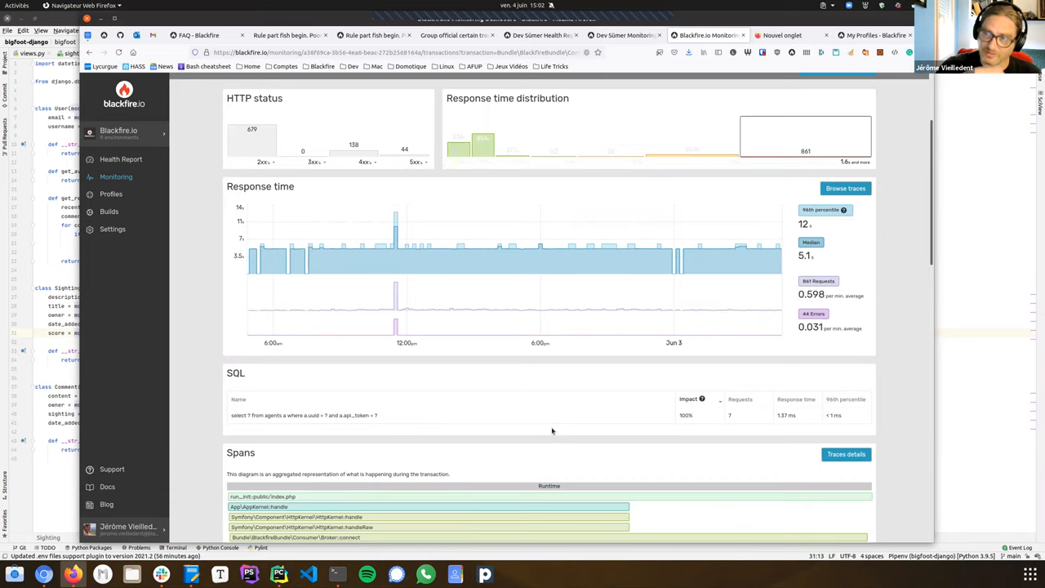
scroll(down, 3)
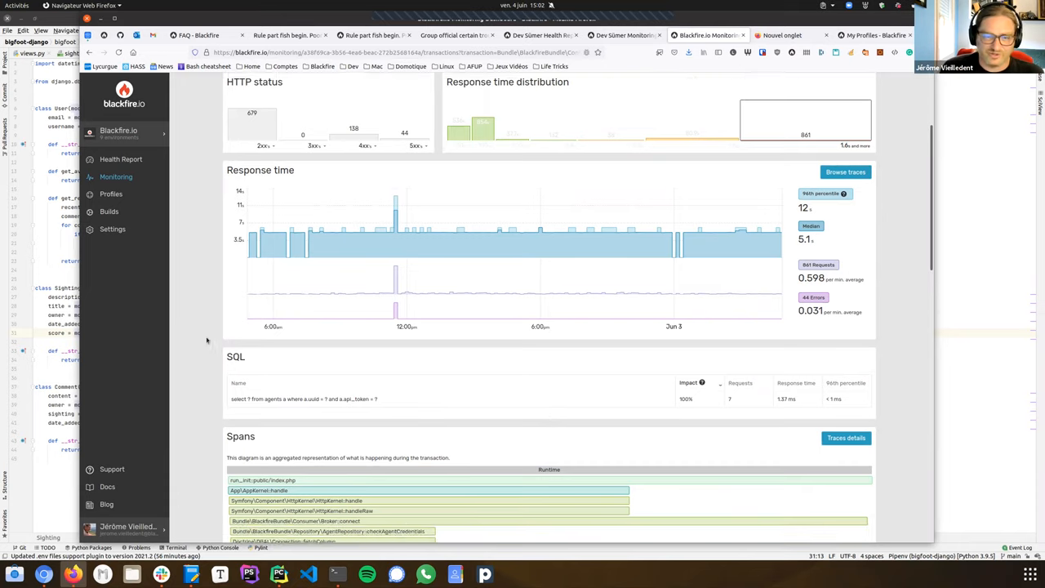
scroll(down, 3)
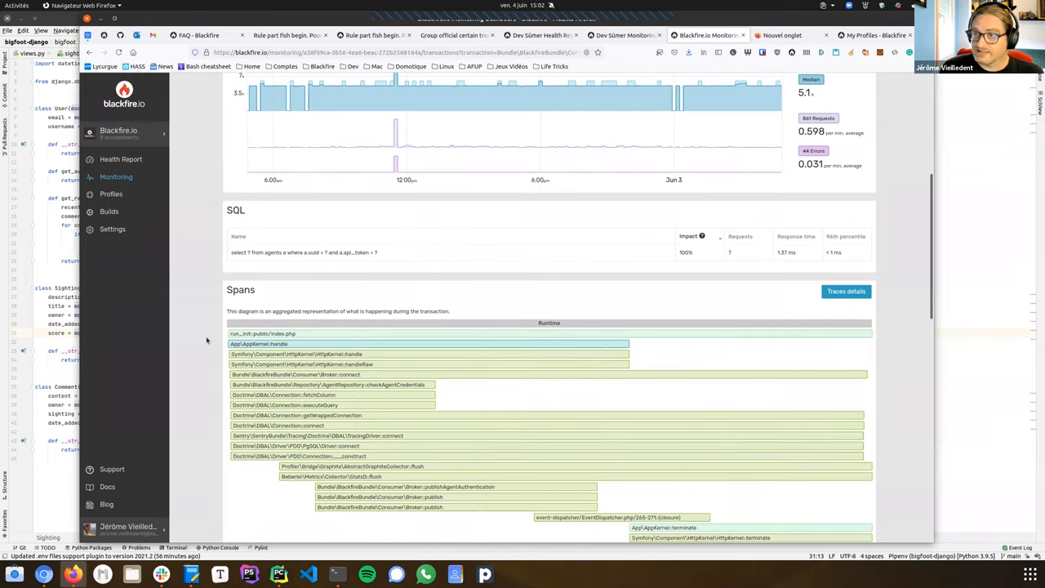
scroll(down, 3)
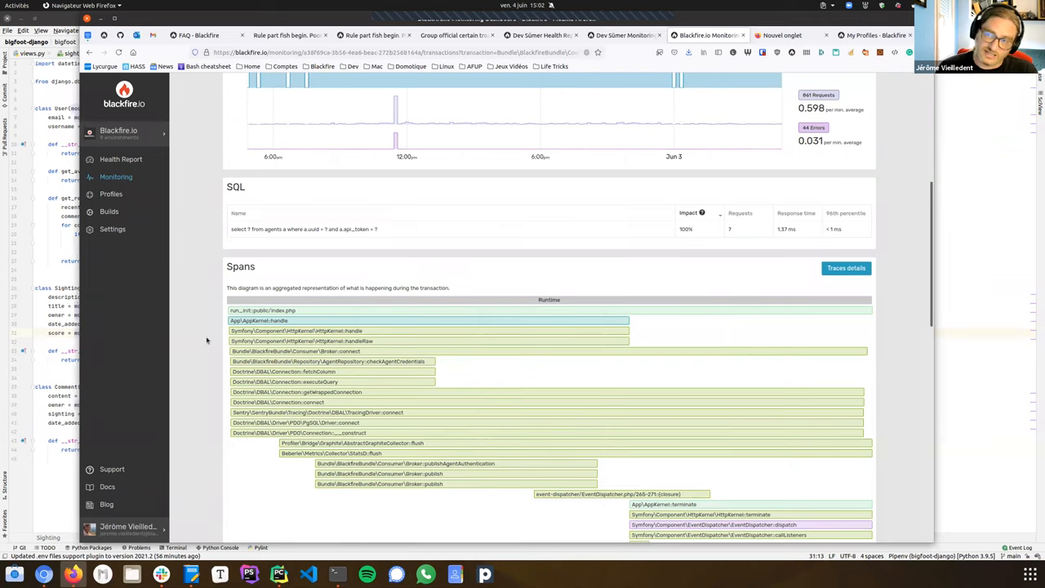
scroll(down, 3)
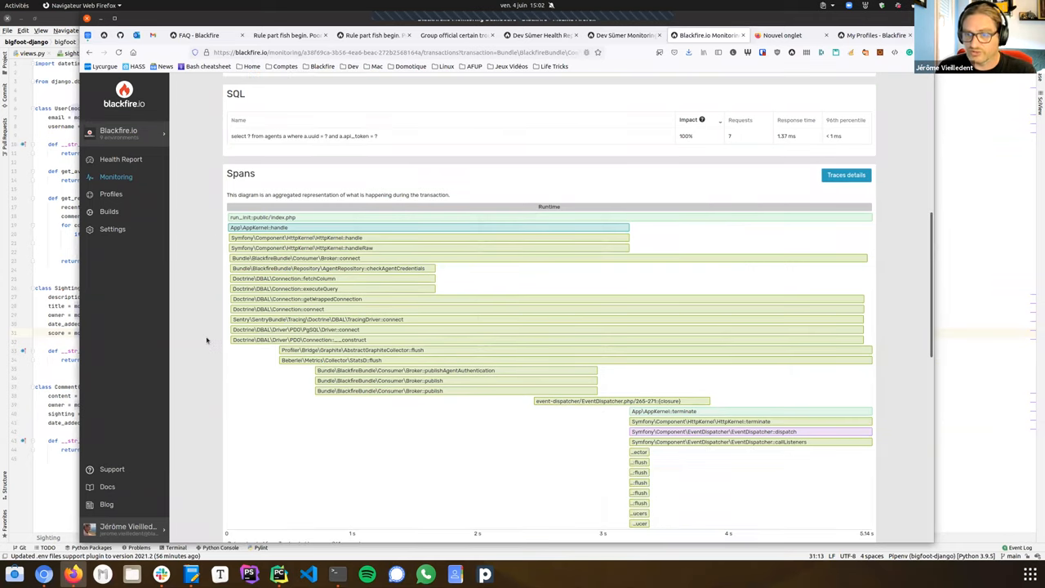
scroll(down, 3)
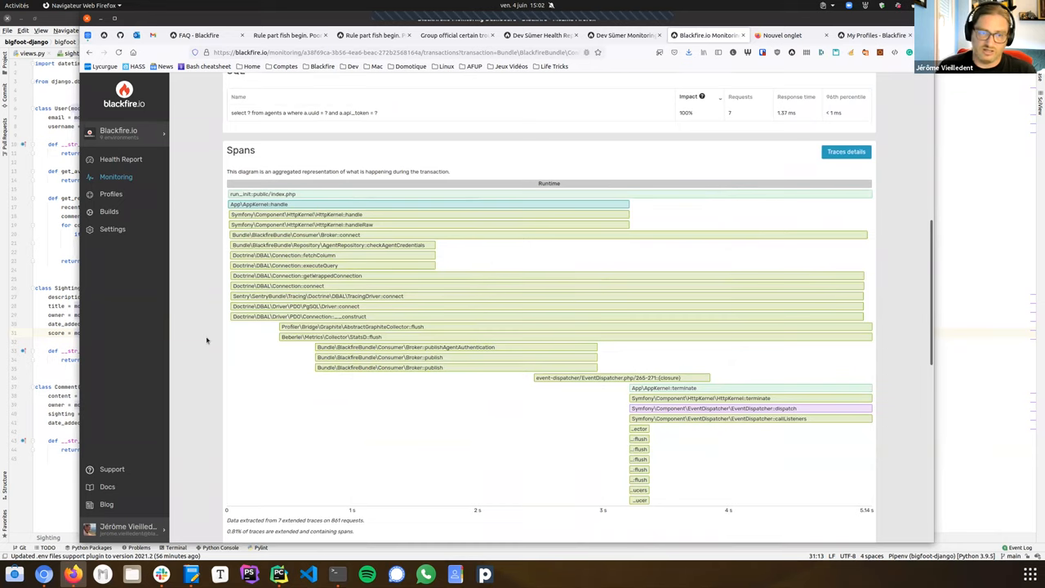
scroll(down, 3)
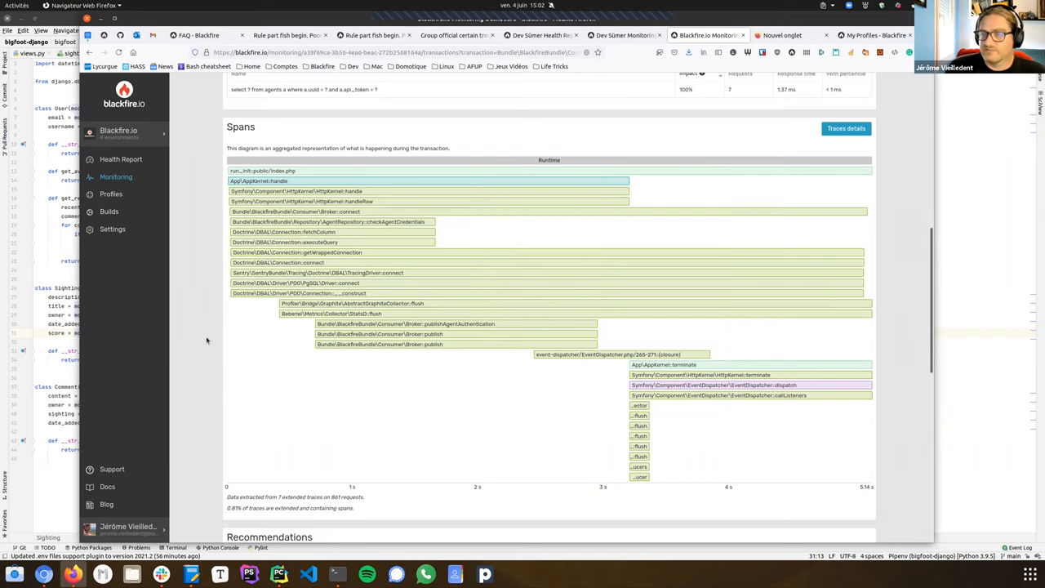
scroll(down, 3)
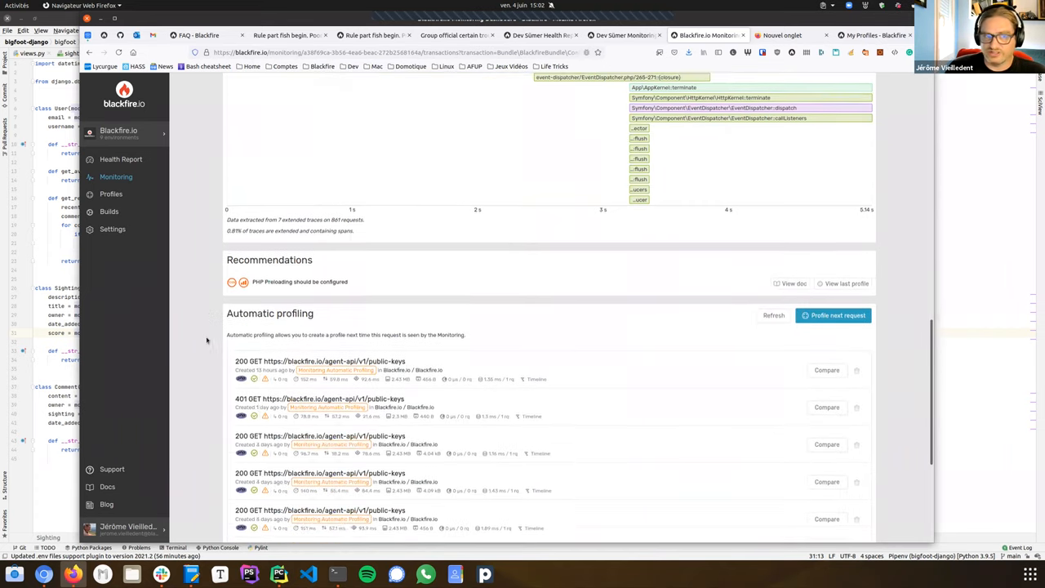
scroll(down, 3)
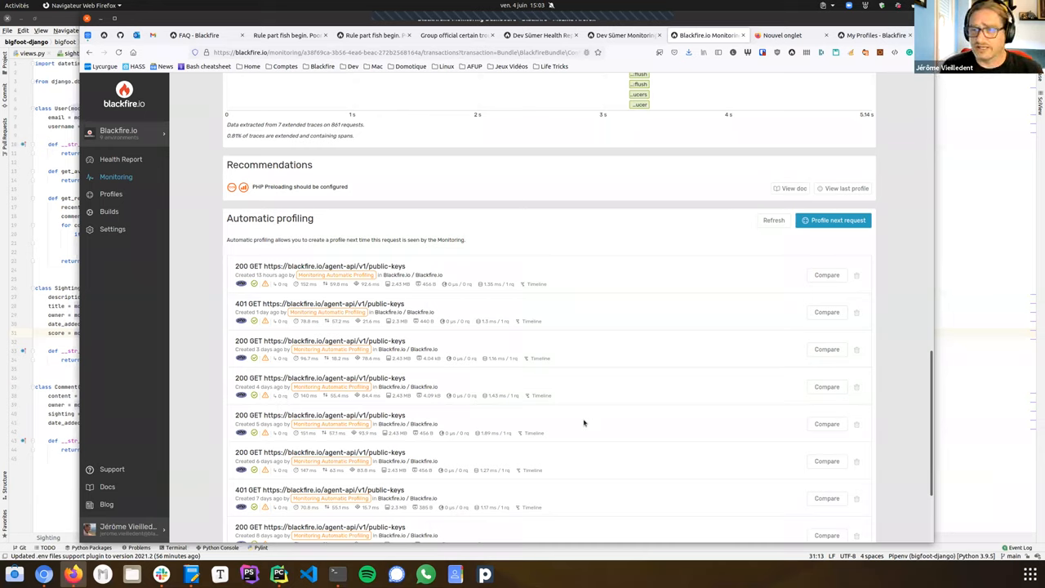
mouse_move(501, 365)
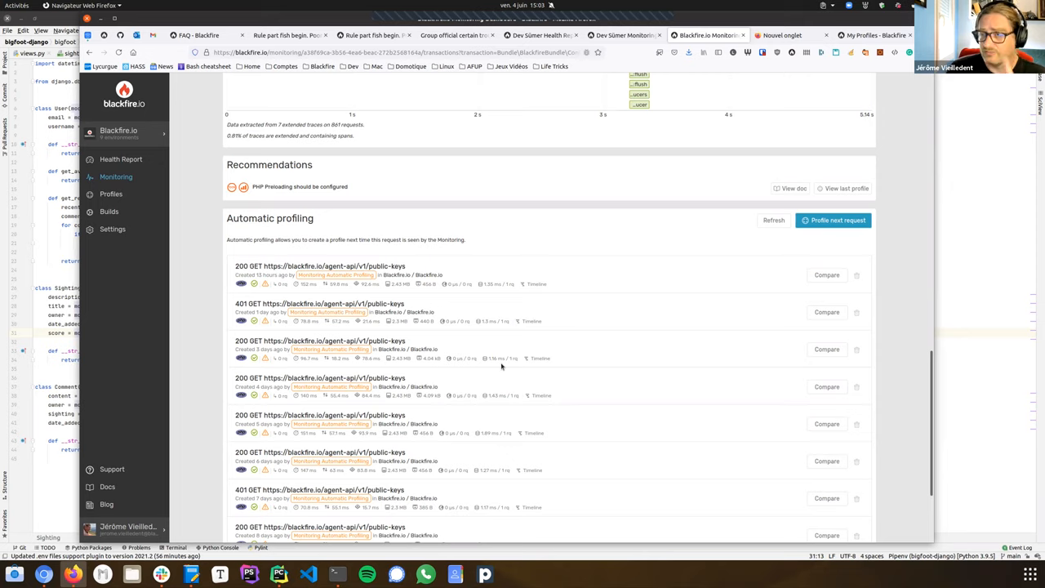
mouse_move(424, 261)
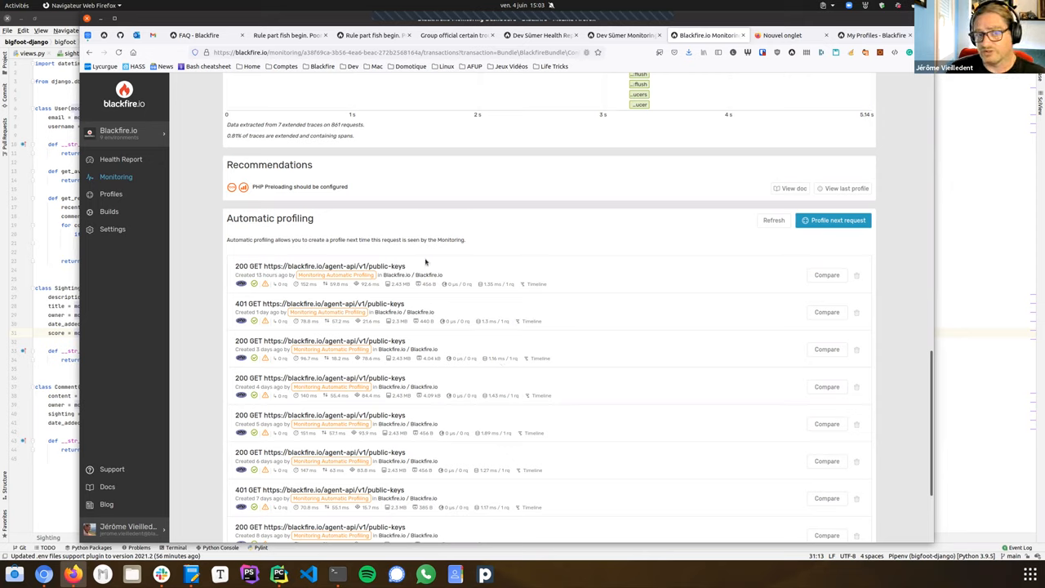
mouse_move(715, 385)
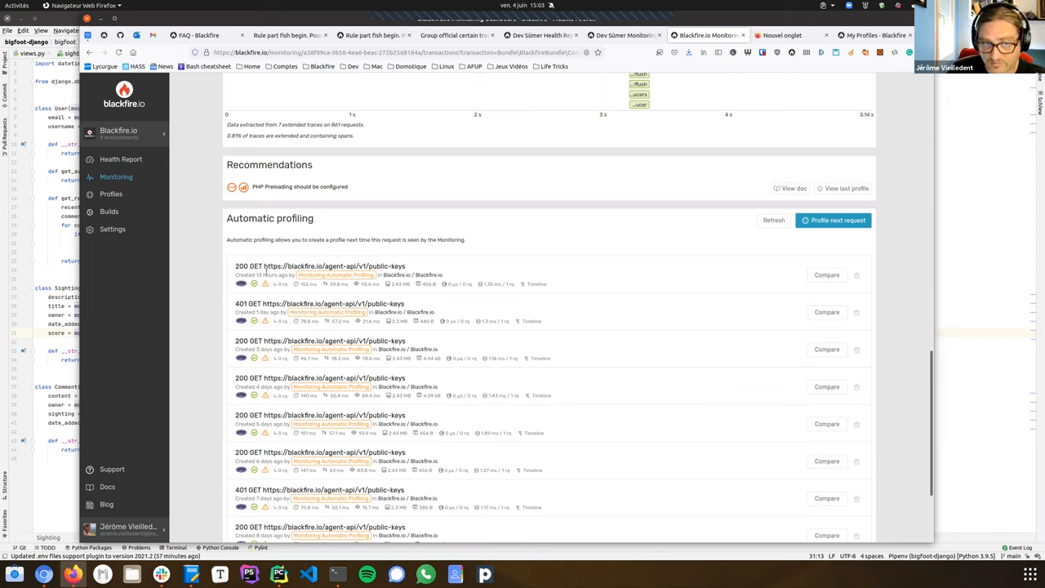
mouse_move(368, 297)
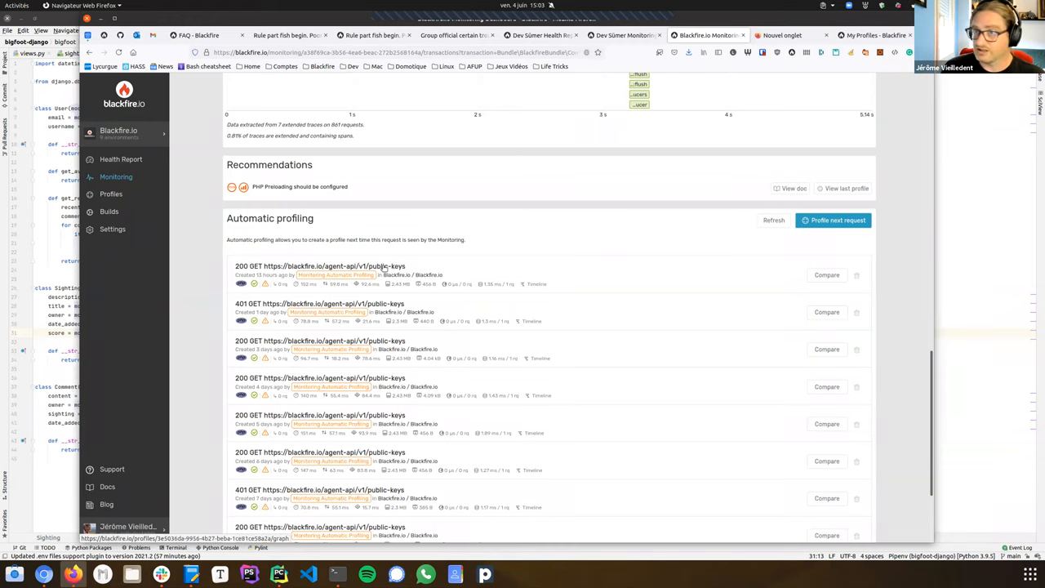
mouse_move(384, 267)
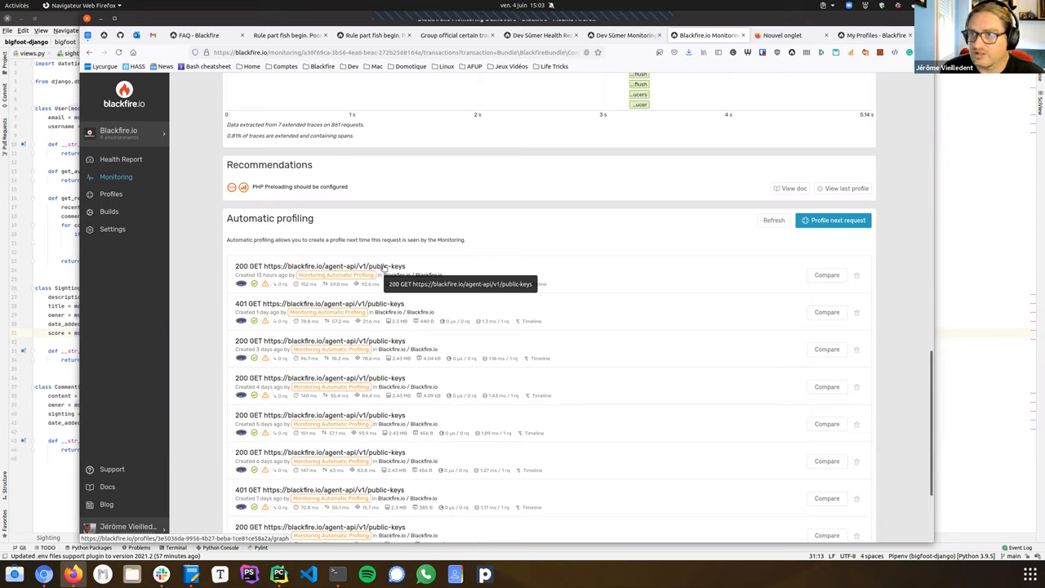
mouse_move(519, 199)
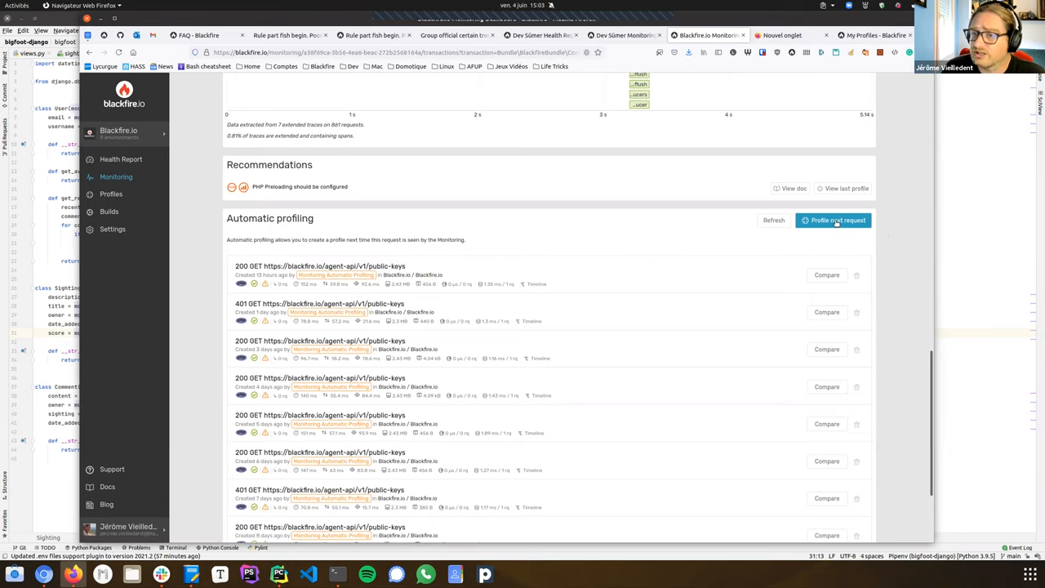
Step: Schedule profiling of the transaction's next request with Any HTTP method
click(833, 219)
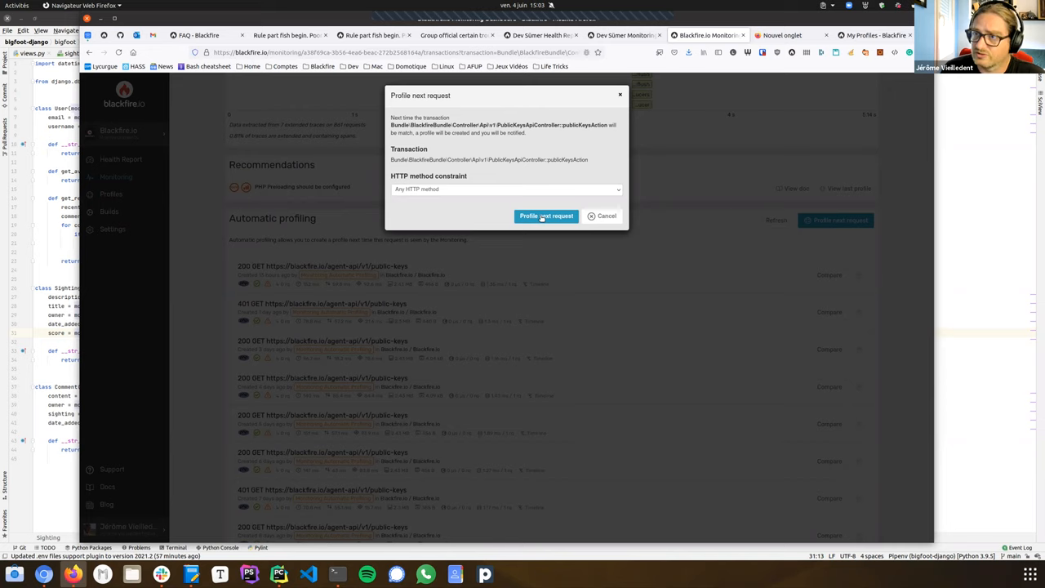
click(546, 216)
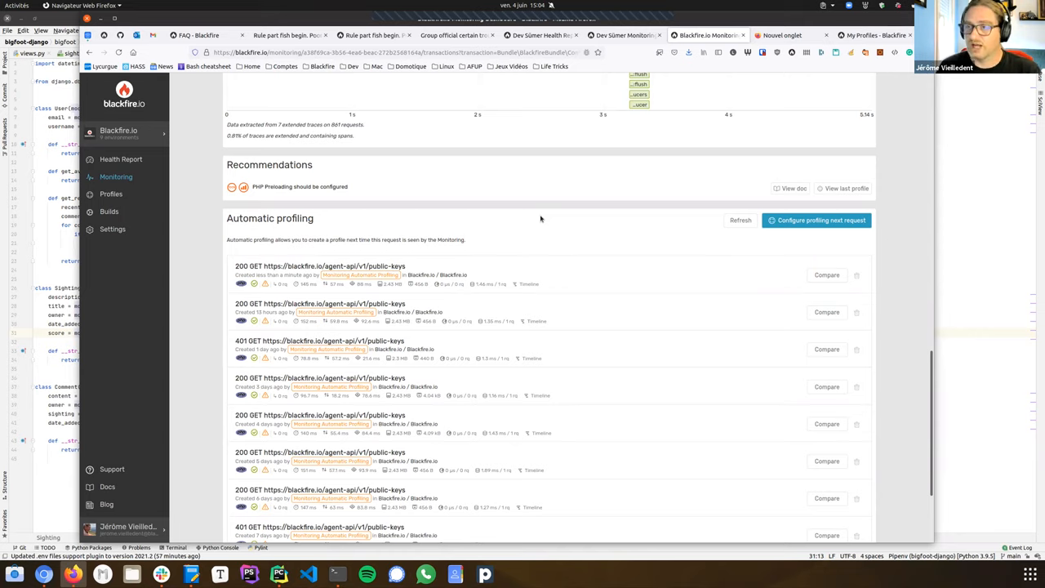
mouse_move(521, 248)
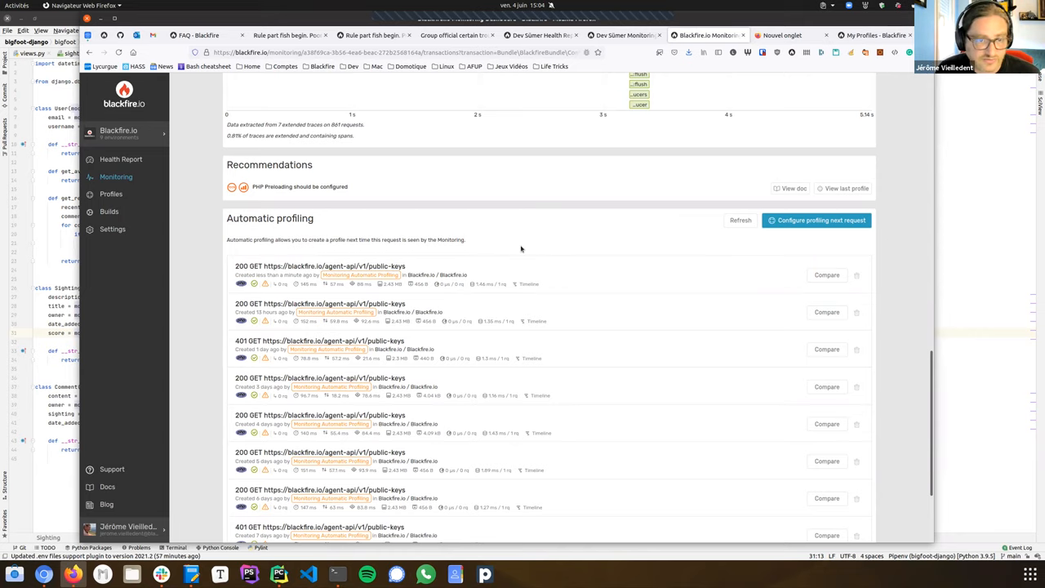
mouse_move(281, 280)
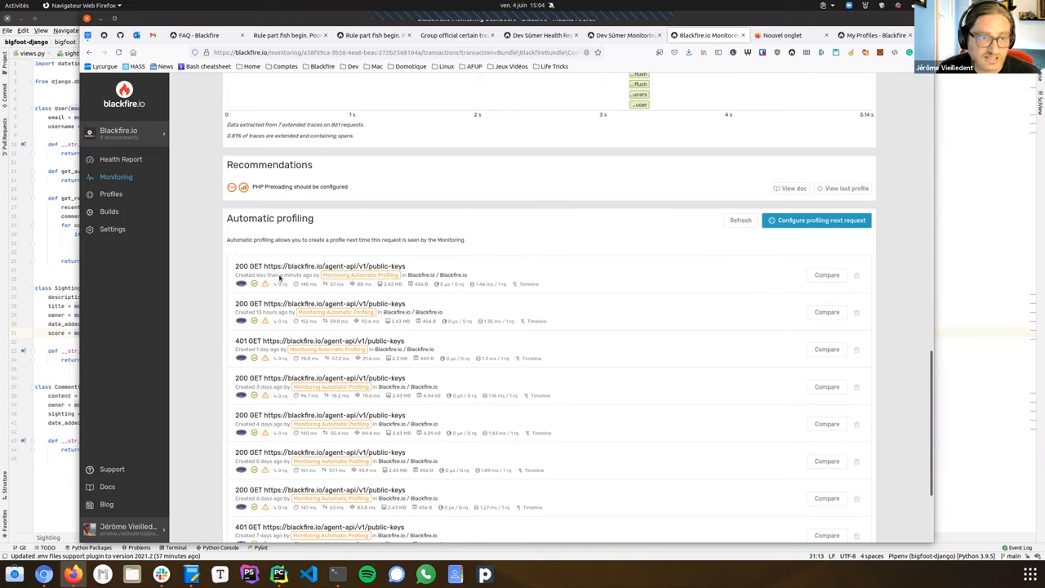
mouse_move(595, 285)
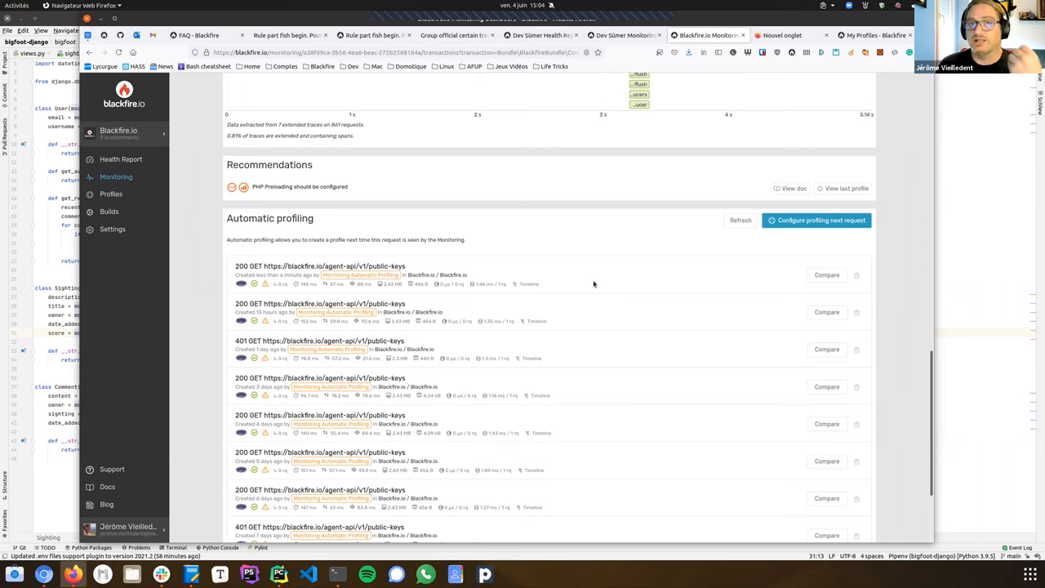
Step: Review the SQL and Spans sections, return to the Monitoring overview and show the environments available to switch to
scroll(up, 3)
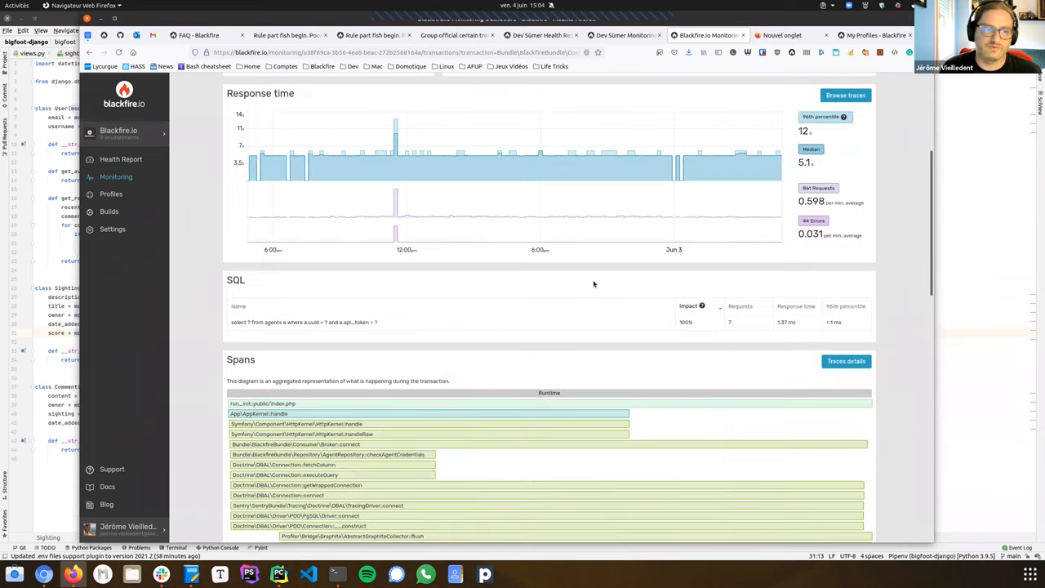
scroll(down, 3)
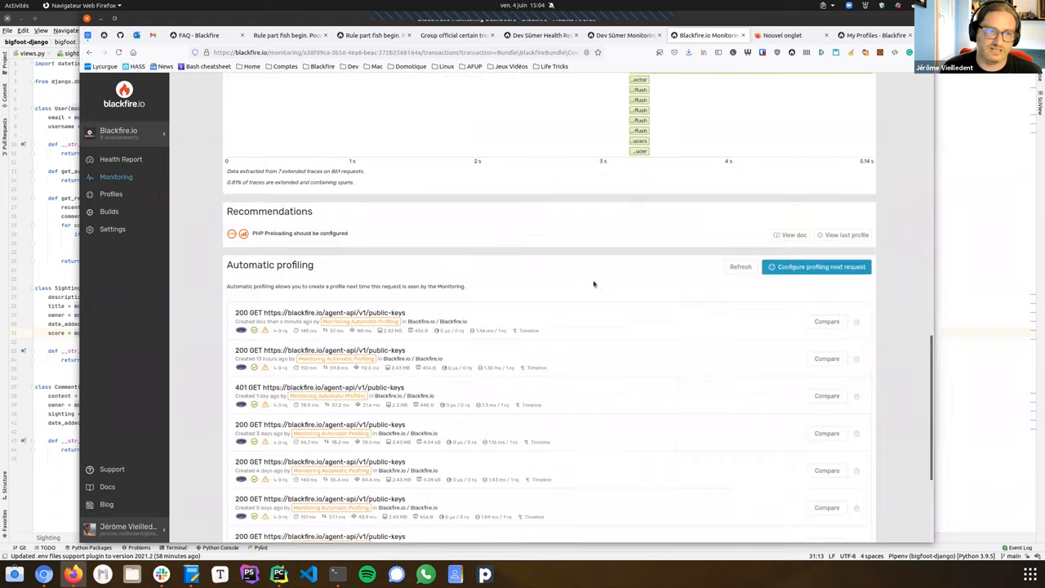
mouse_move(364, 242)
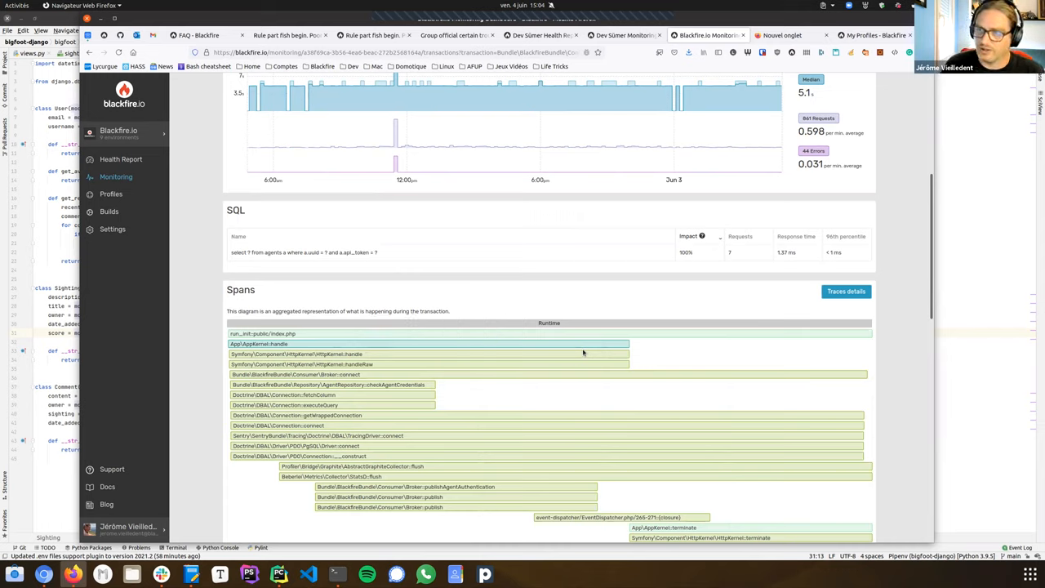
mouse_move(608, 305)
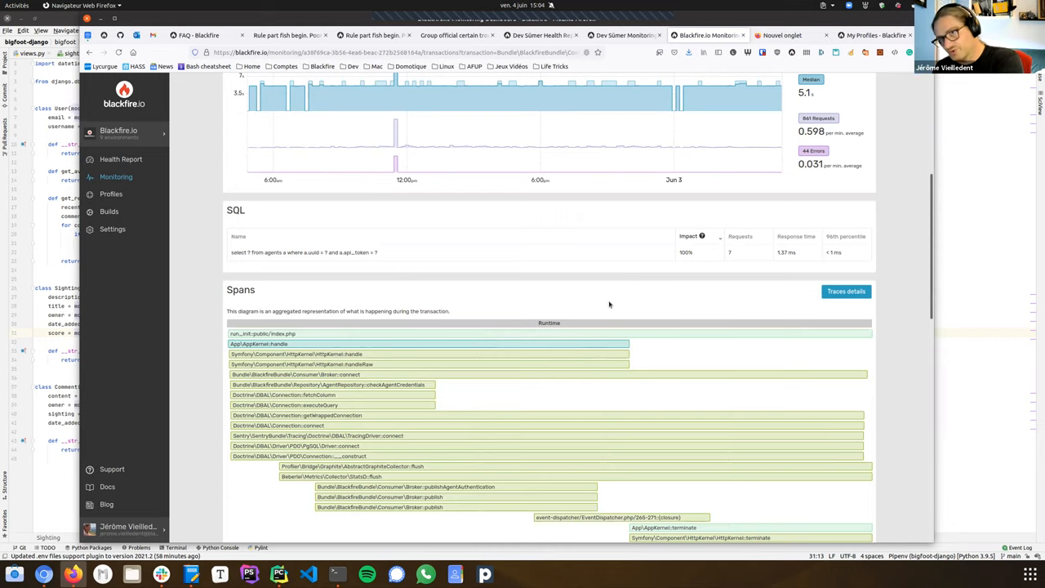
mouse_move(614, 286)
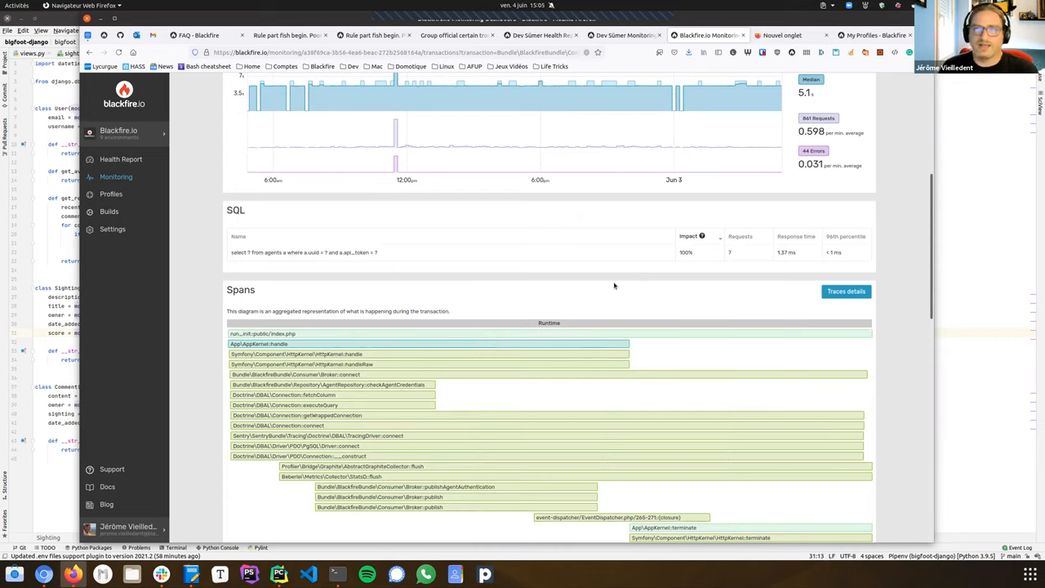
mouse_move(527, 105)
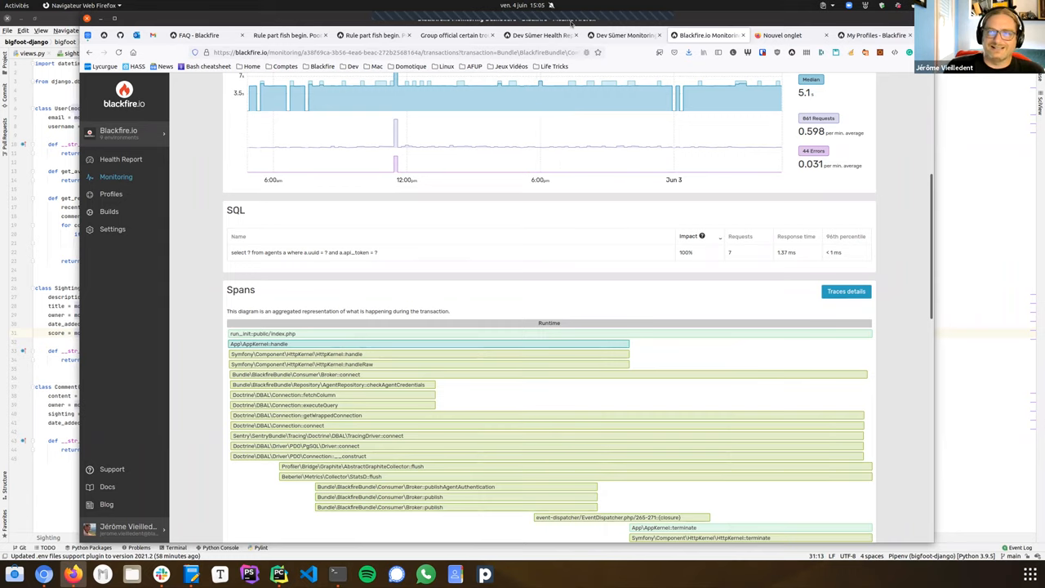
scroll(up, 3)
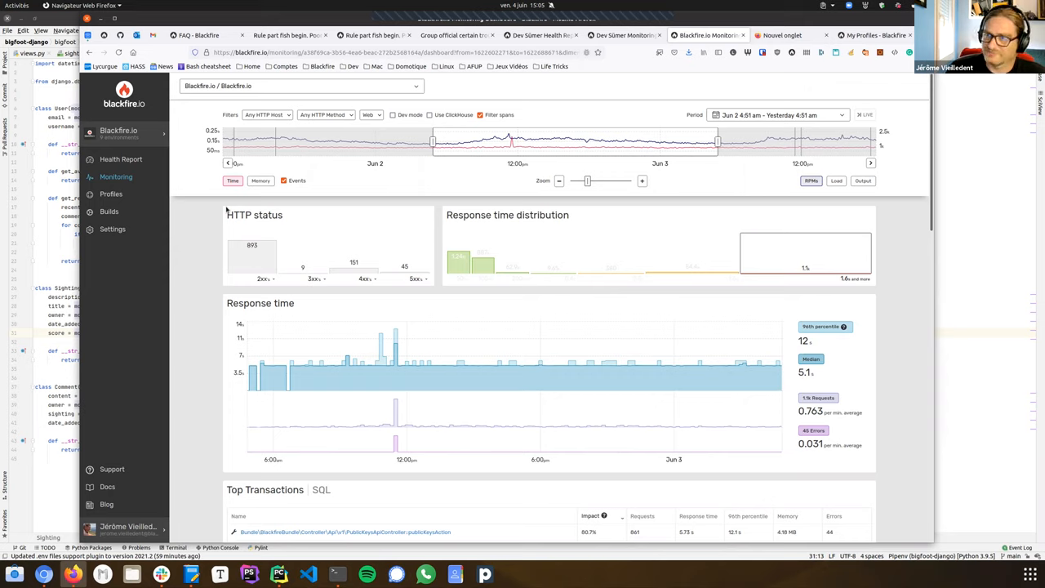
click(301, 85)
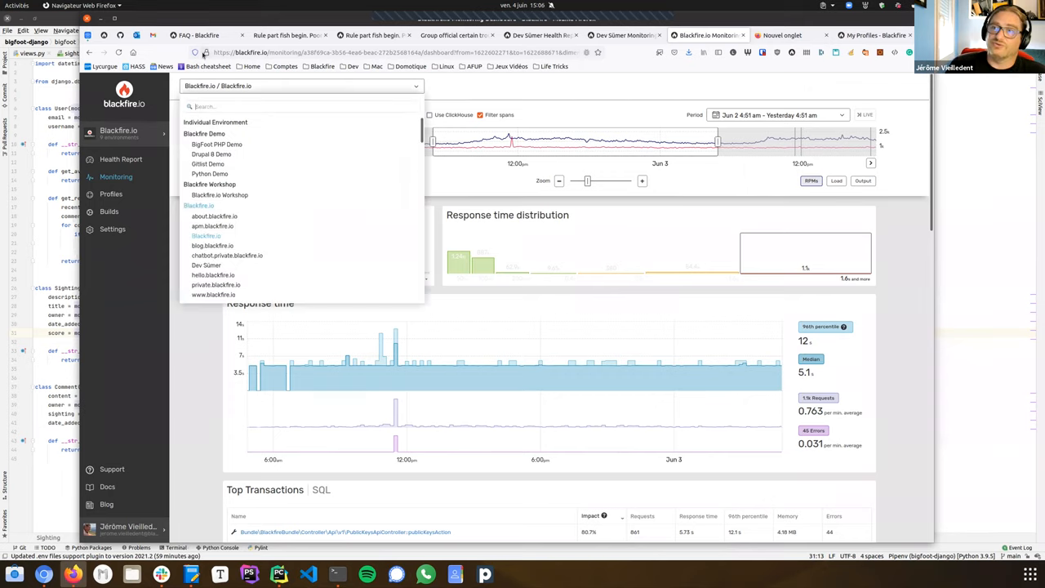